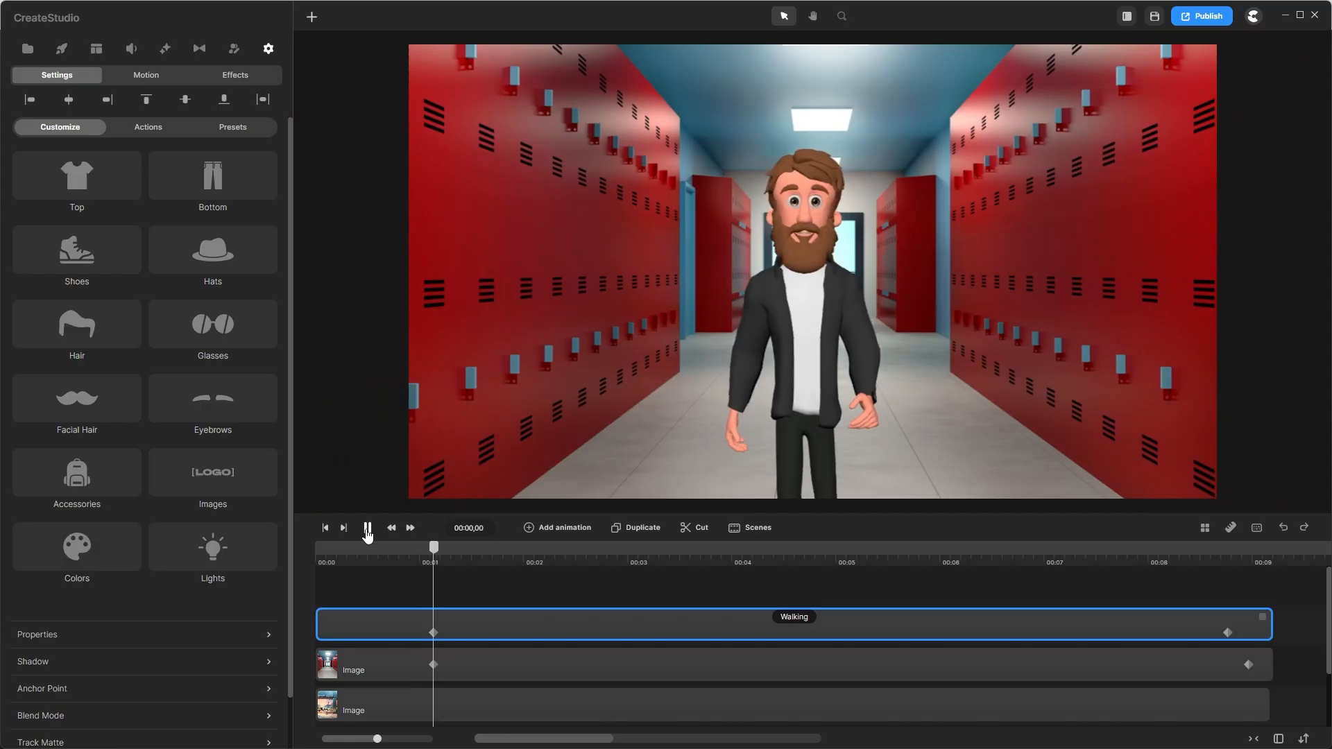
- Preview the walking character and give it green eyes from the Colors picker
left_click(367, 528)
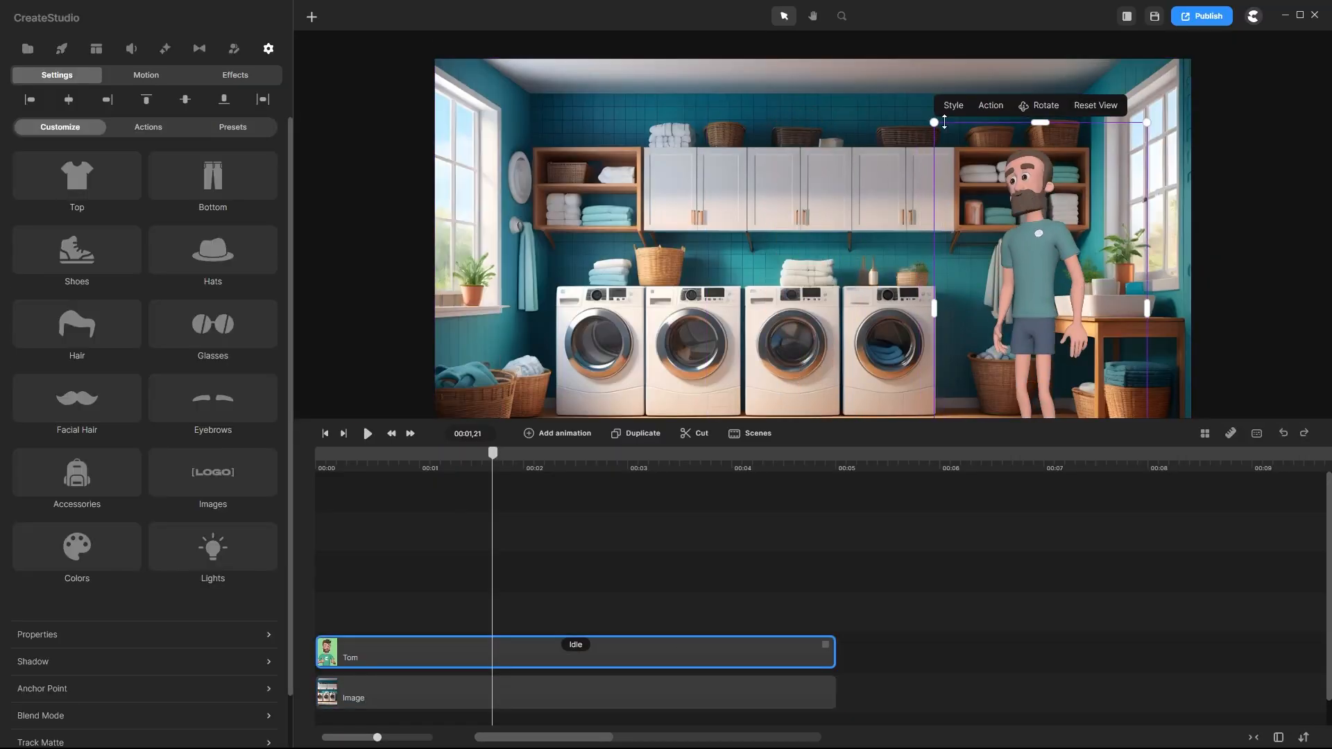
left_click(76, 547)
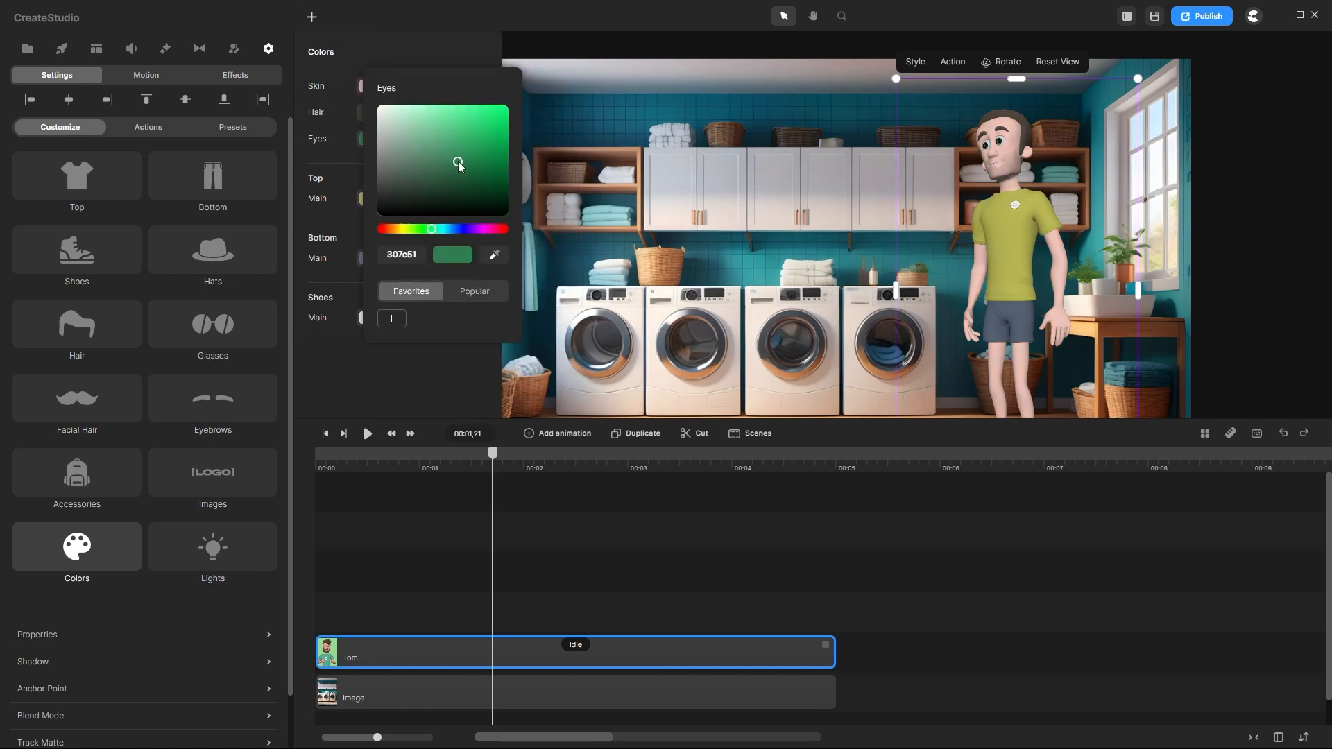
left_click(147, 127)
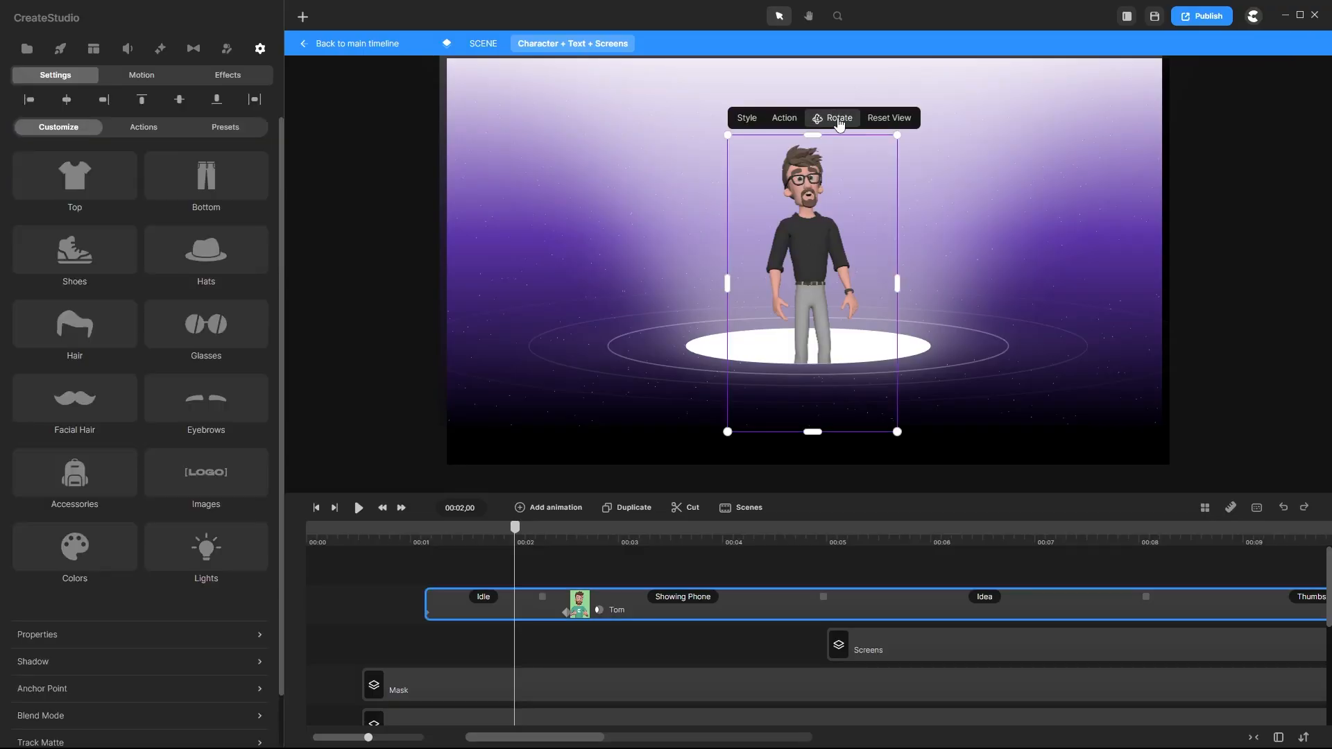
- Browse bottoms for the stage character and try harem pants on it
left_click(205, 176)
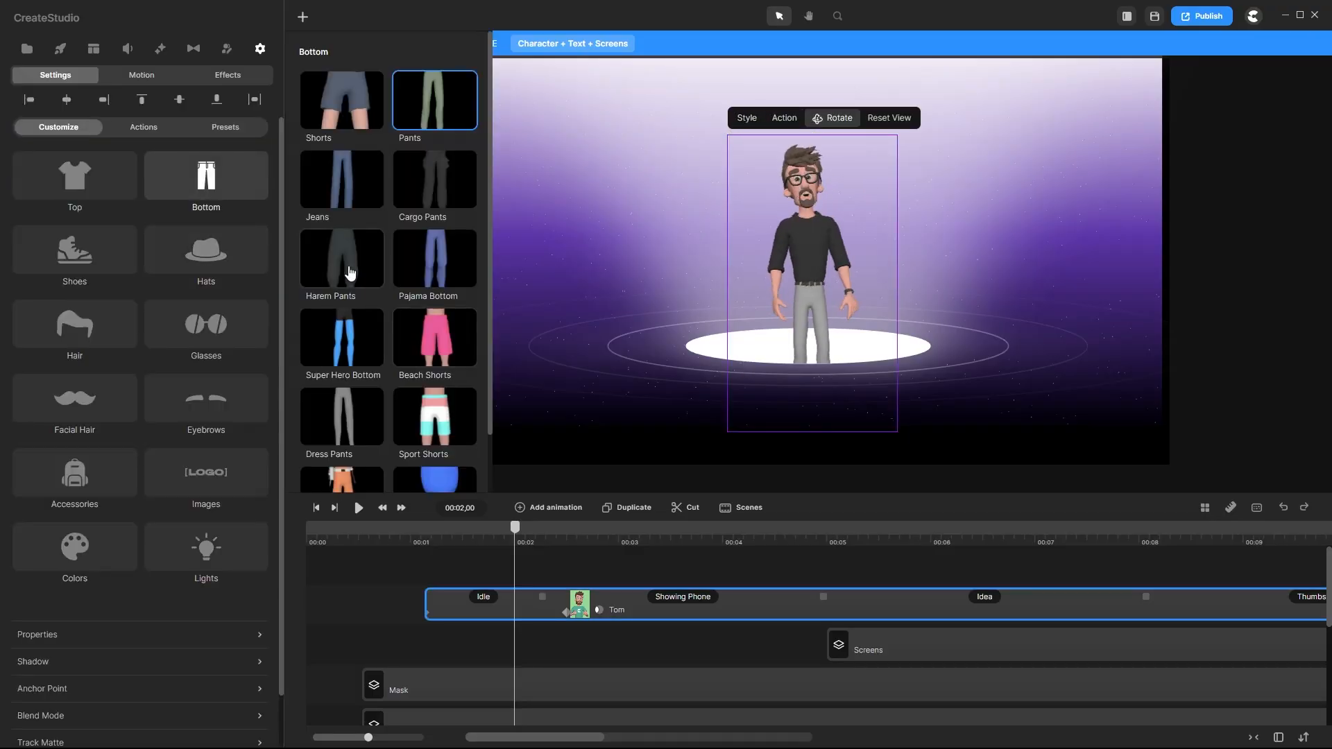
left_click(75, 176)
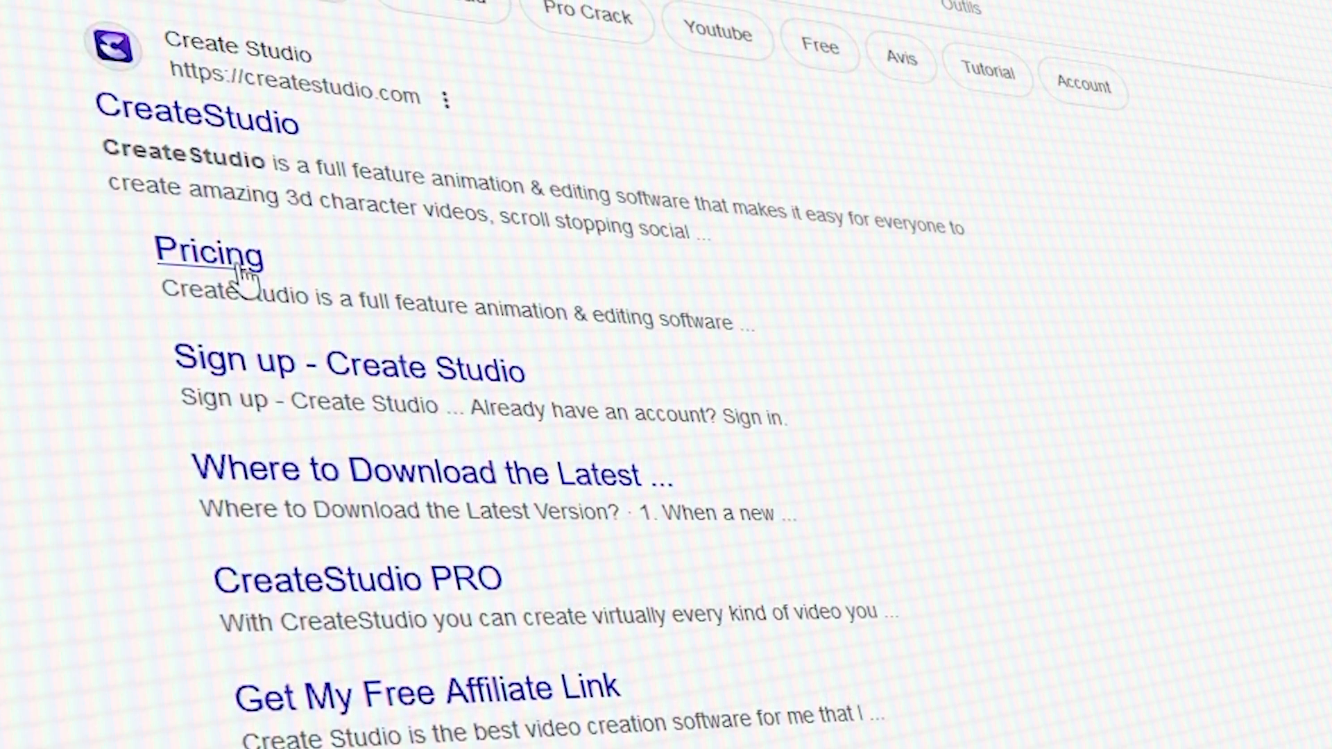
- View the CreateStudio pricing page with its $67 lifetime deal instead of $99/year
left_click(211, 254)
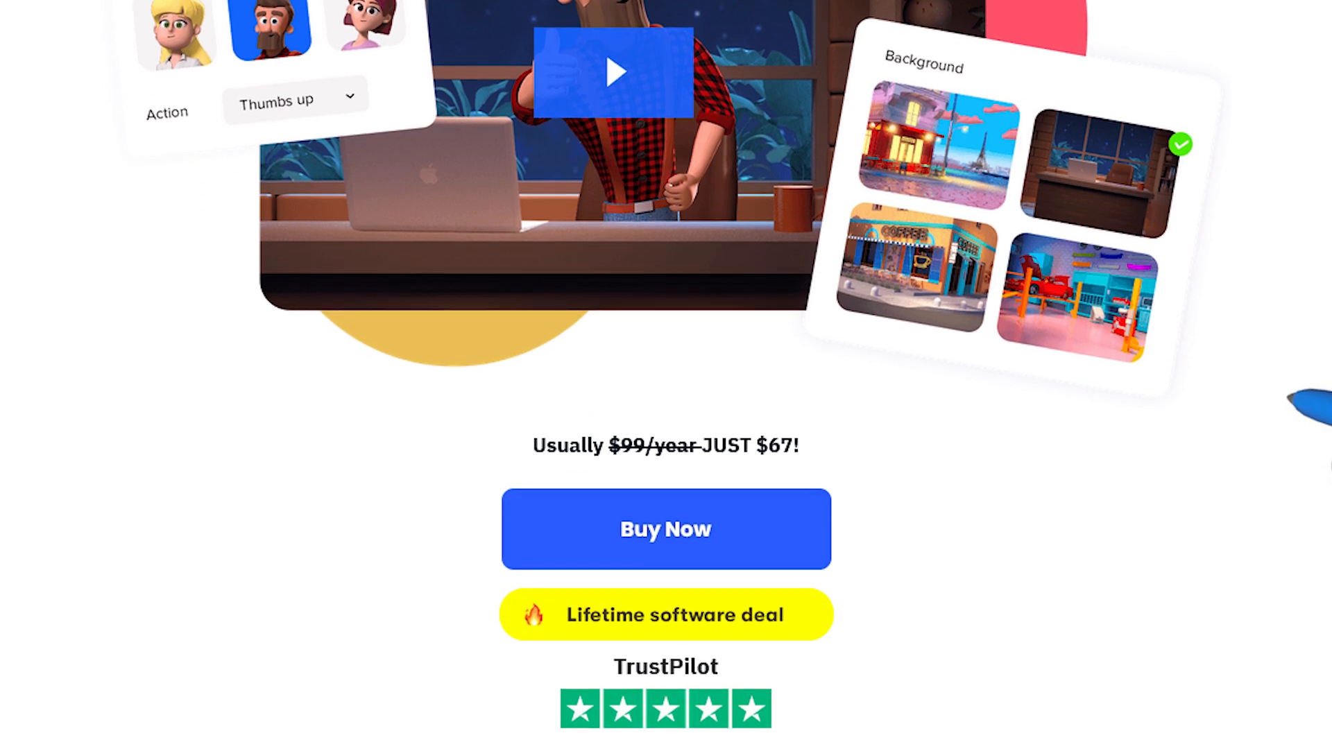
scroll("down", 3)
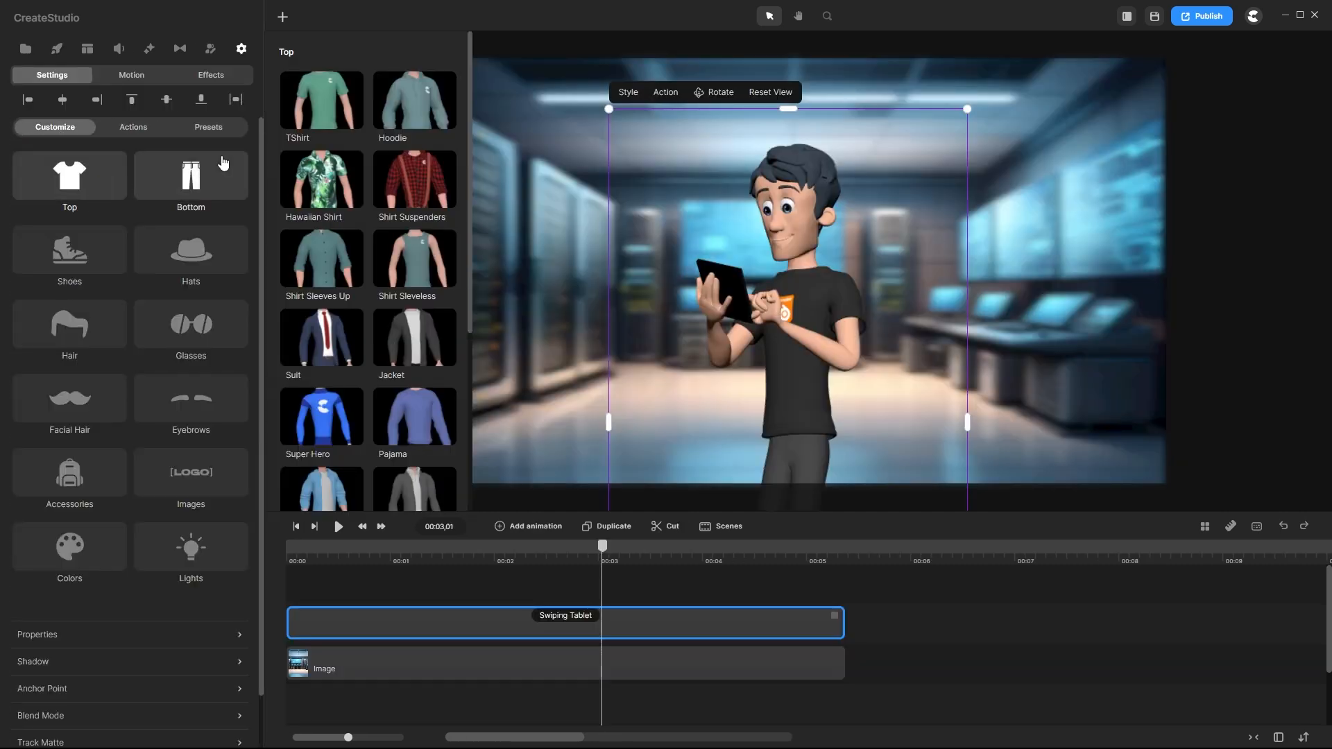
- Look through tops and bottoms for the character, then show the music library's track list
left_click(415, 258)
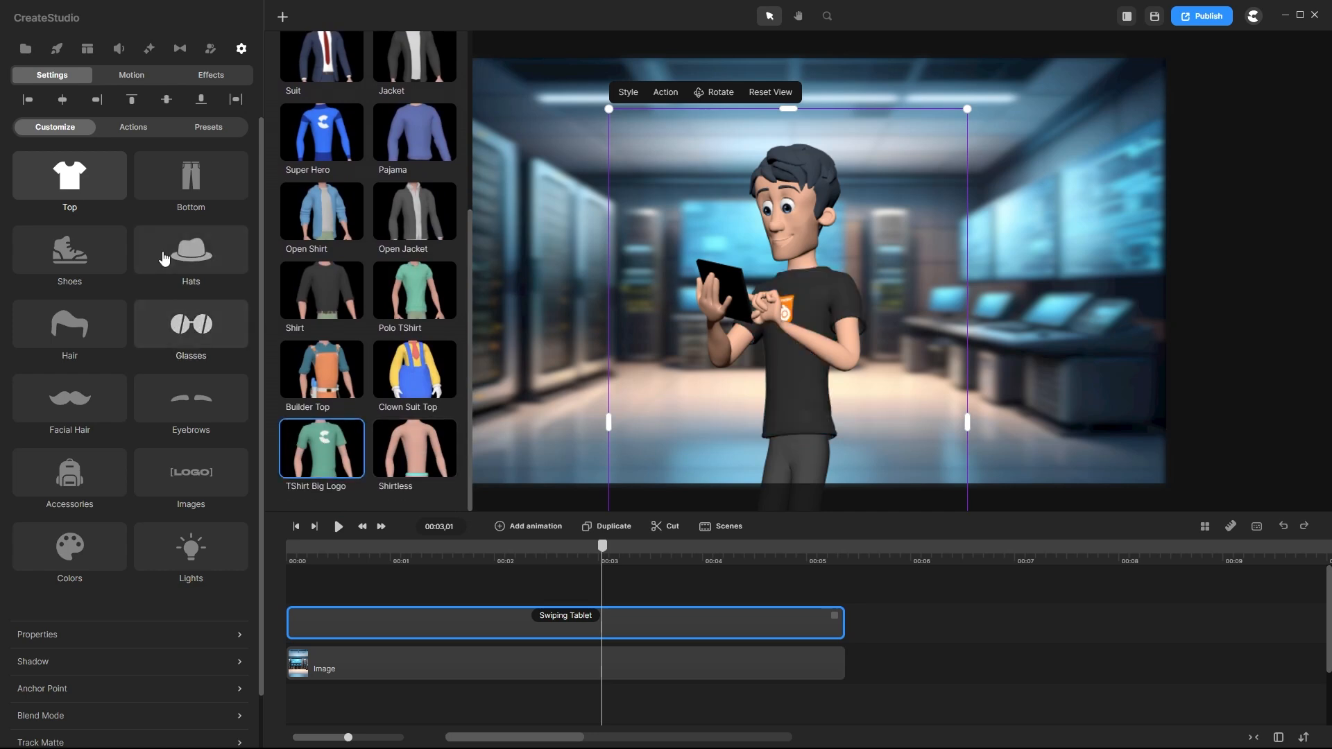
left_click(191, 177)
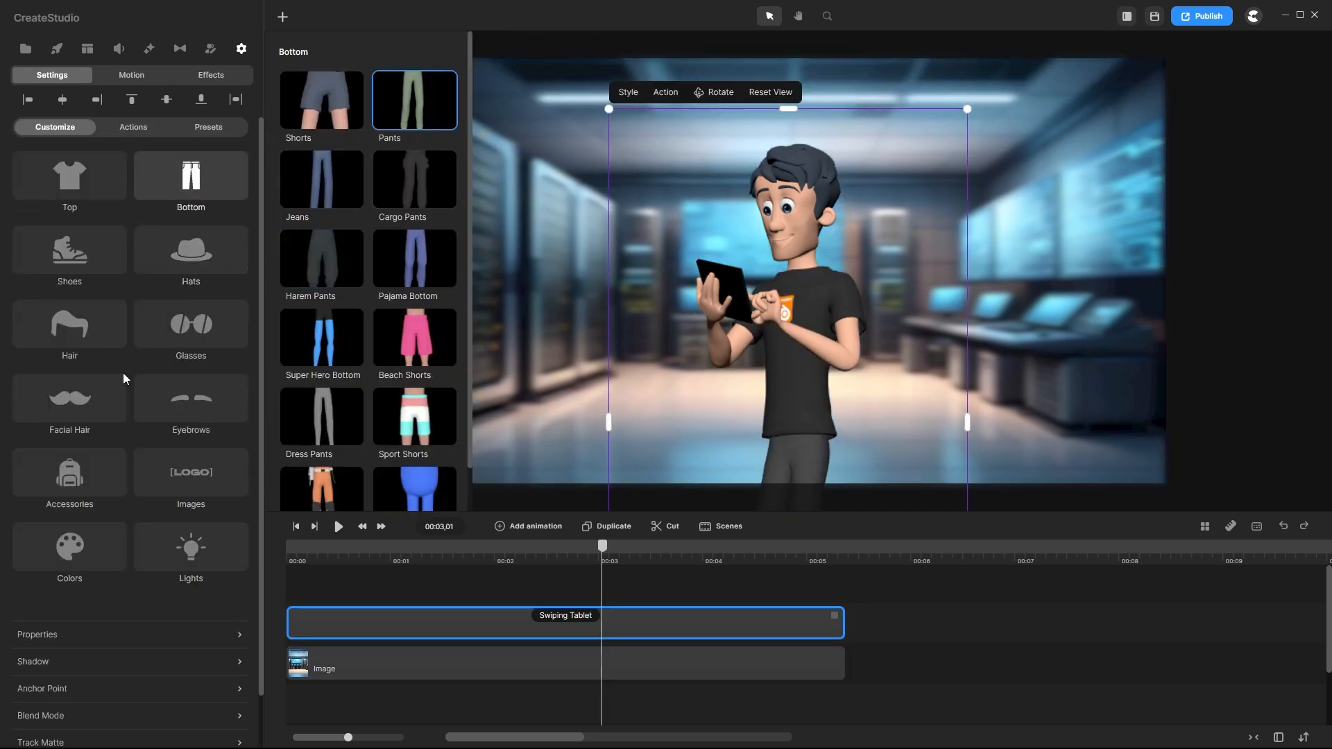
left_click(69, 400)
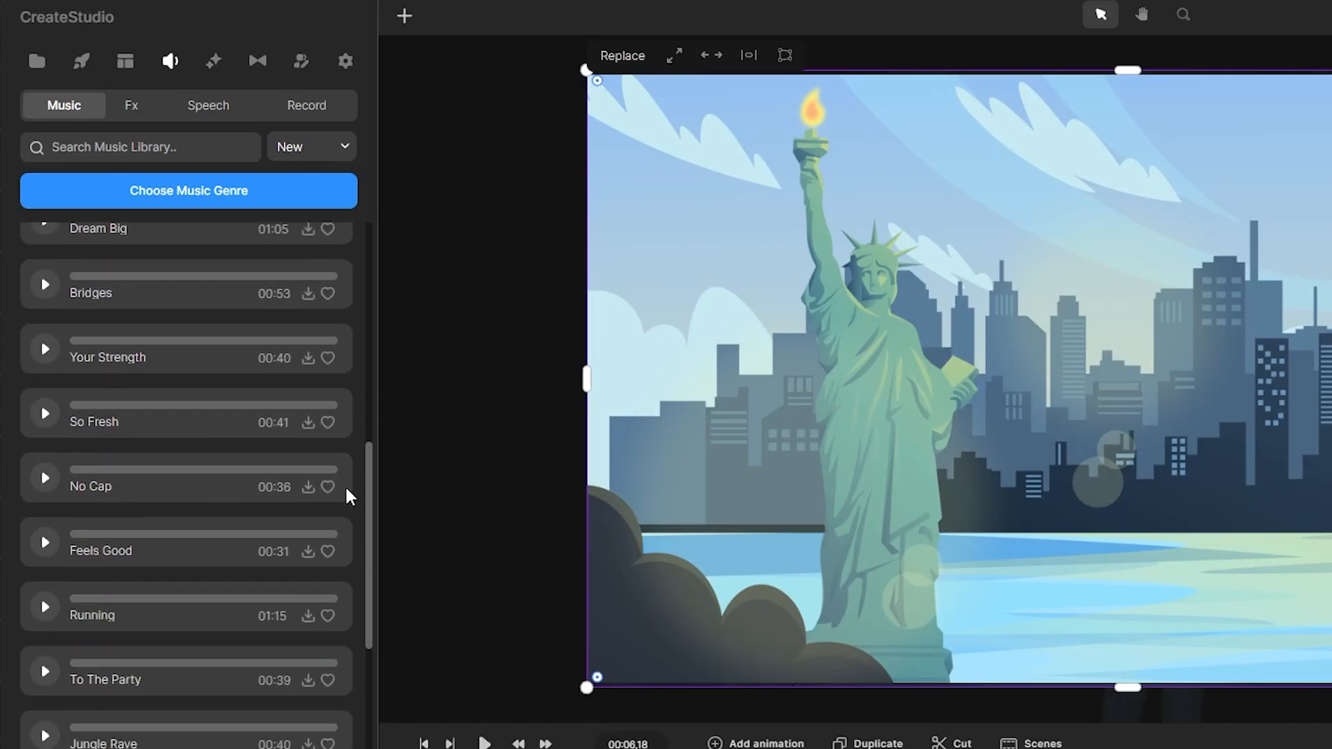
- Favourite the No Cap music track
left_click(129, 106)
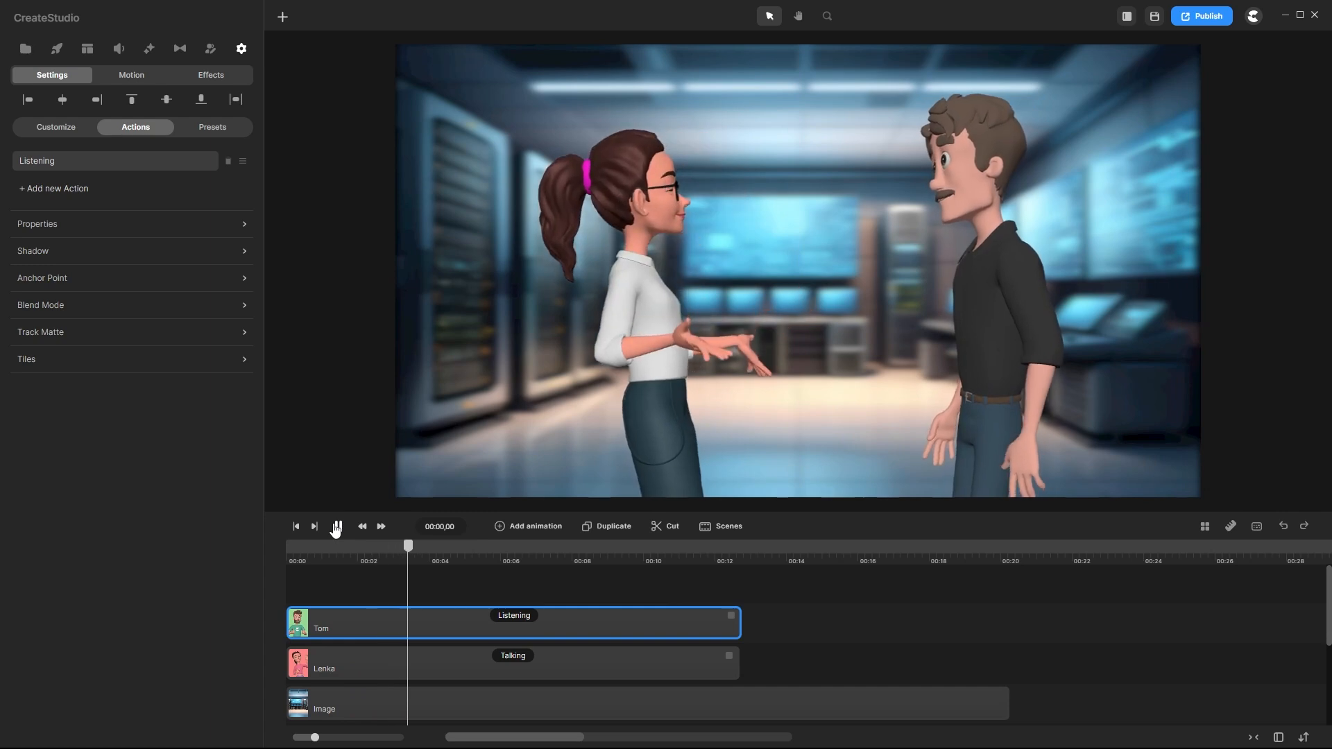
- Play the conversation and switch the character's action to Pointing Right, Pointing Left, then dumbbell curls
left_click(336, 528)
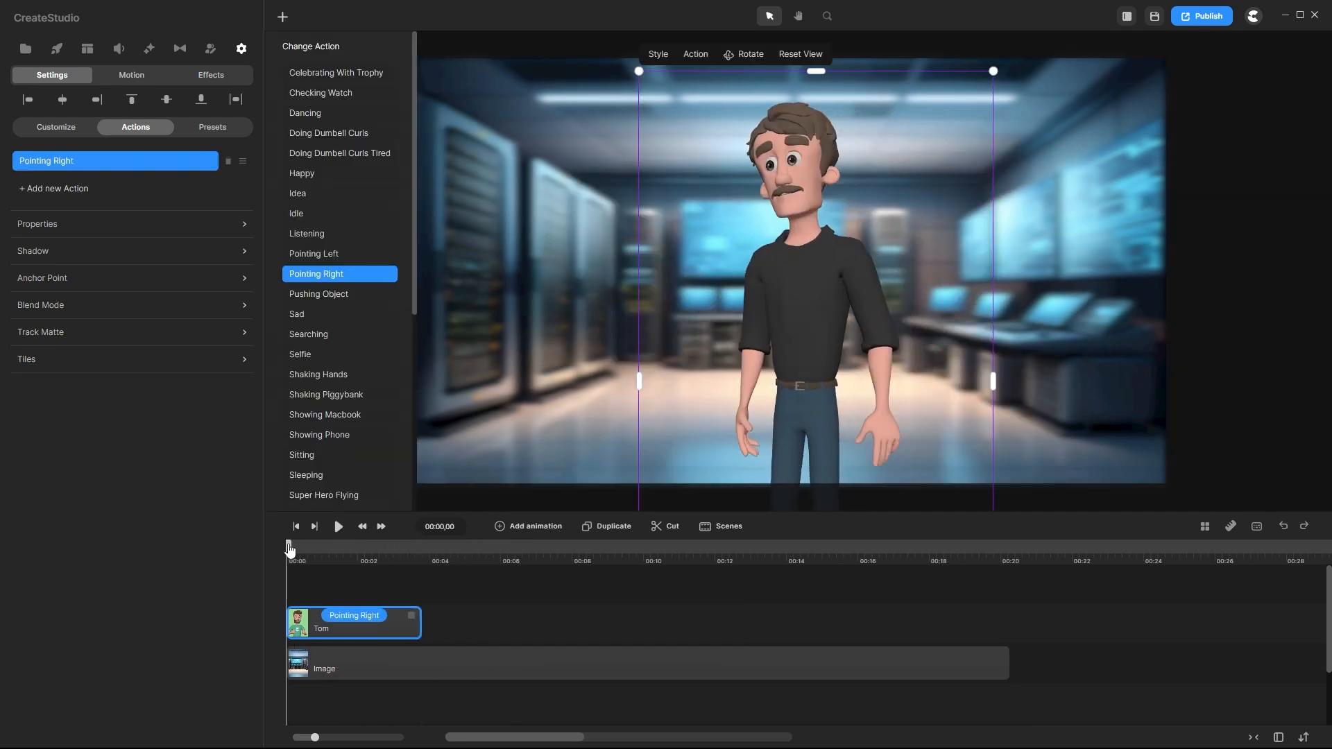
left_click(337, 525)
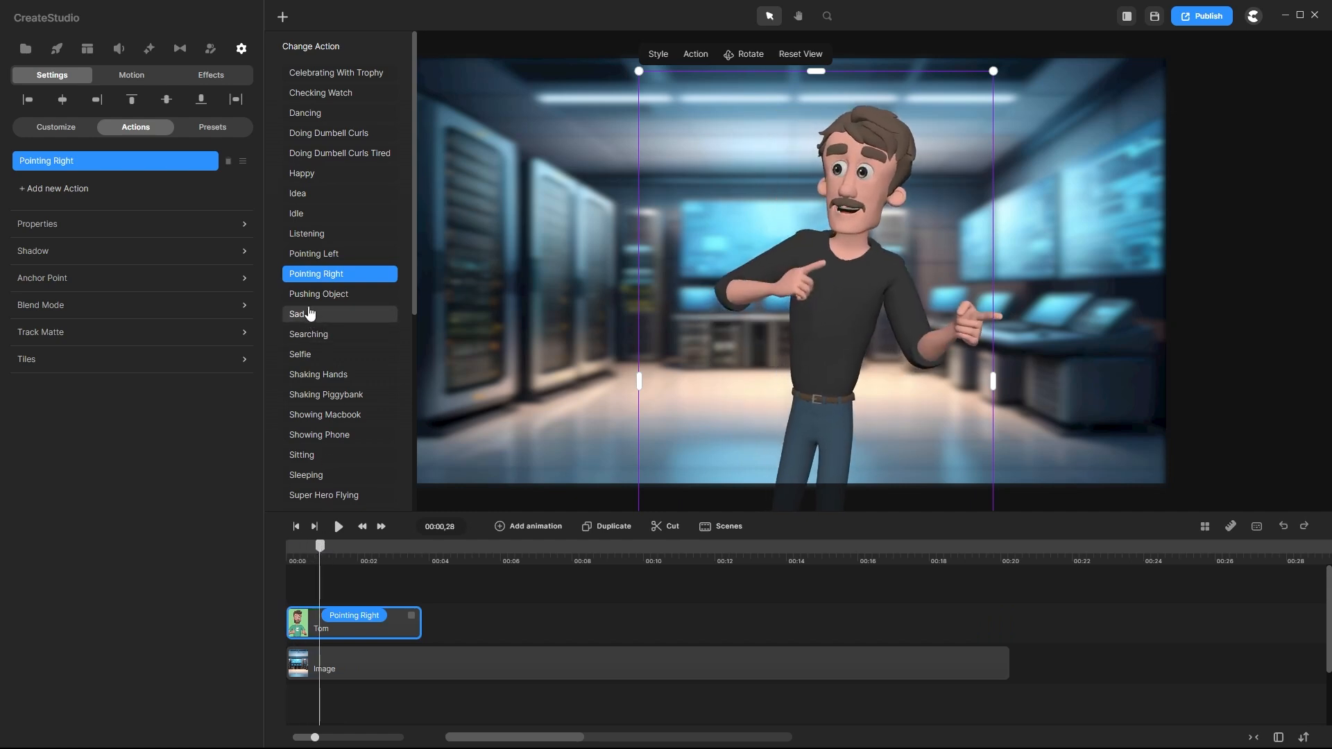
left_click(313, 253)
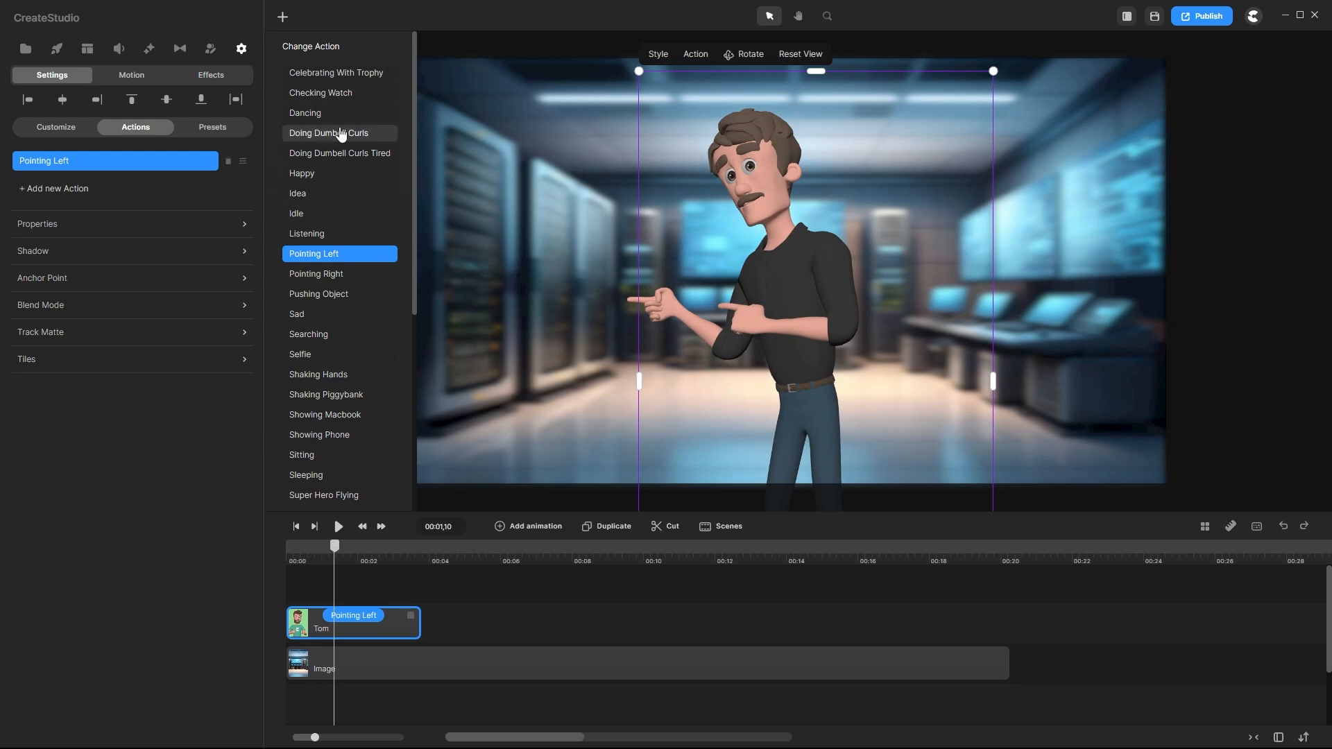
left_click(330, 133)
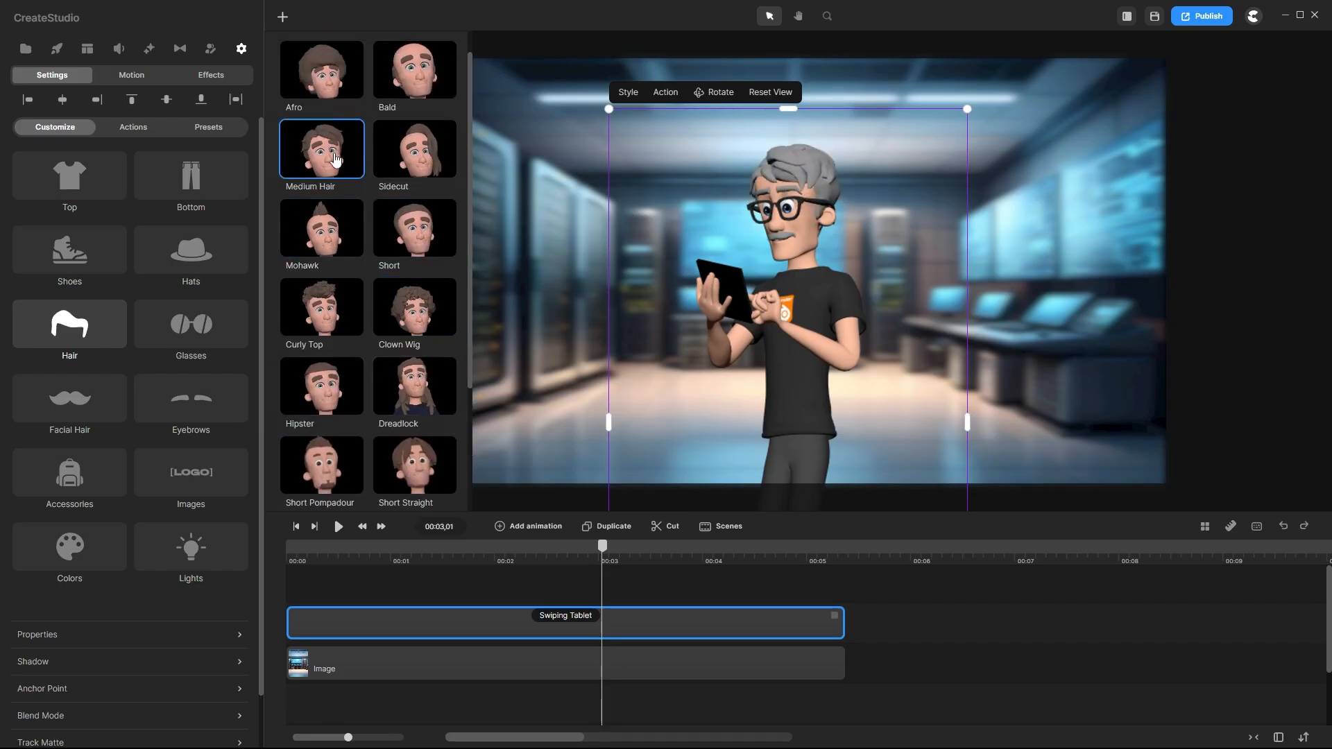
- Give the grey-haired character a backpack and further accessories
left_click(69, 472)
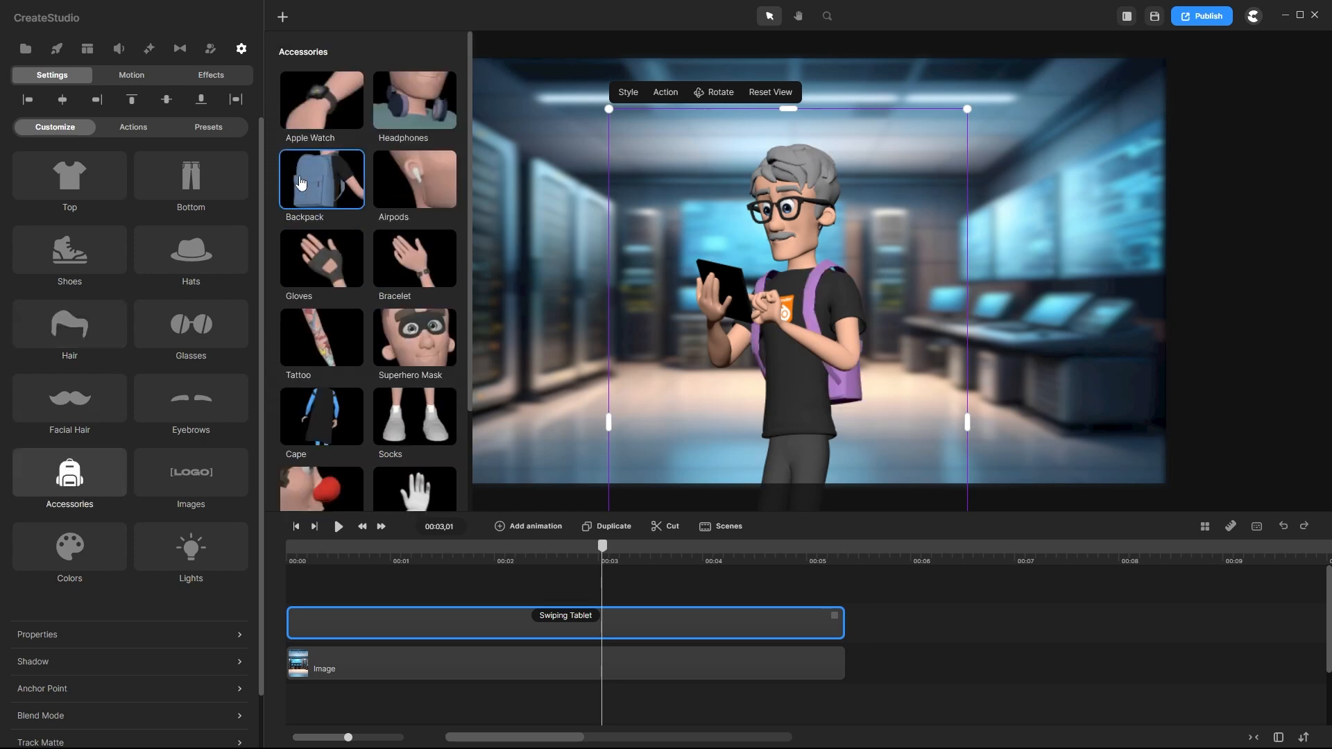
scroll("down", 3)
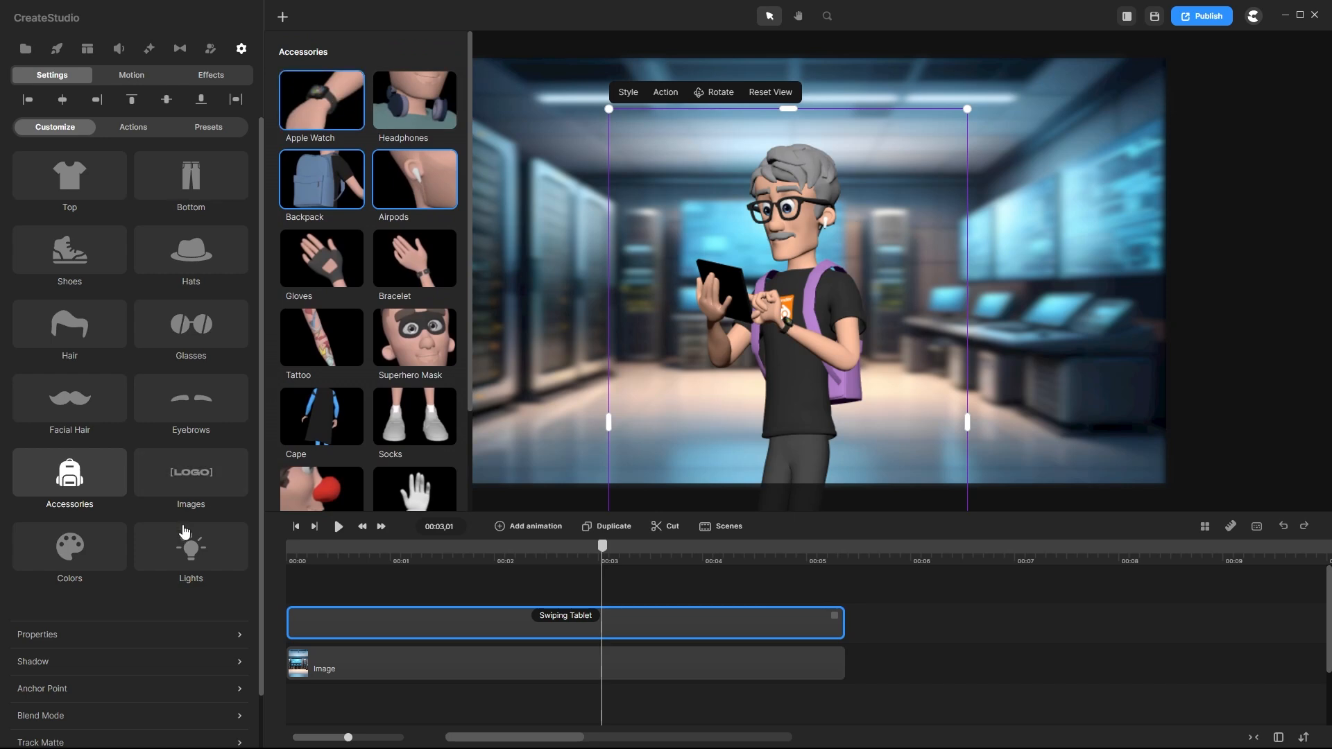
left_click(69, 547)
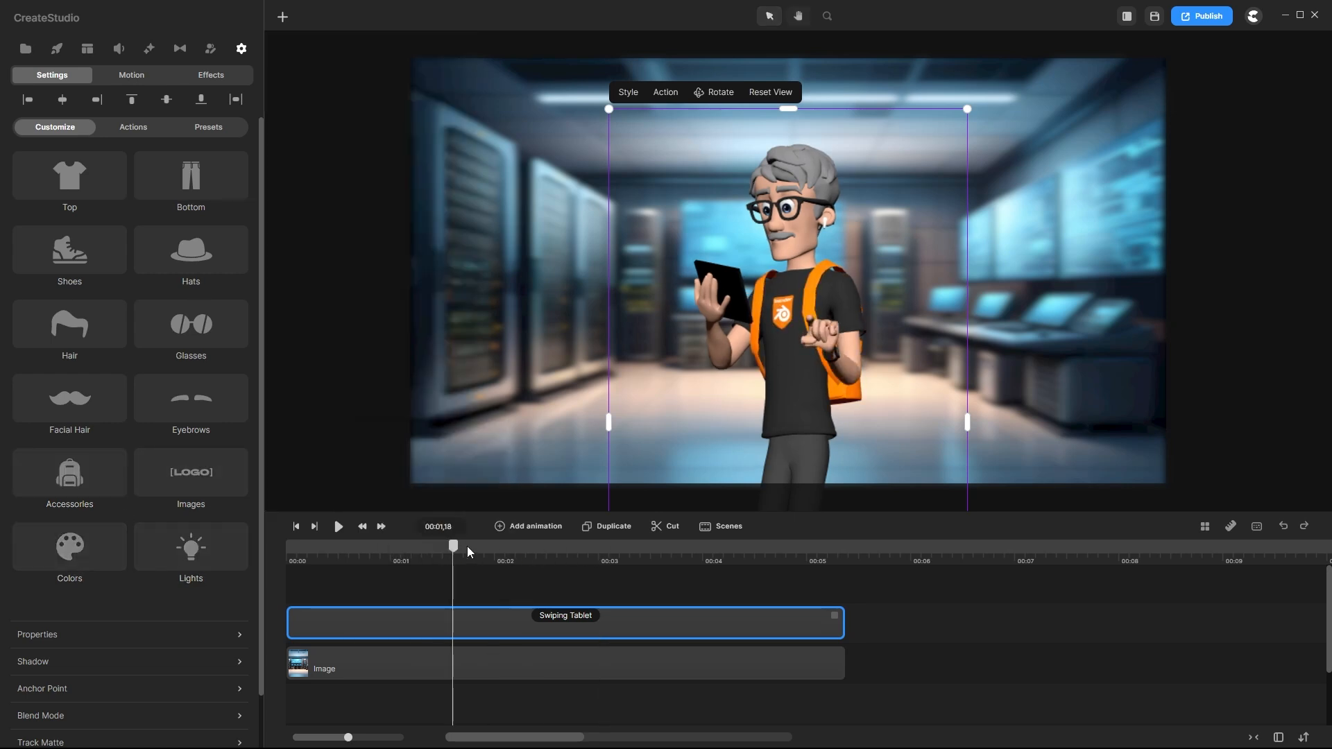
- Scrub playback through the talking animation around the two-second mark
left_click(337, 527)
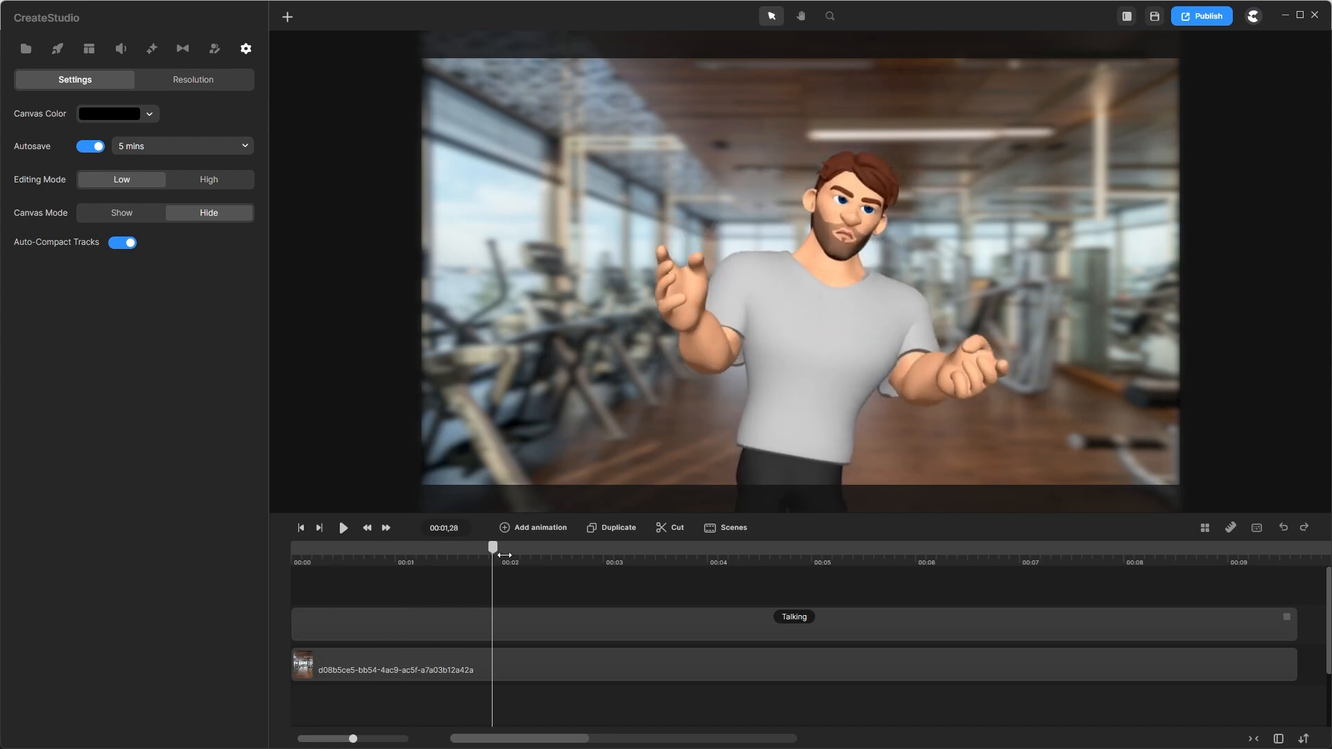
left_click(793, 616)
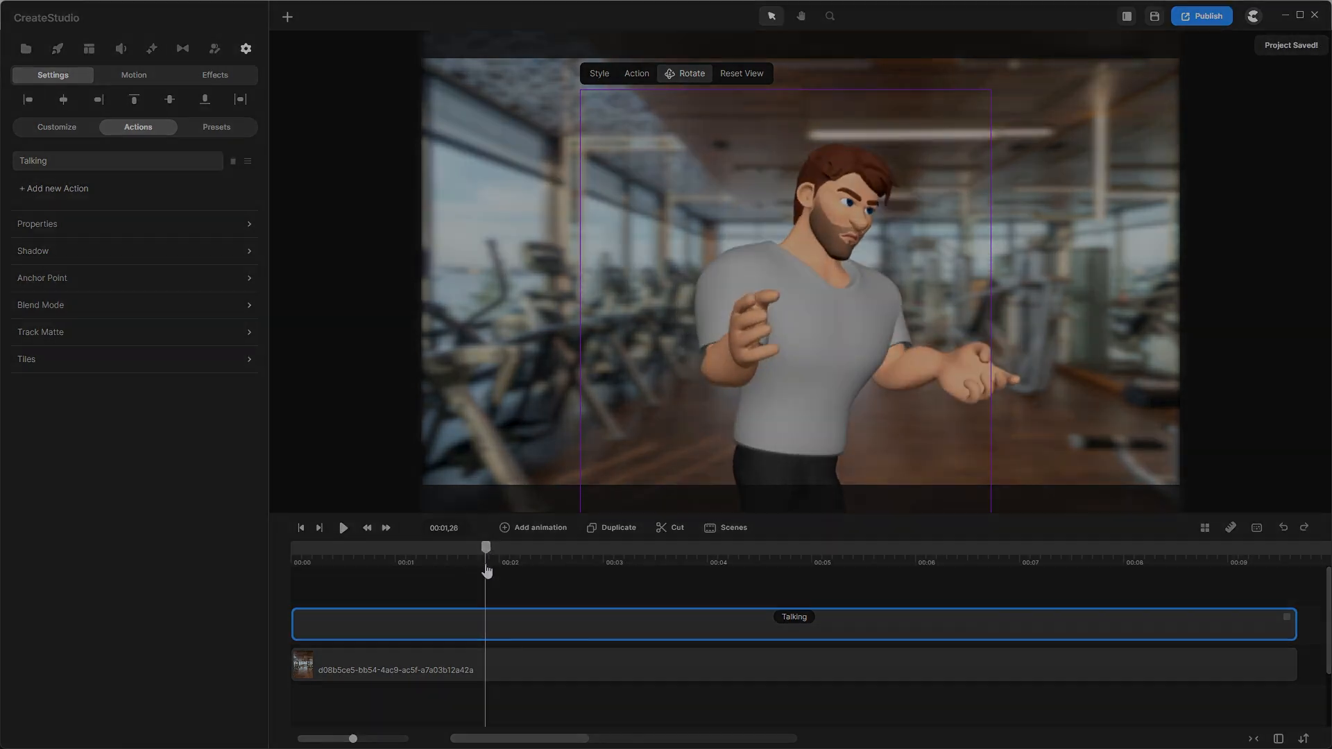
left_click(26, 47)
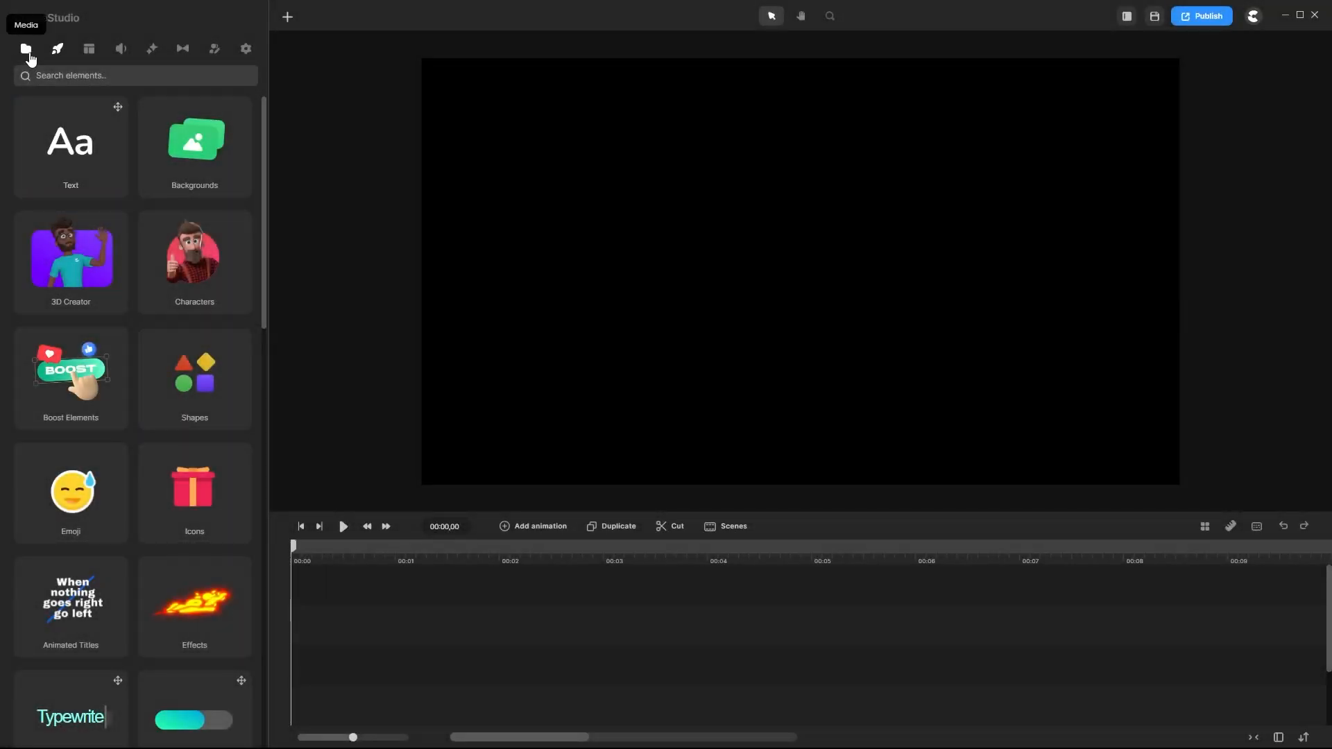
- Import the boombox image into the media library and select it on the canvas
left_click(25, 47)
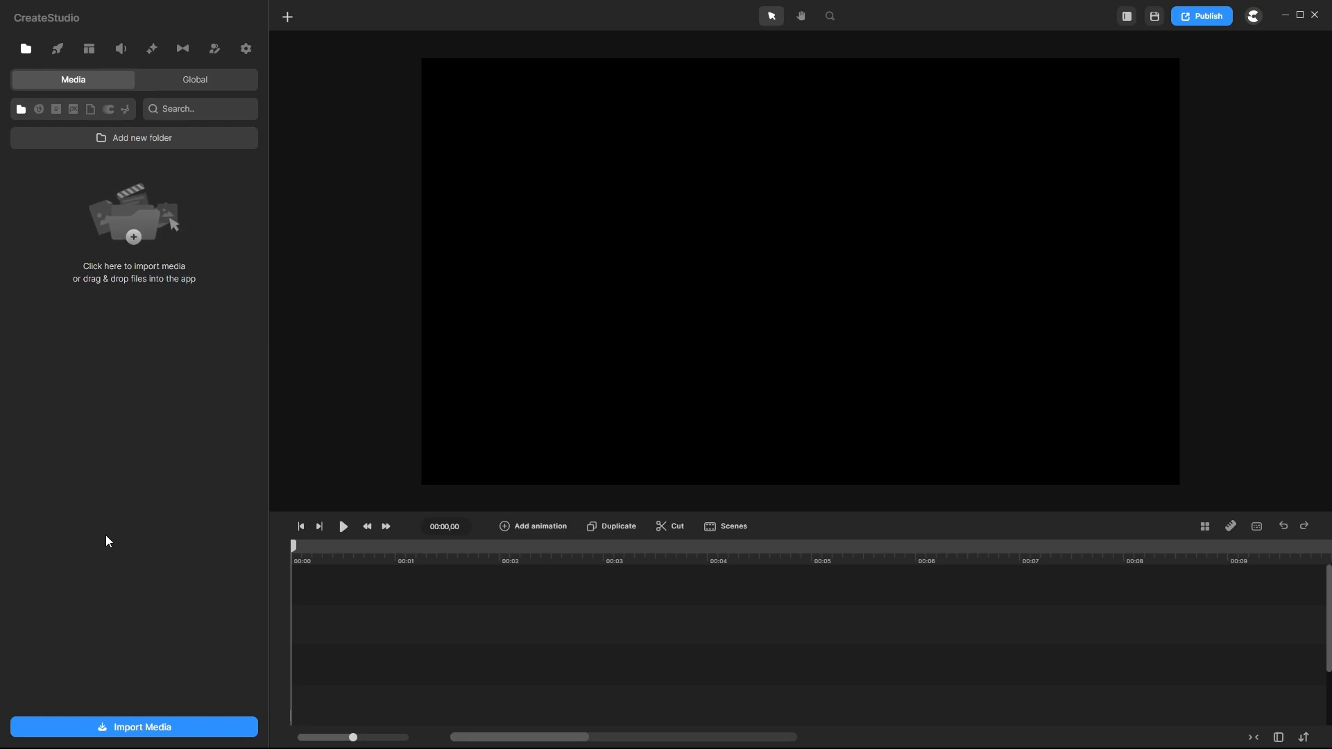
left_click(134, 727)
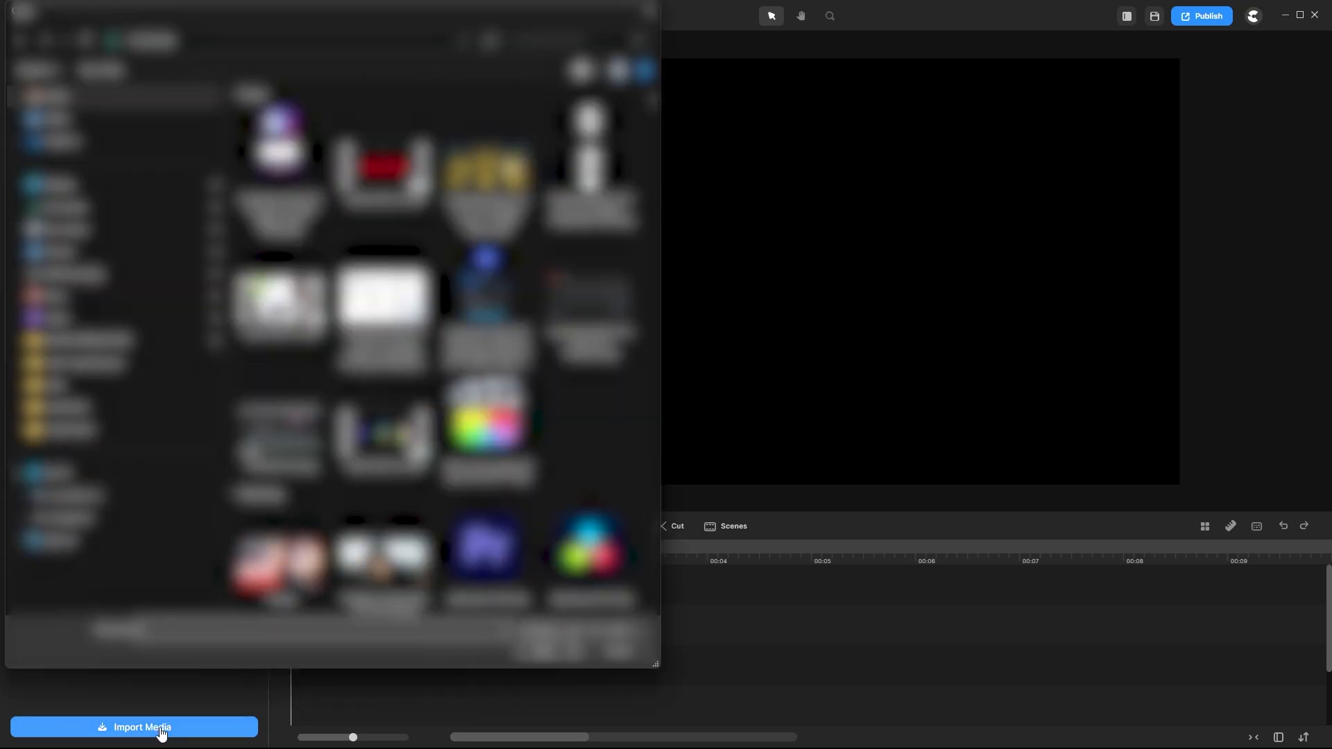
left_click(134, 727)
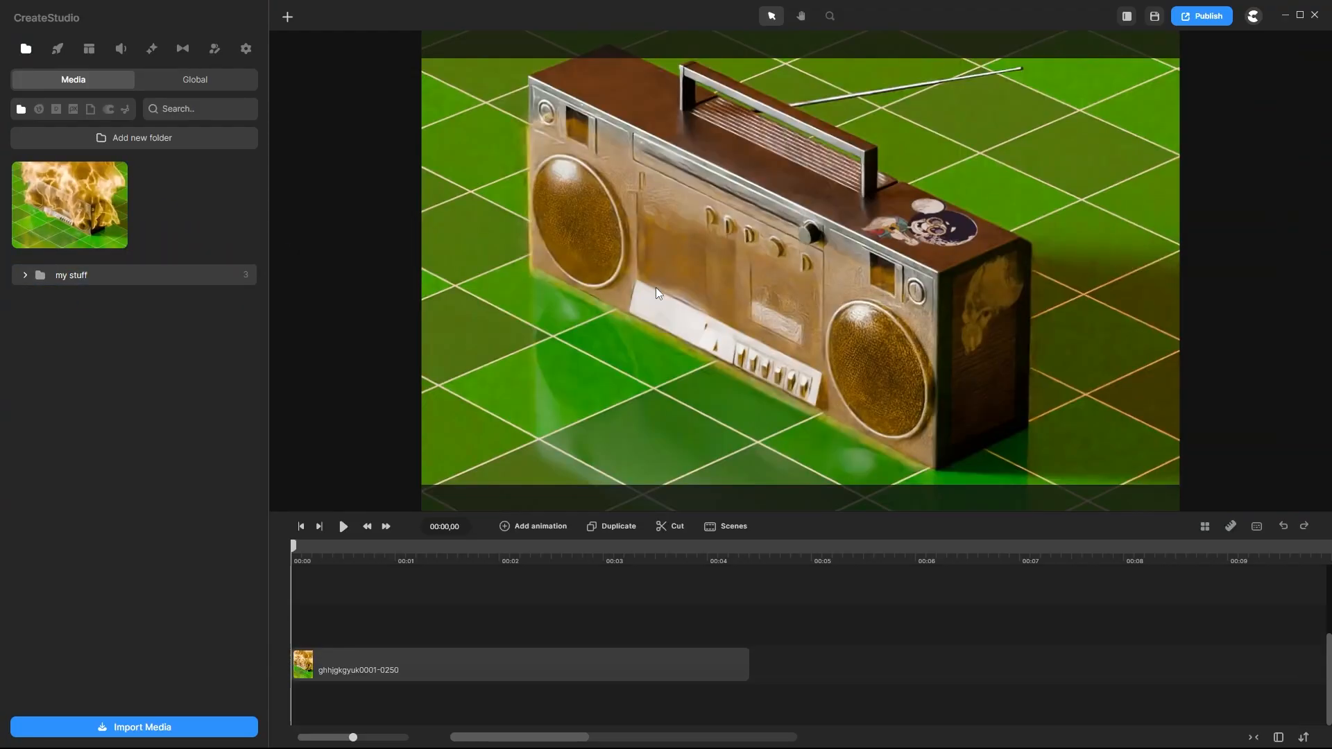
left_click(58, 49)
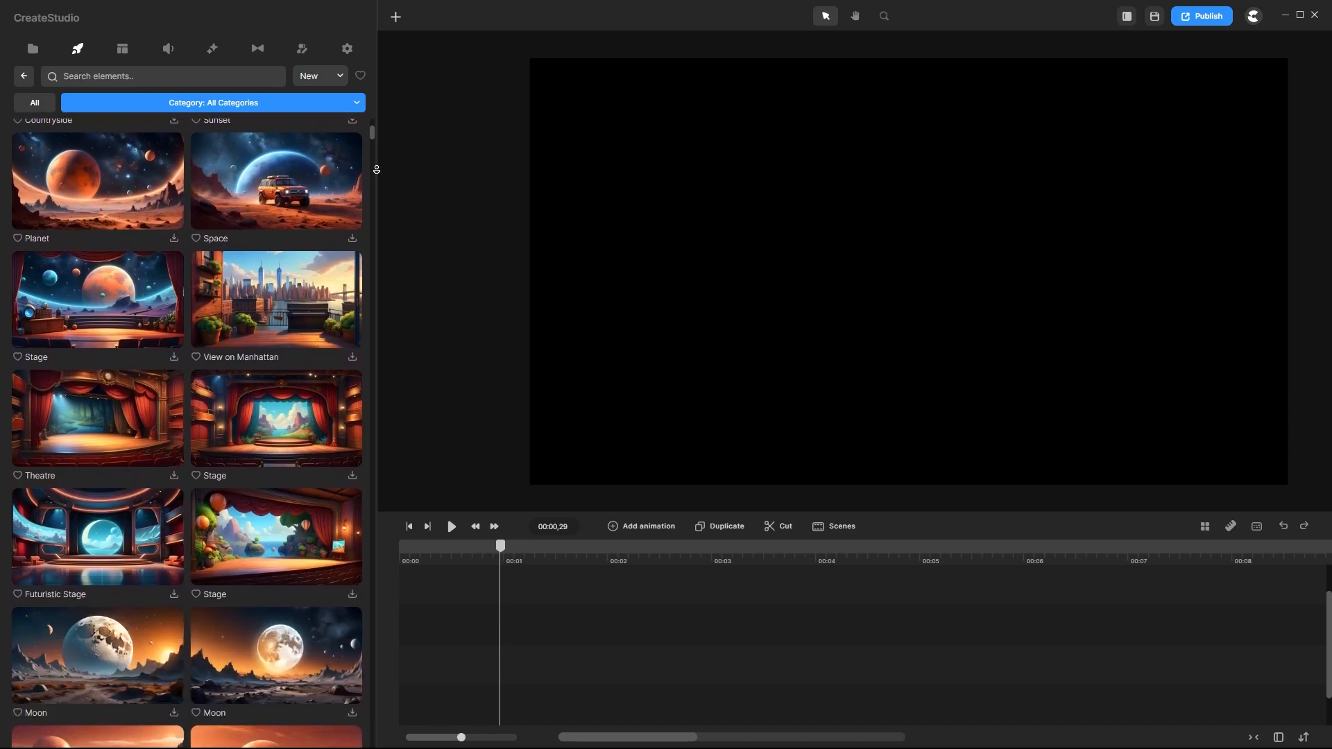
- Search 'sky' and add the Sky 9 background to the scene
type("sky")
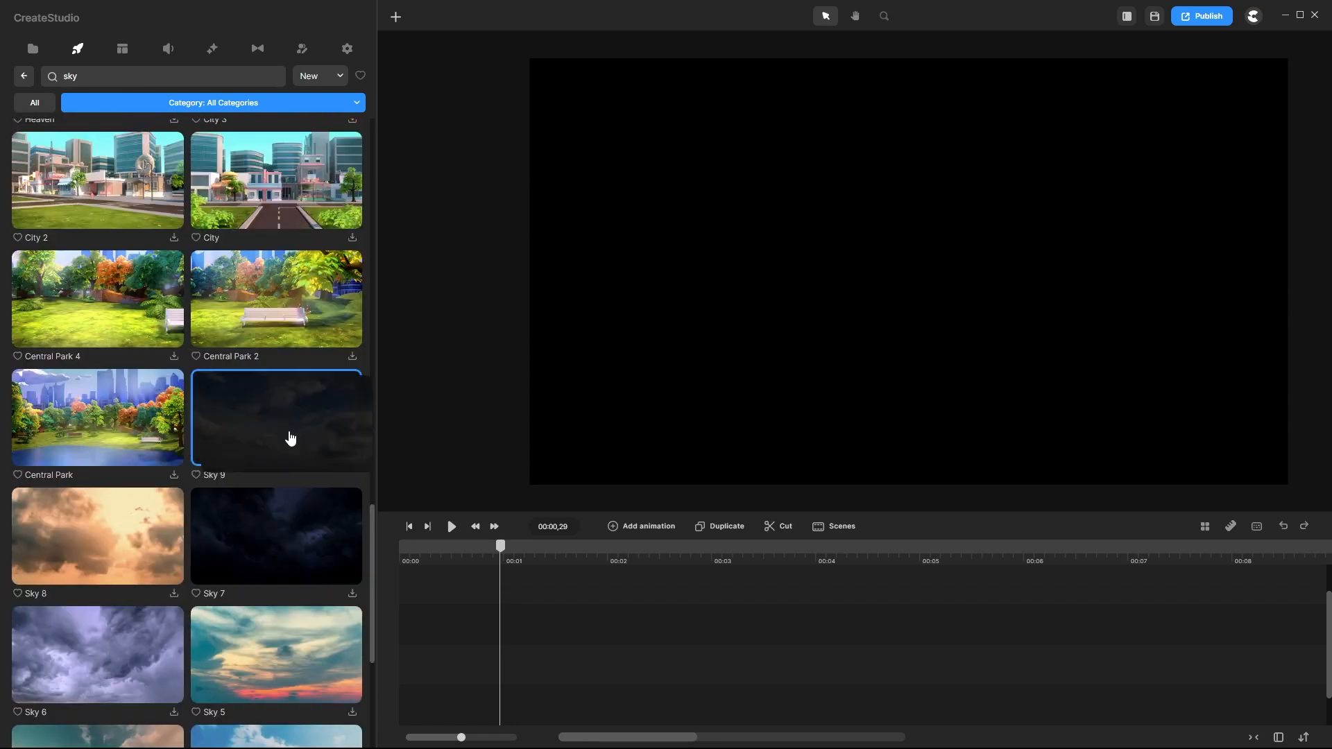
double_click(291, 437)
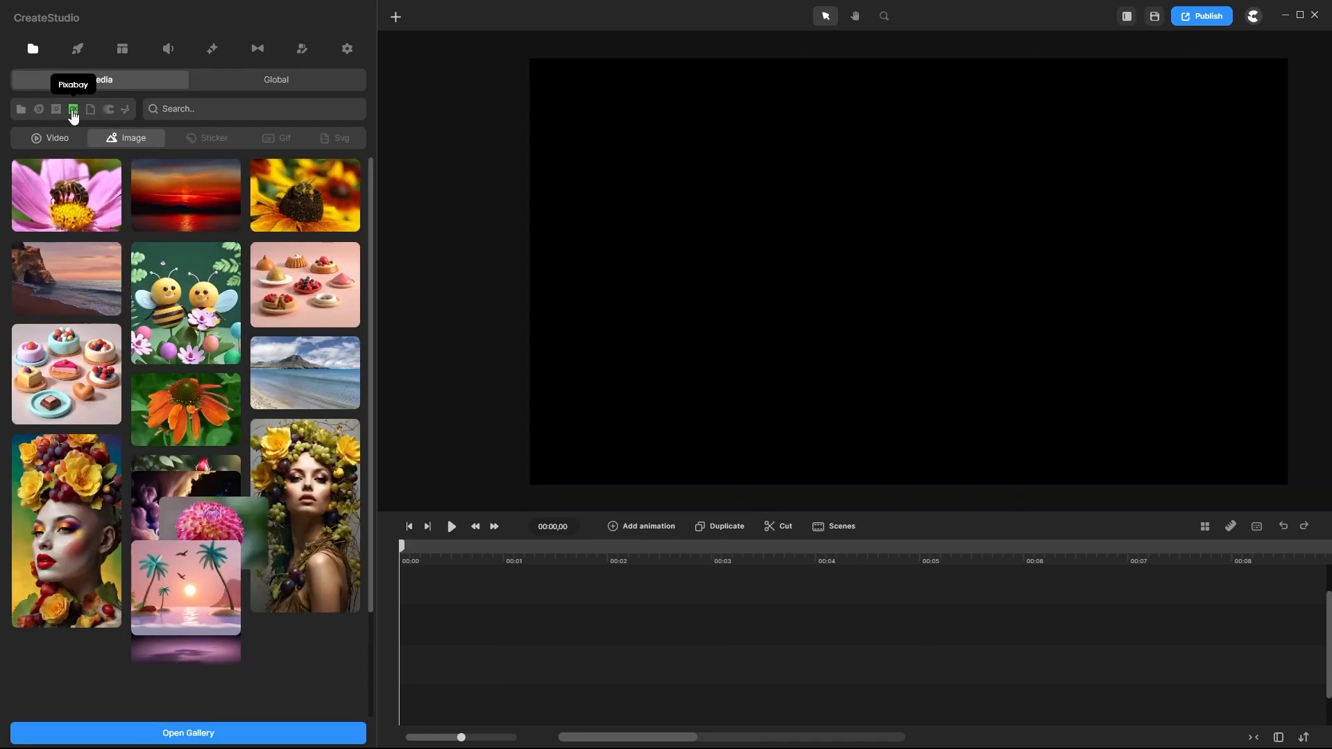
- Browse the Pexels, Vecteezy, Pixabay, Giphy and SvgApi sources and download a beach stock video
left_click(56, 108)
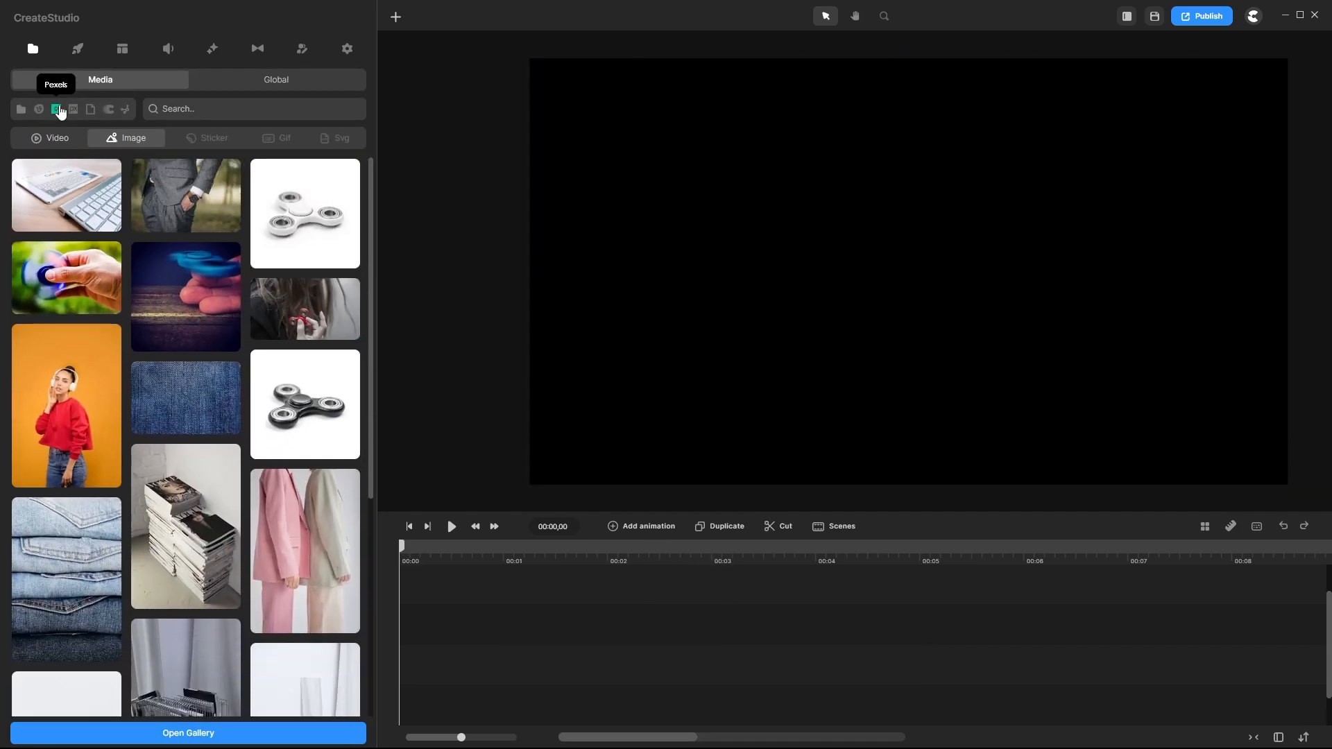
left_click(39, 108)
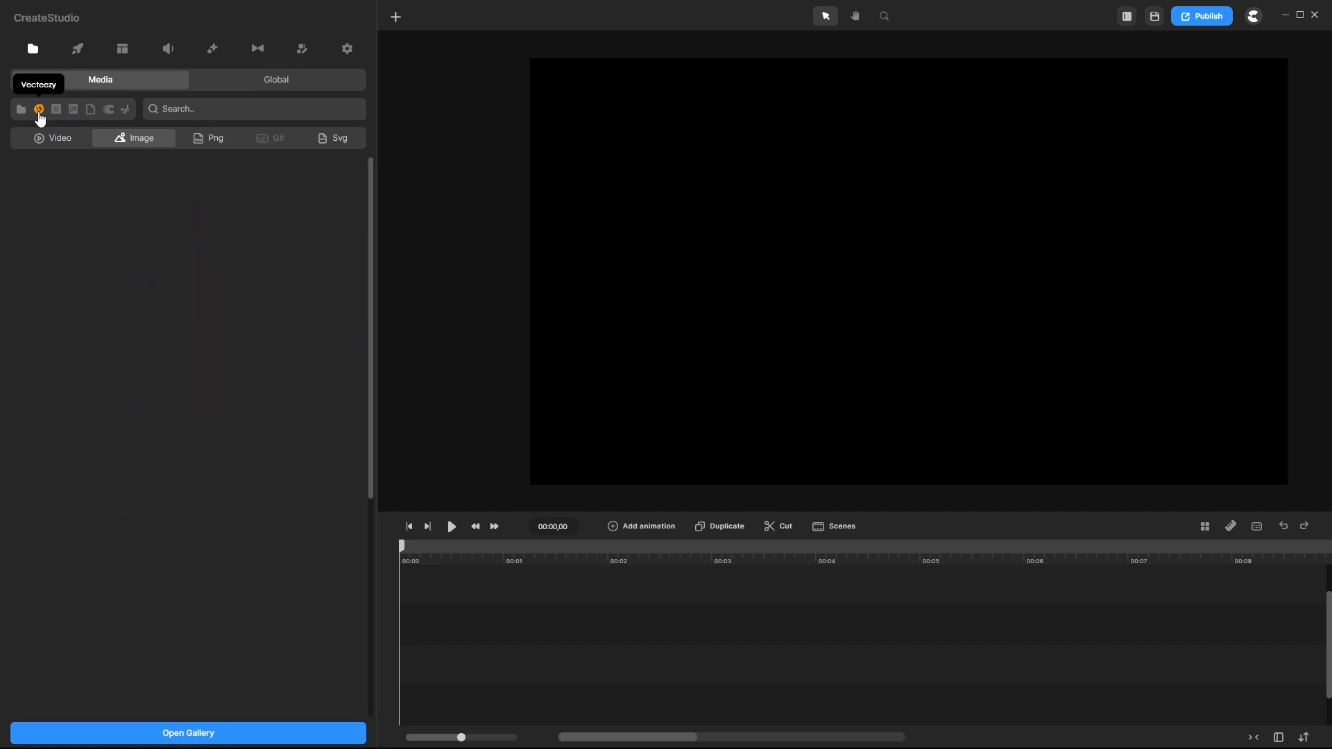
left_click(74, 108)
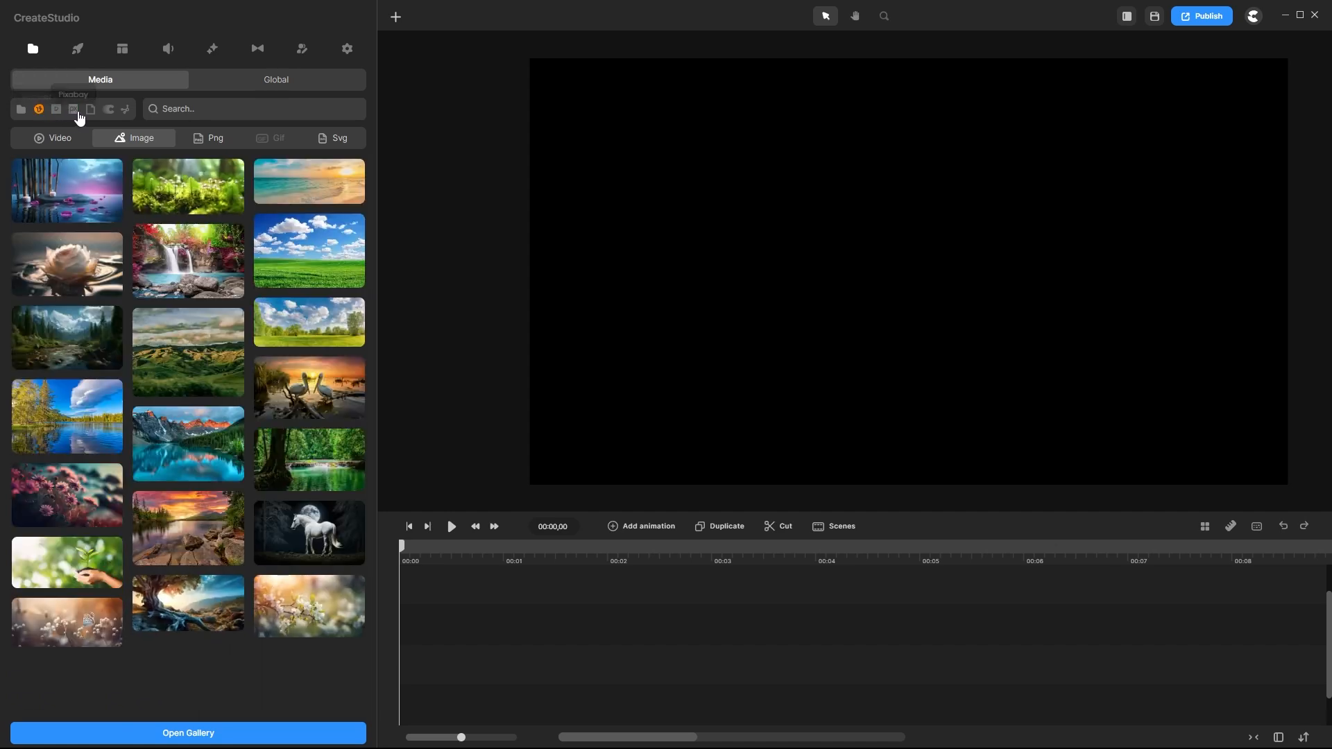
left_click(90, 108)
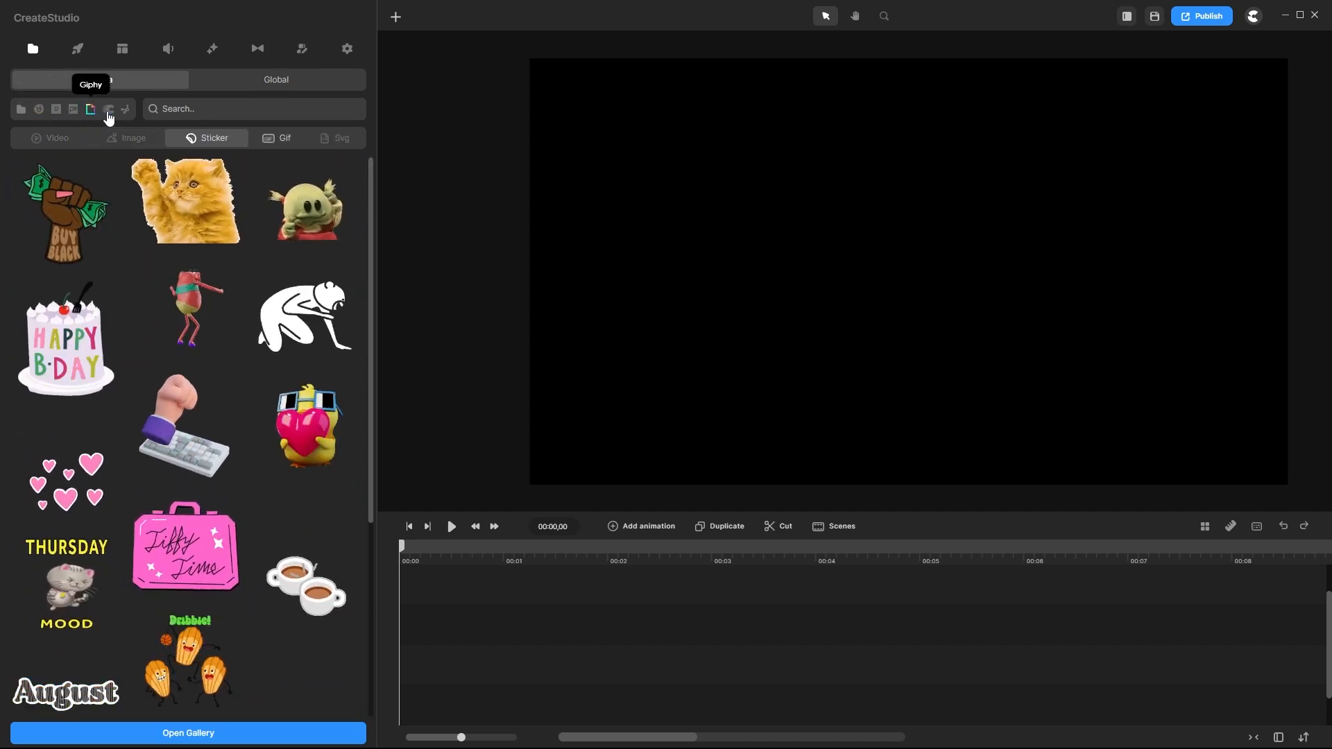
left_click(106, 108)
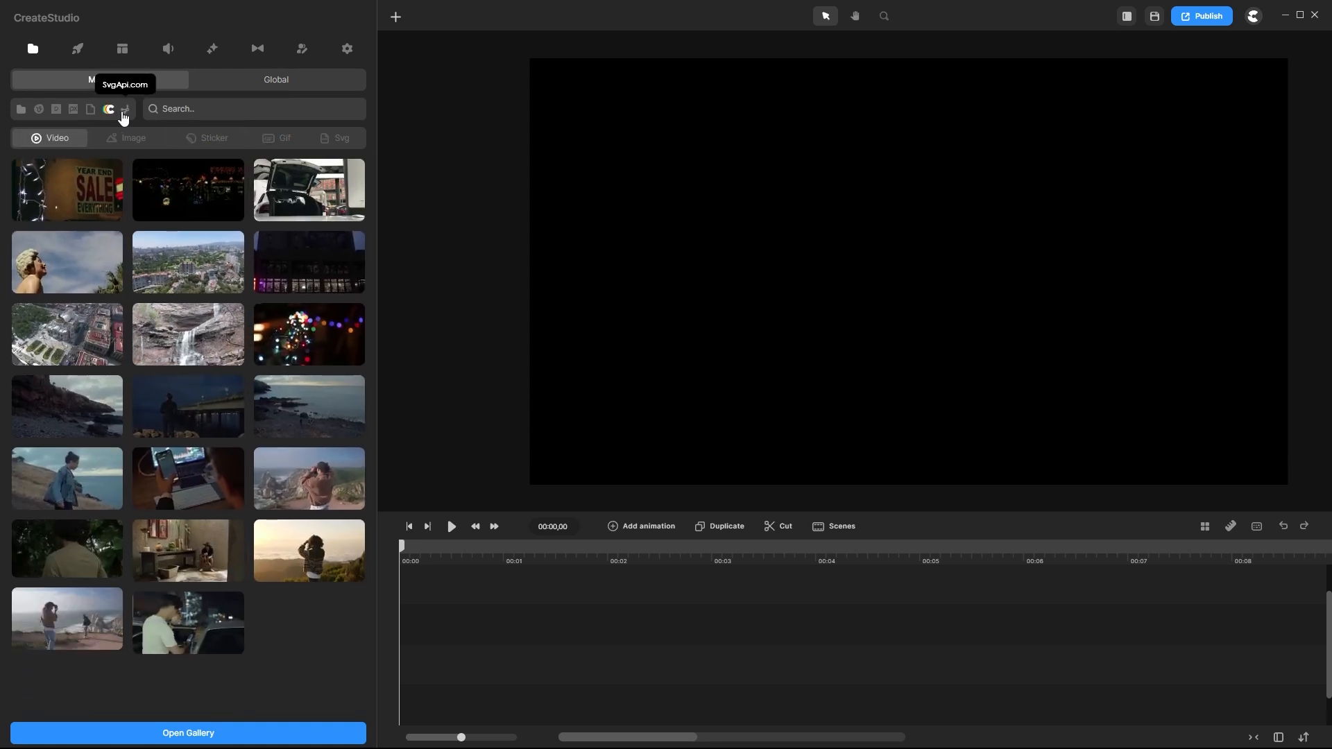
left_click(332, 138)
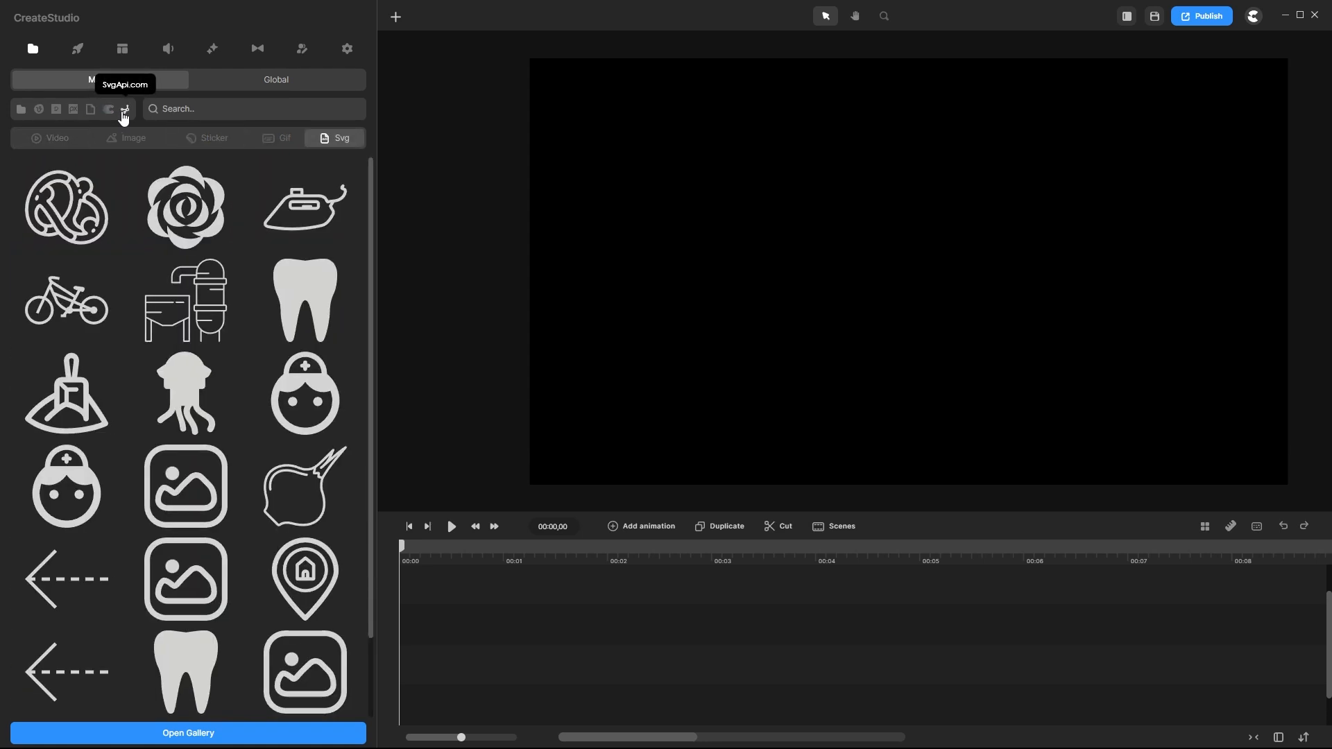
mouse_move(75, 108)
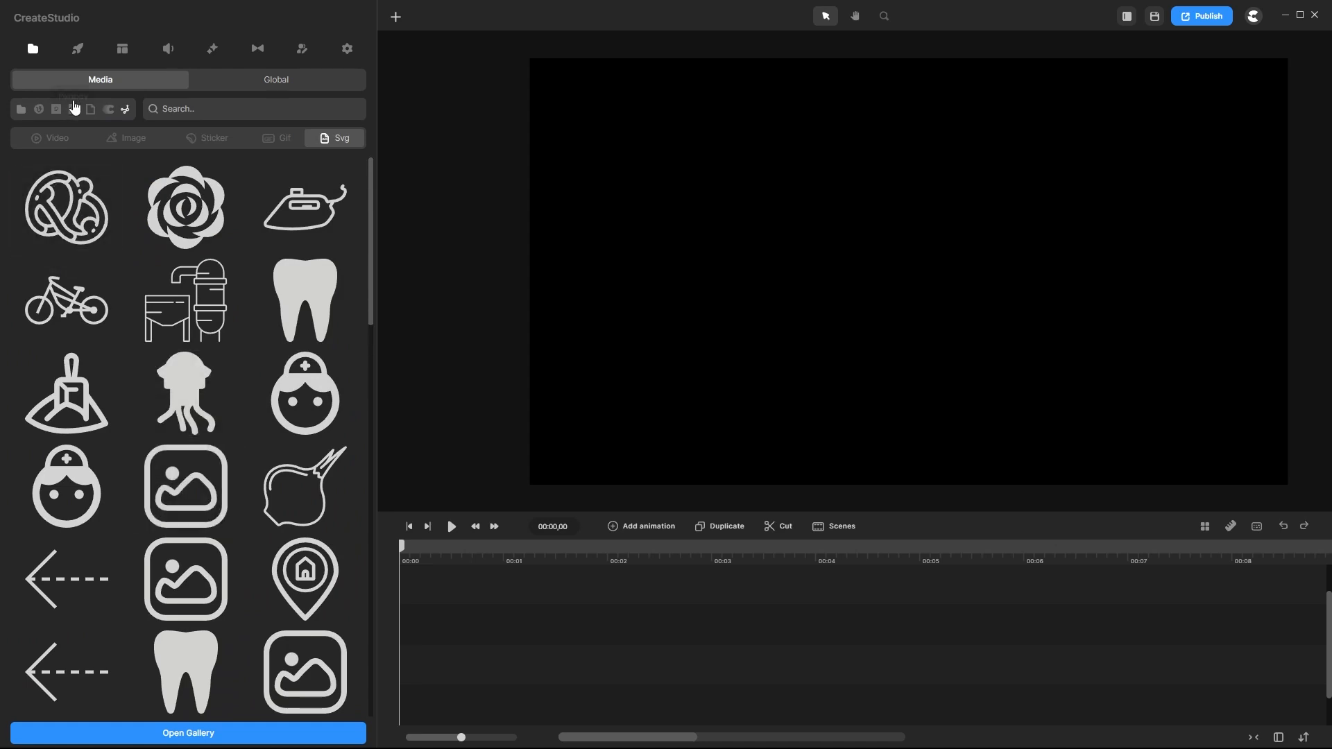
left_click(49, 138)
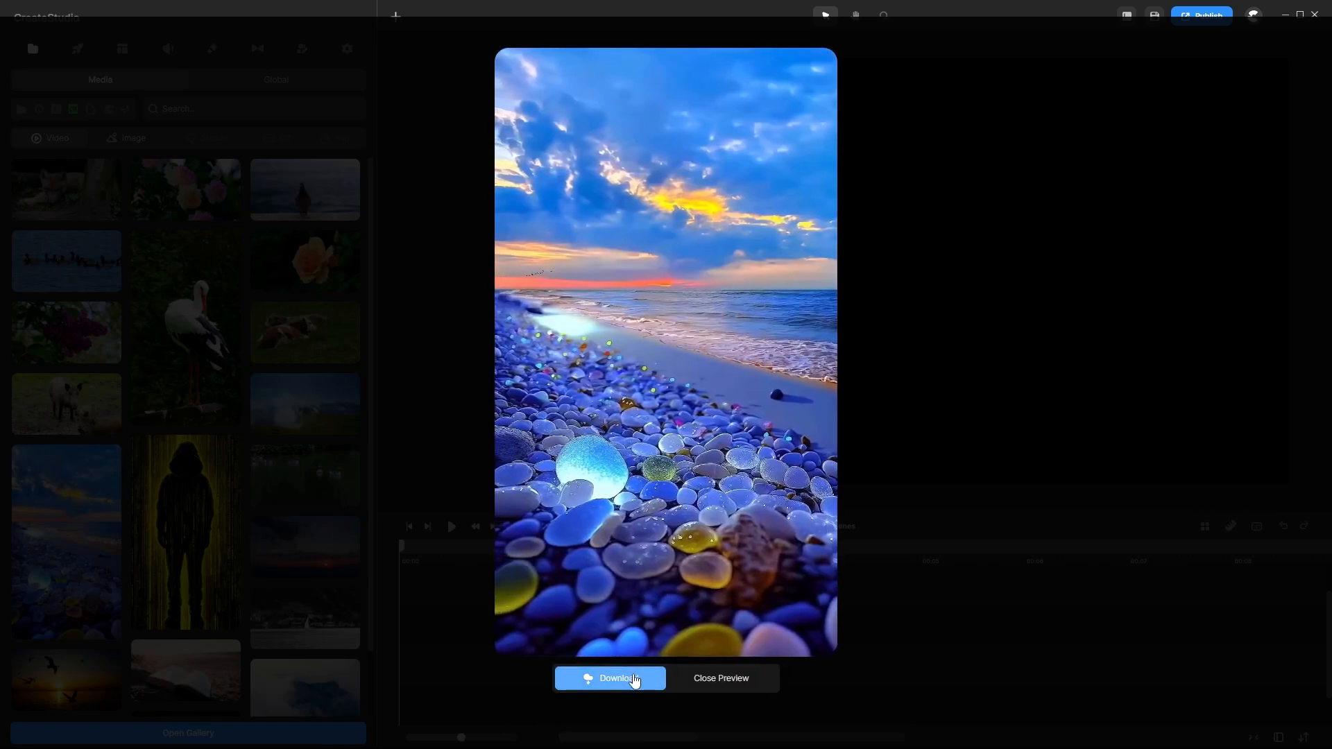
left_click(610, 678)
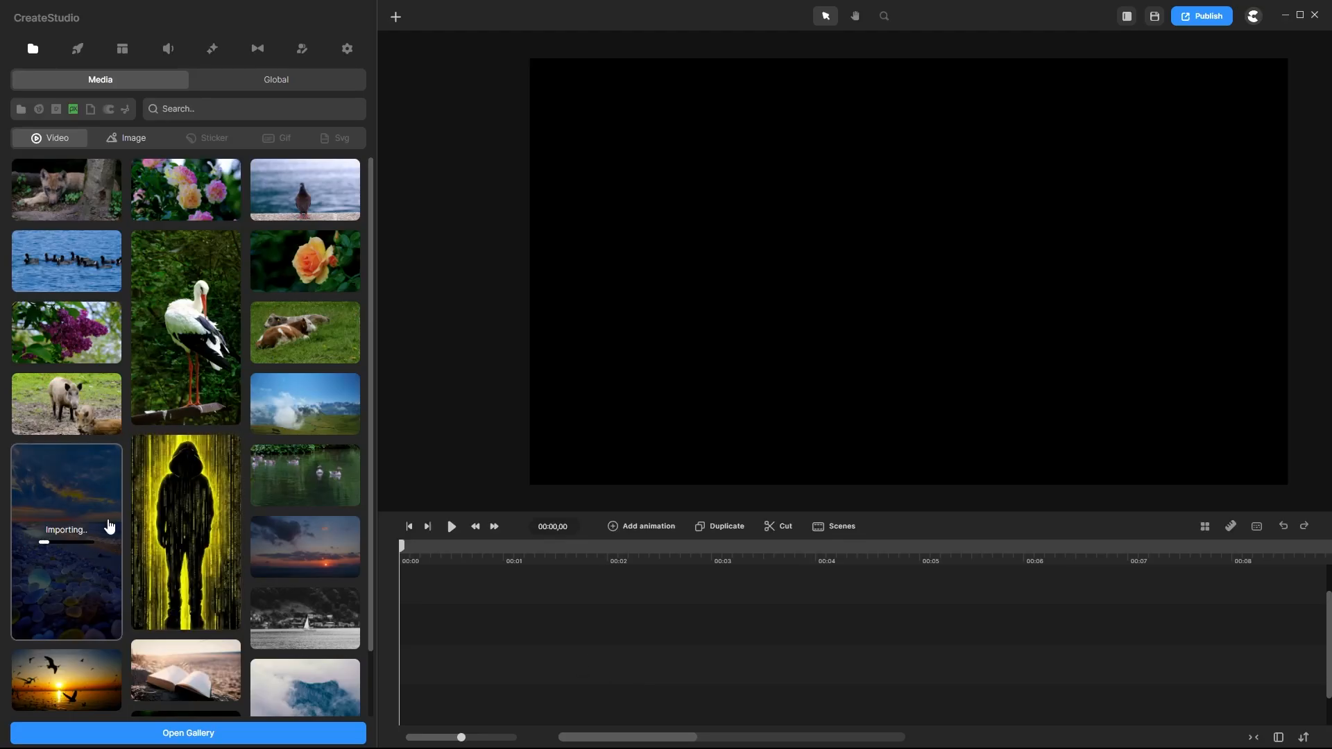
- Apply the Doodle effect from the effects library to the InspirationTuts title text
left_click(347, 48)
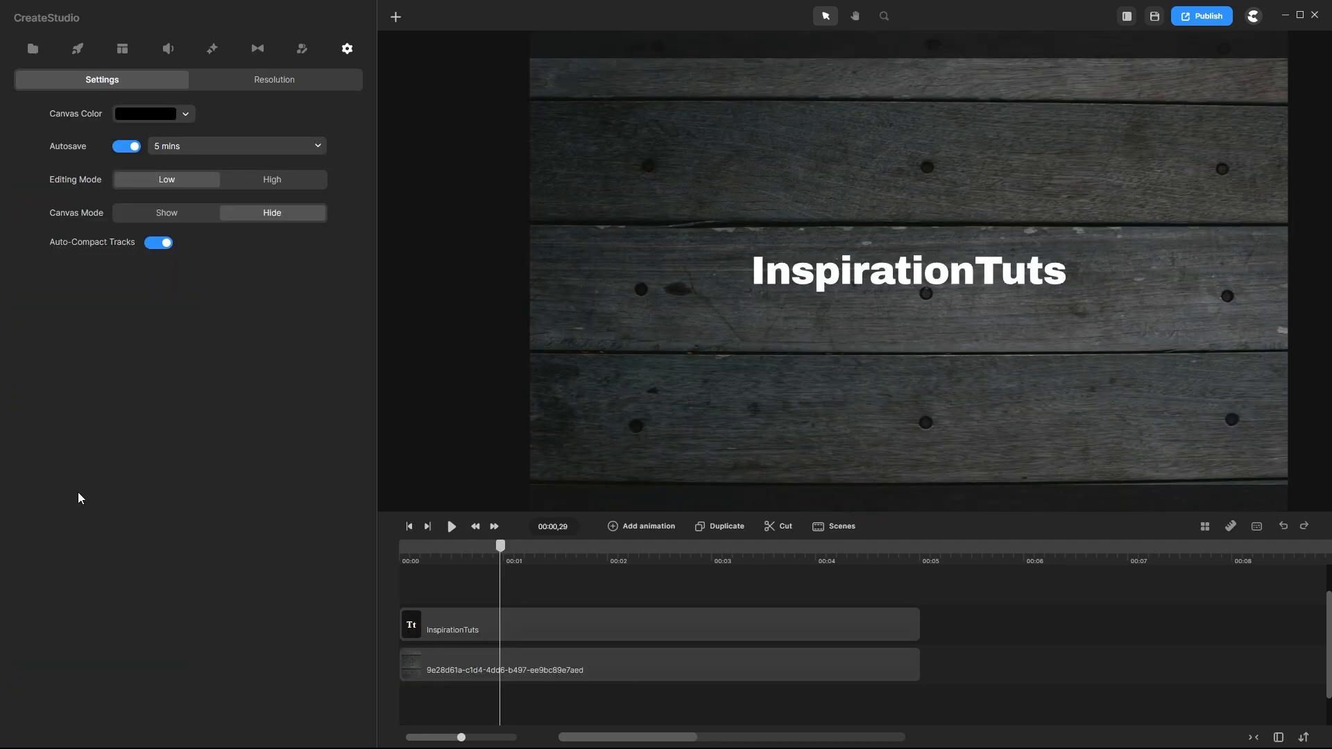
left_click(213, 49)
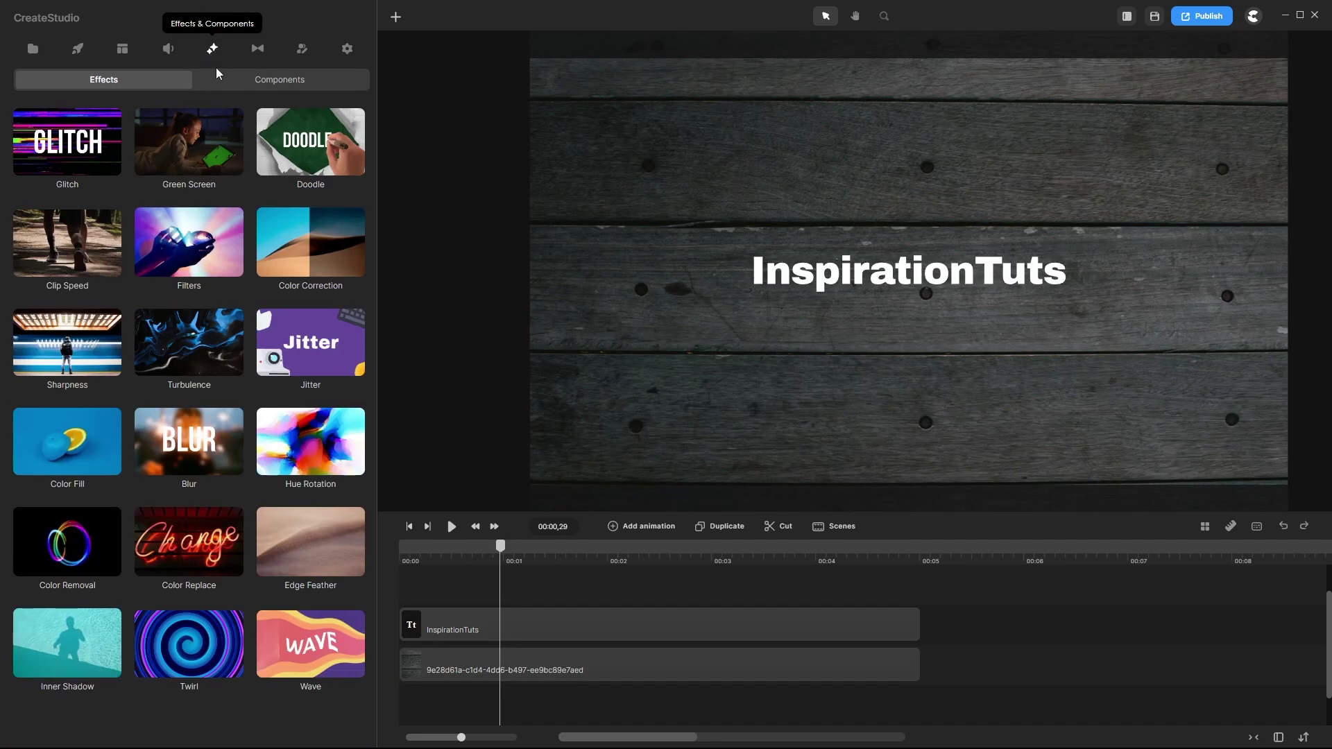
left_click_drag(309, 141, 523, 624)
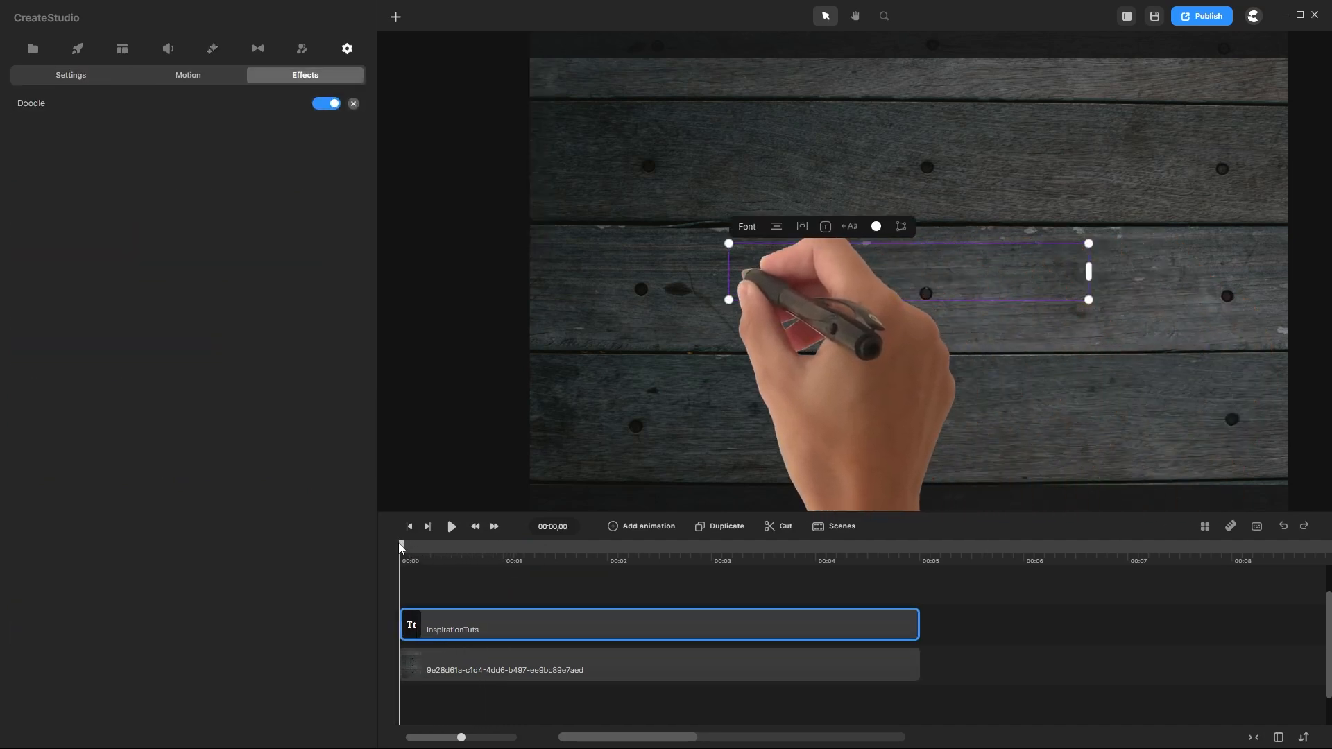
left_click(451, 527)
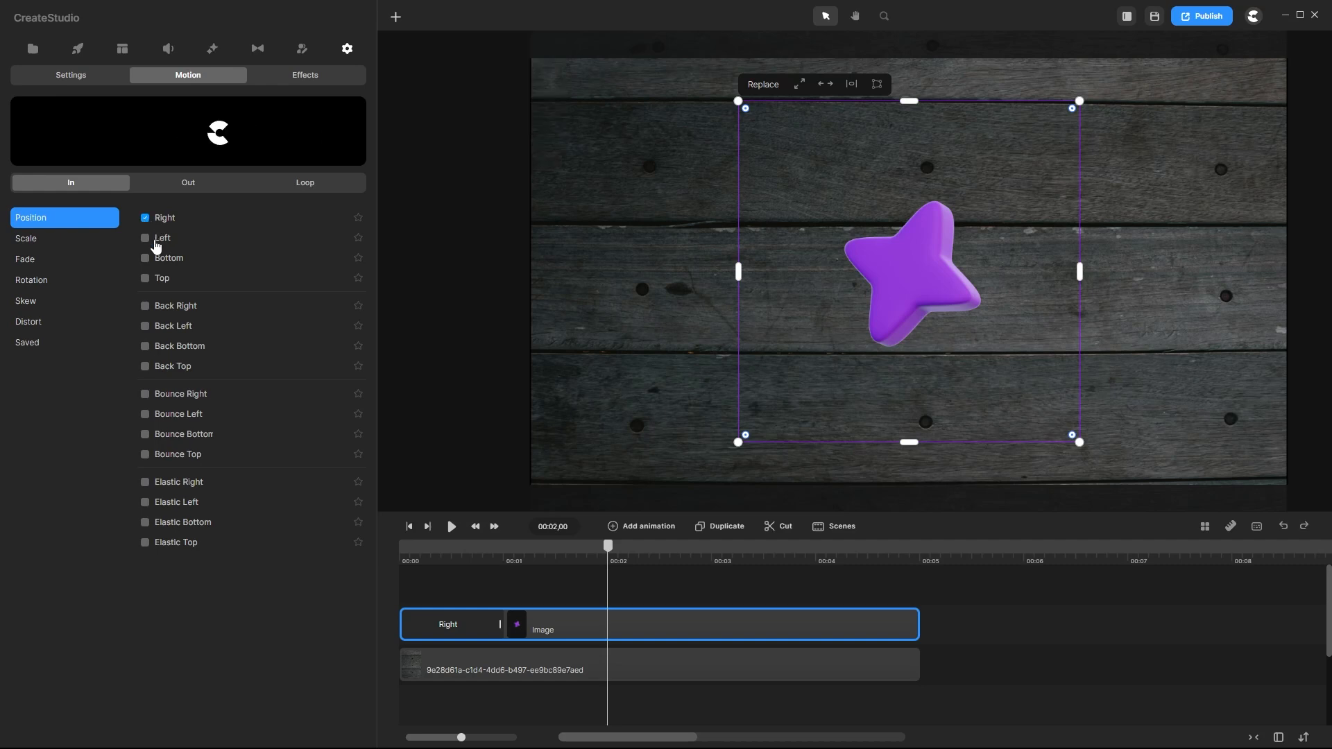
- Try the slide-in-from-left entrance animation for the star
left_click(144, 278)
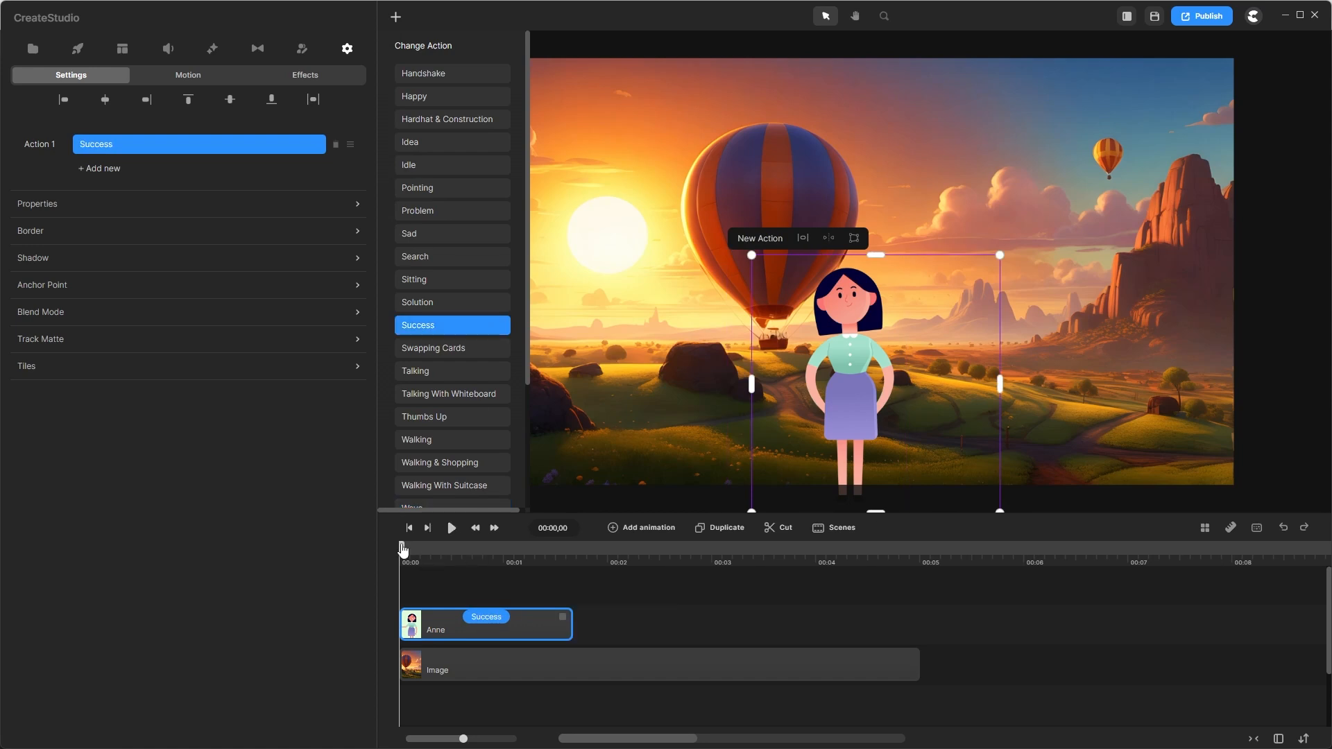
- Preview the Success action, then switch the character to the Pointing action
left_click(451, 528)
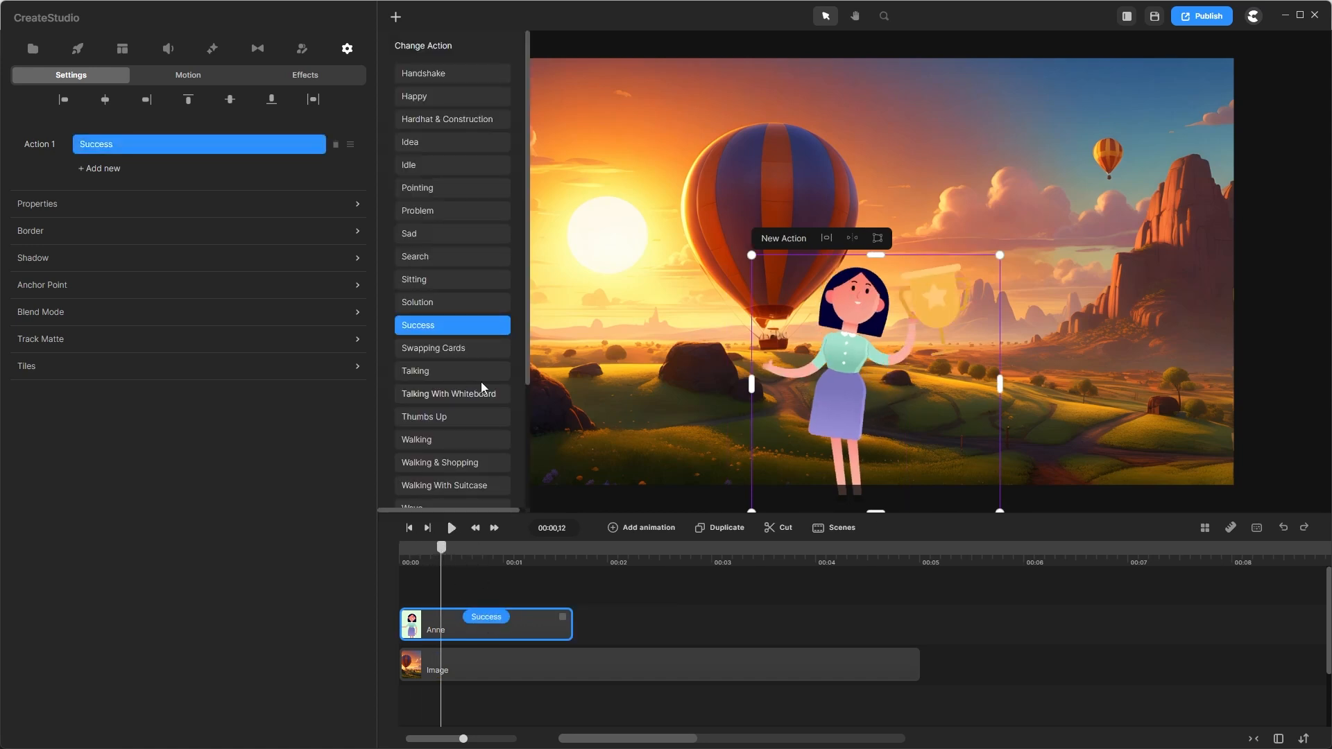
left_click(415, 371)
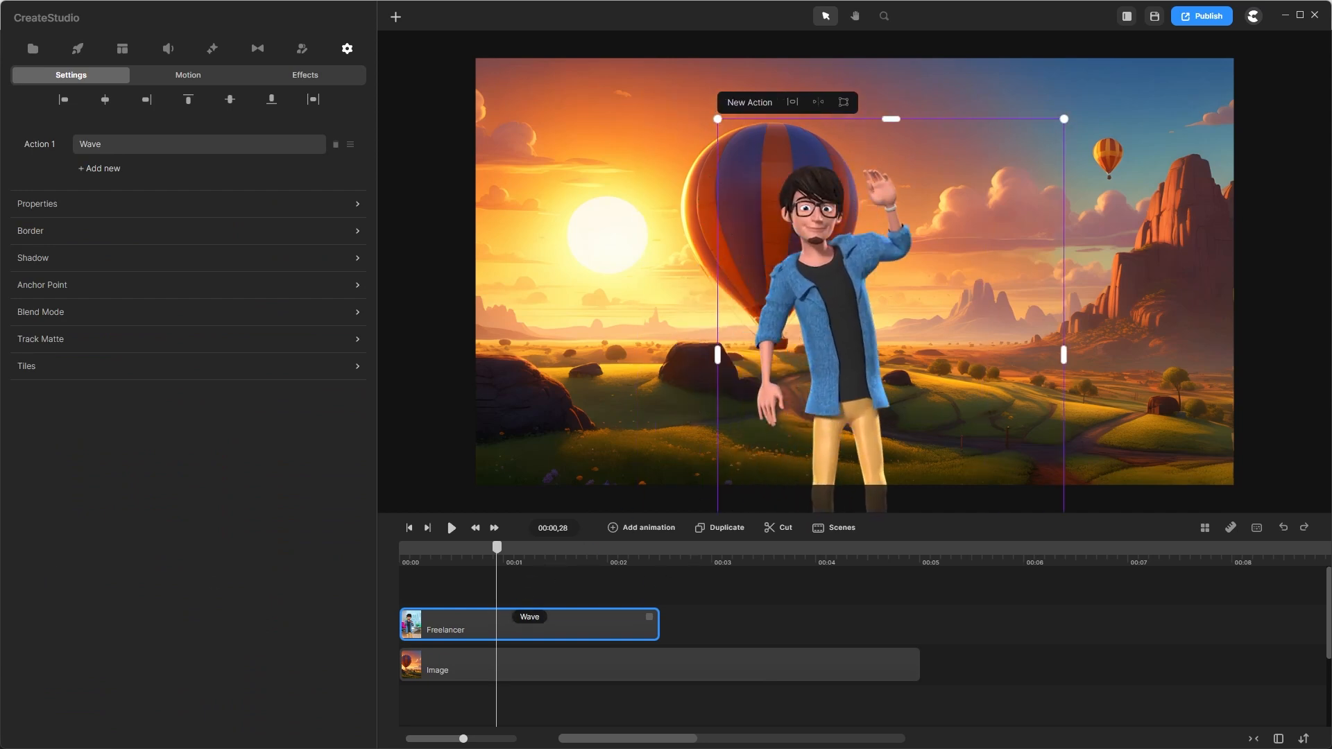
left_click(200, 144)
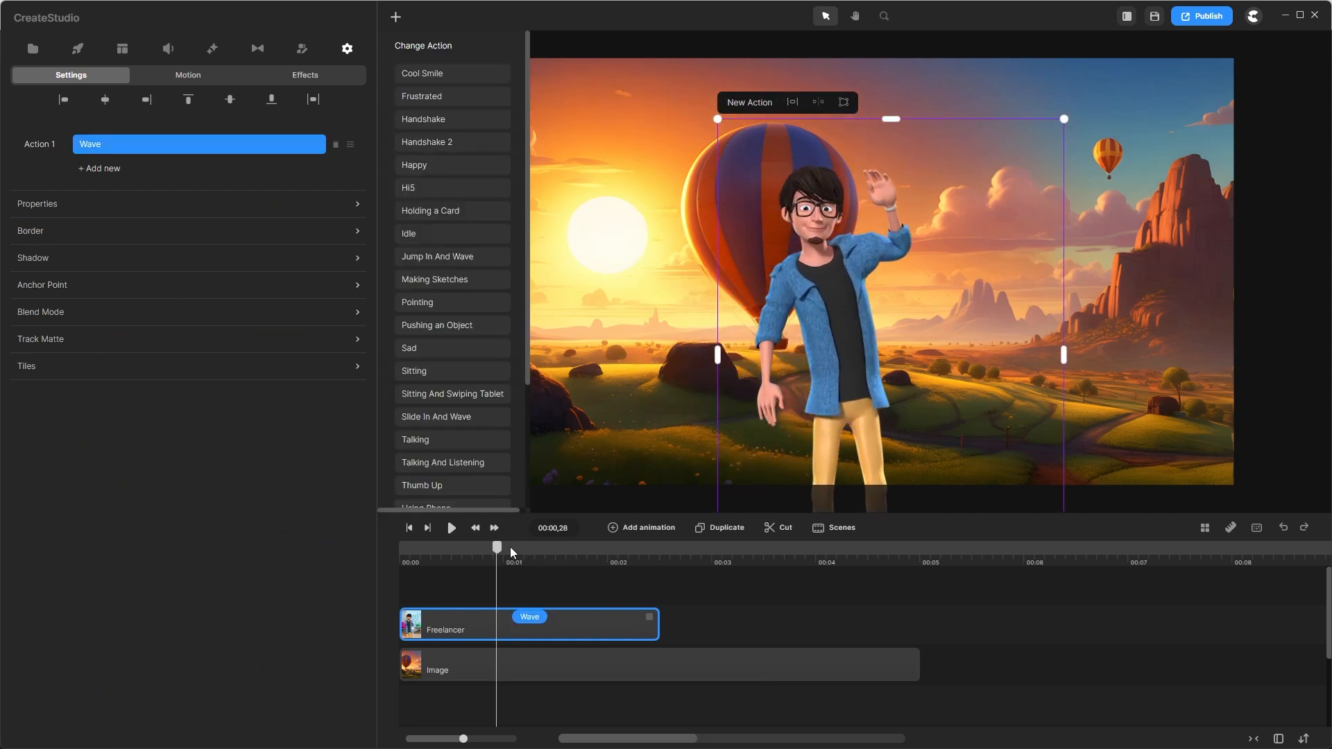
left_click(416, 302)
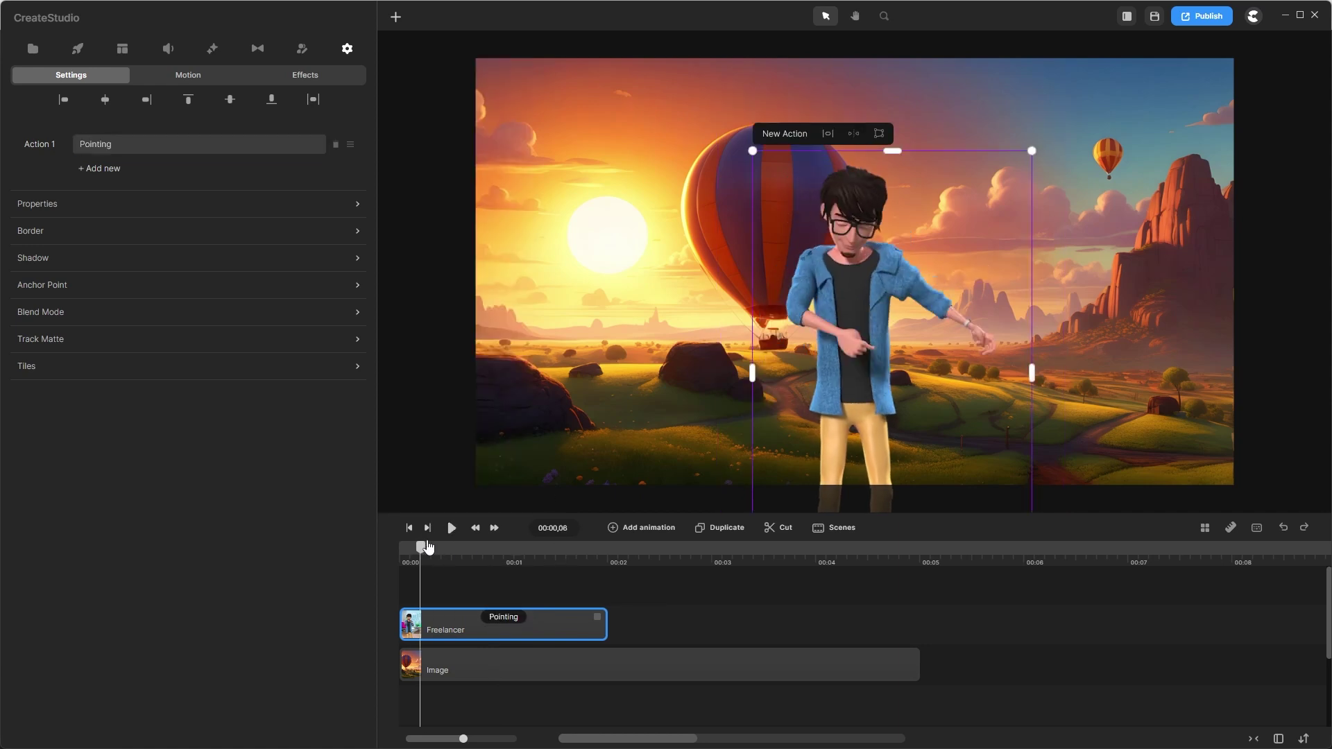
- Switch the character to the Happy action, preview it and stop the playback
left_click(199, 143)
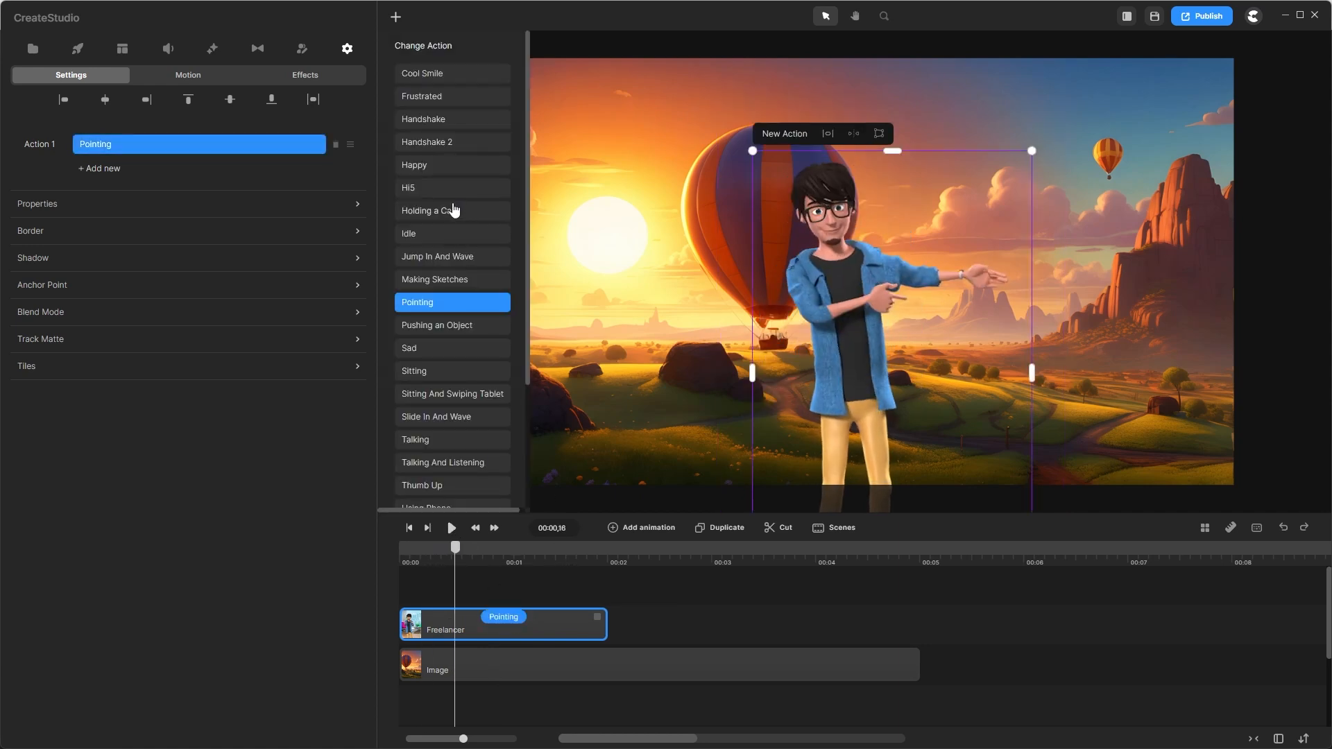
left_click(414, 165)
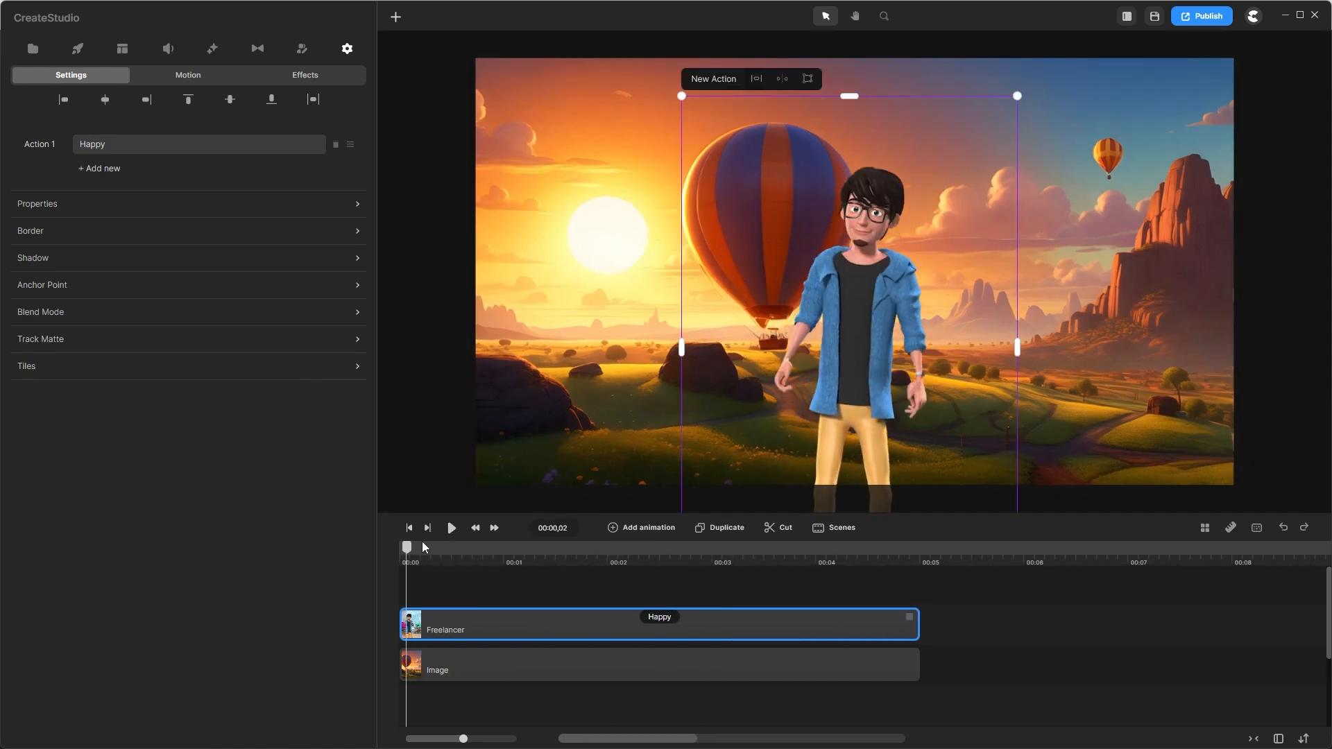
left_click(450, 528)
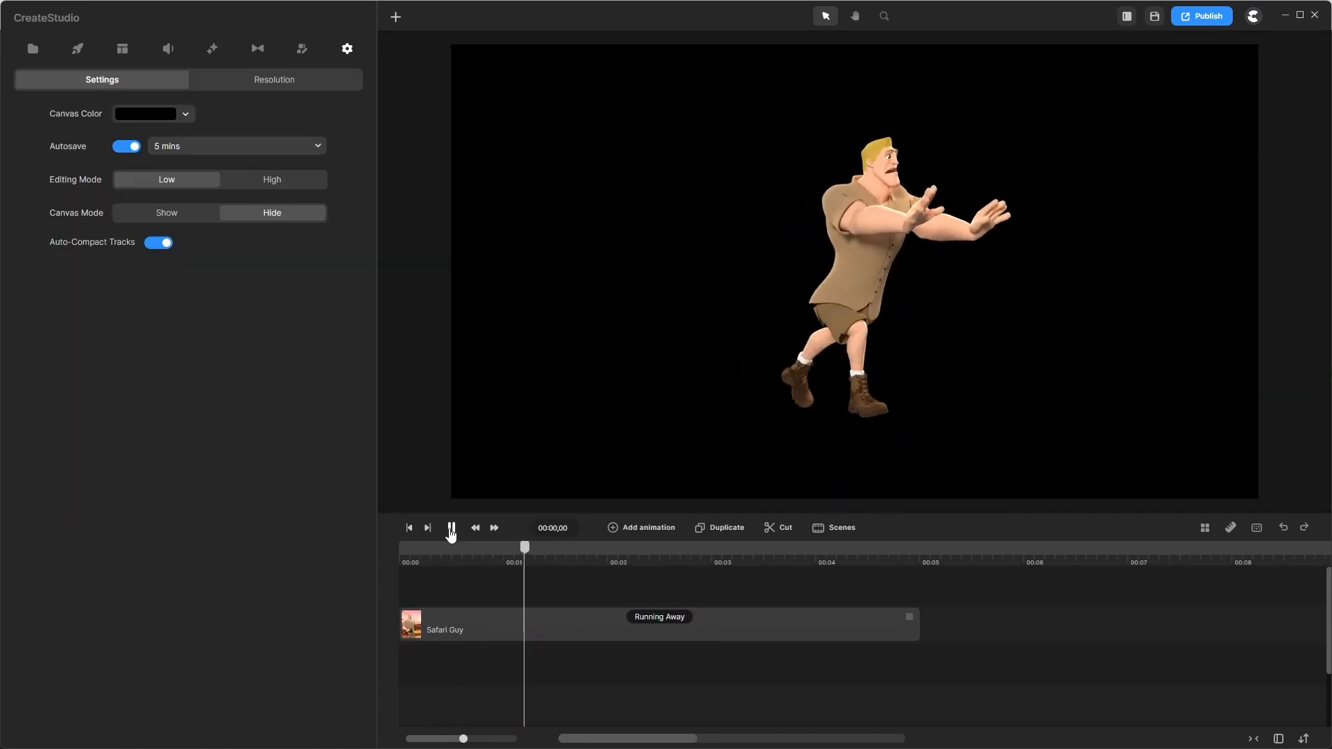
left_click(496, 624)
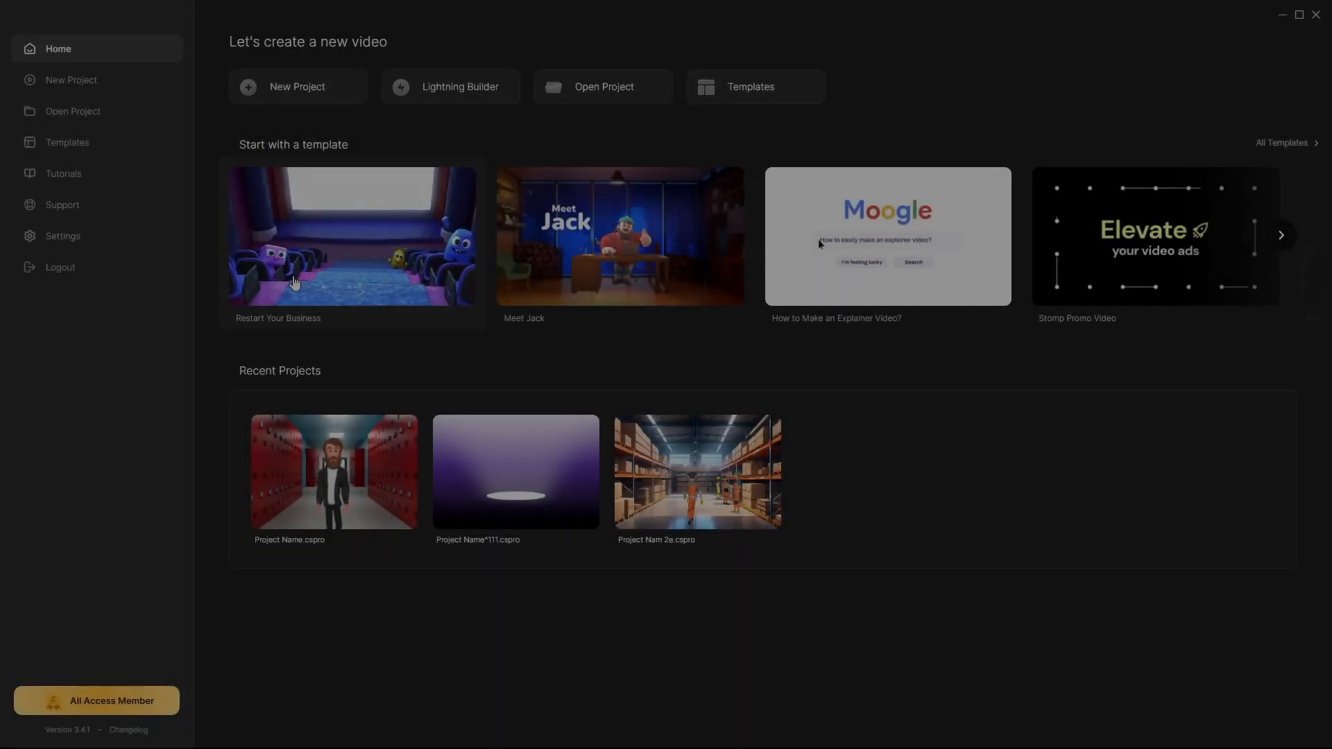
mouse_move(608, 286)
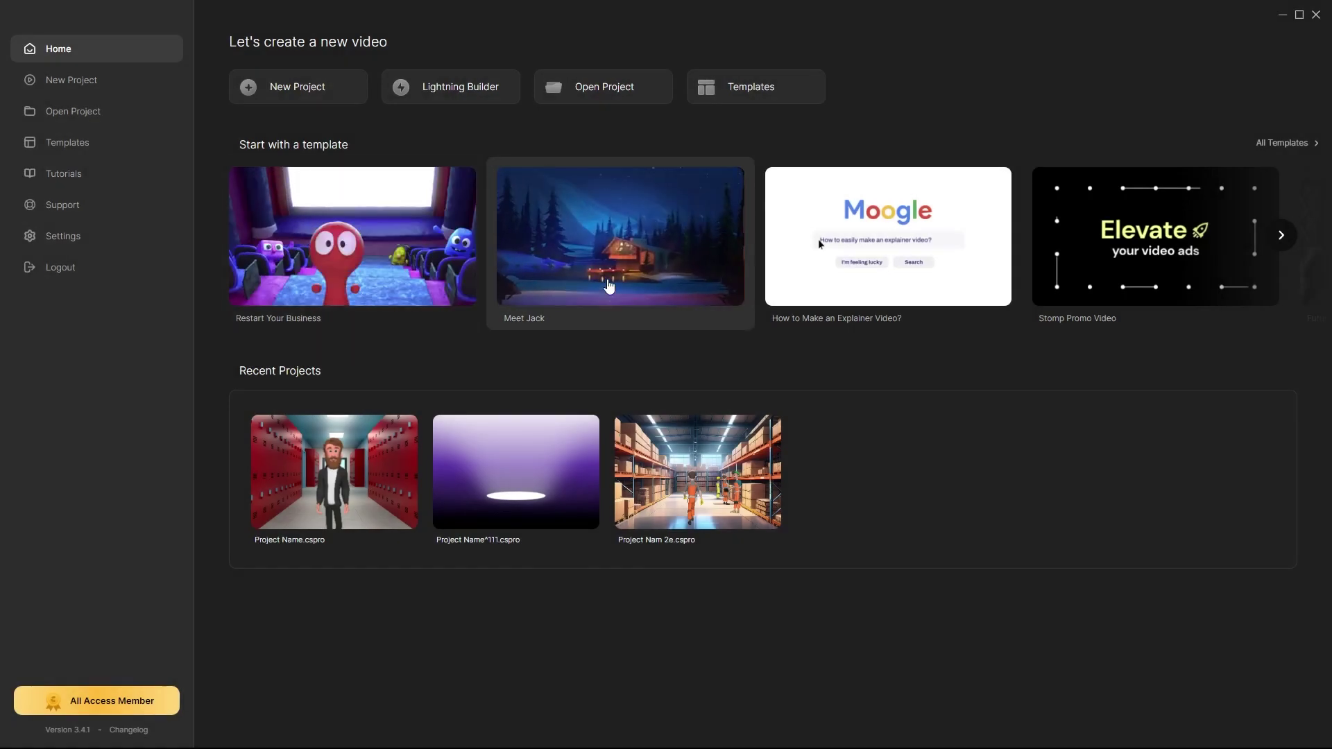
mouse_move(852, 283)
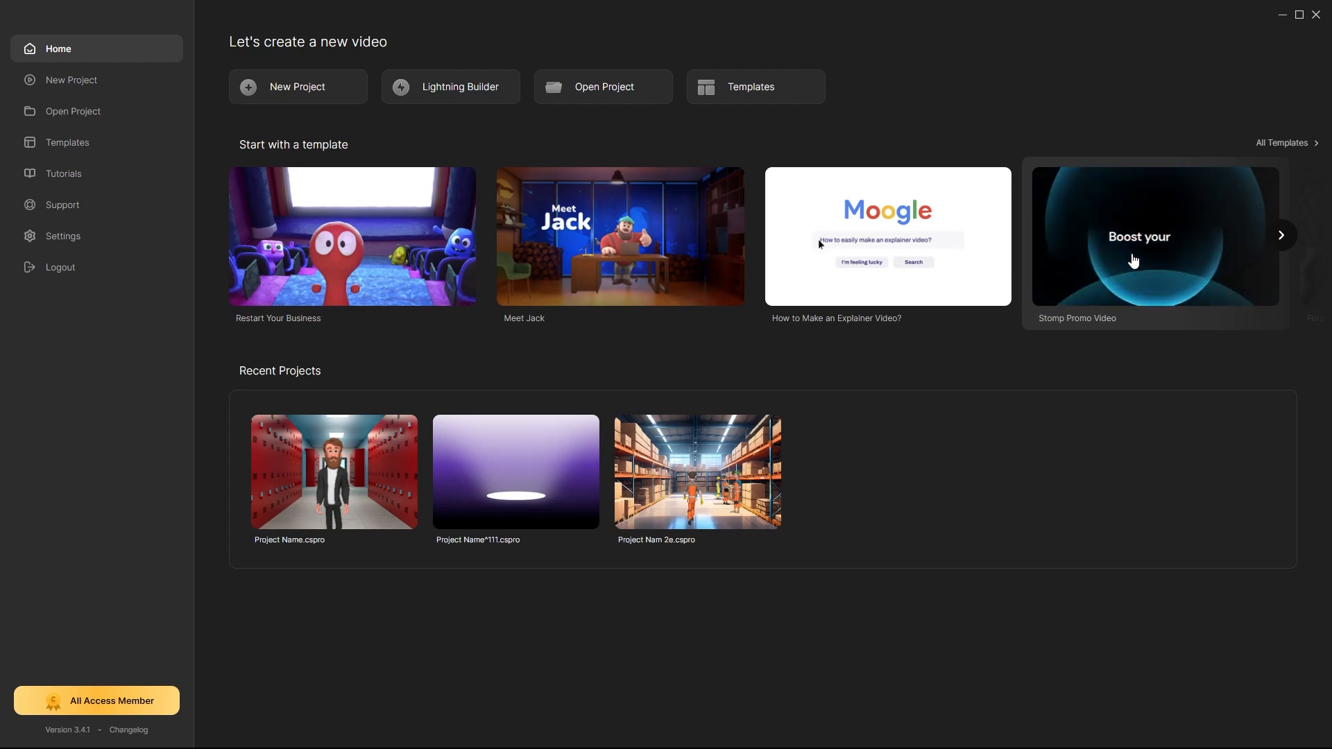
- Enter the Lightning Builder and scroll through its video style list
left_click(297, 86)
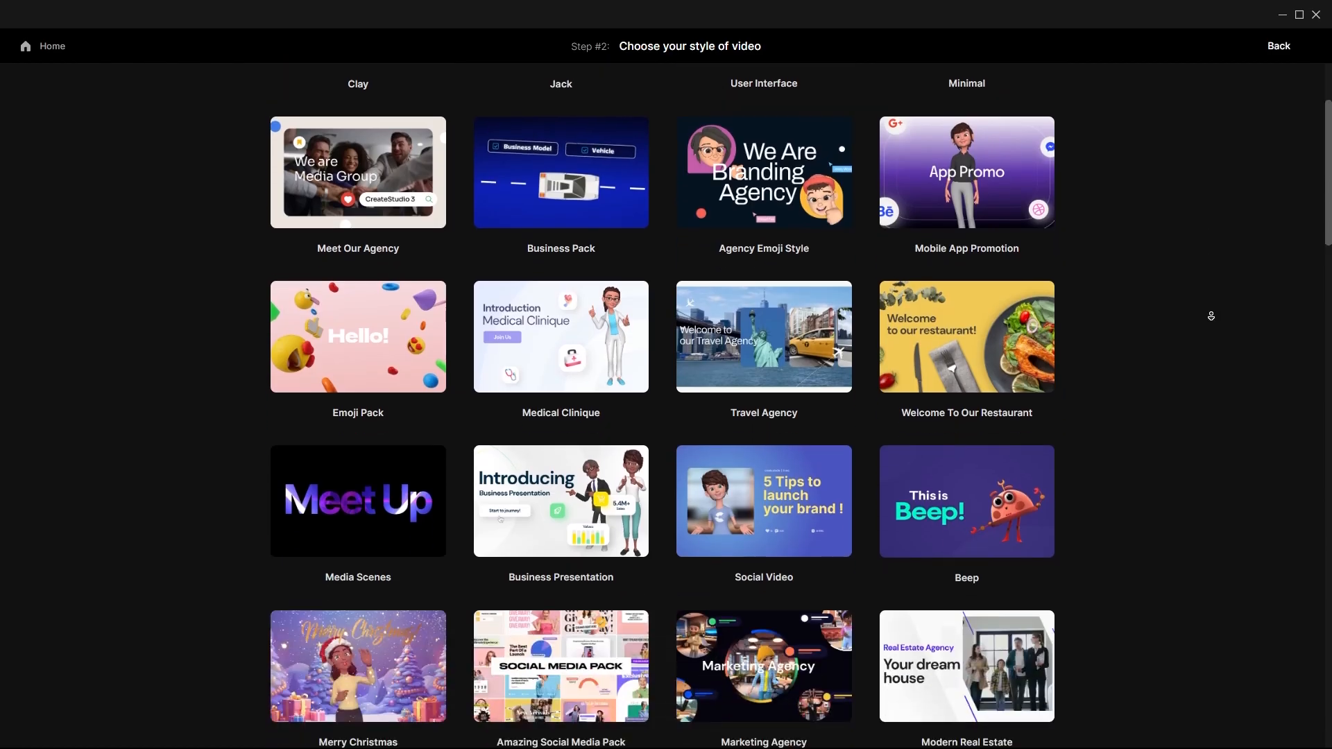
scroll("down", 3)
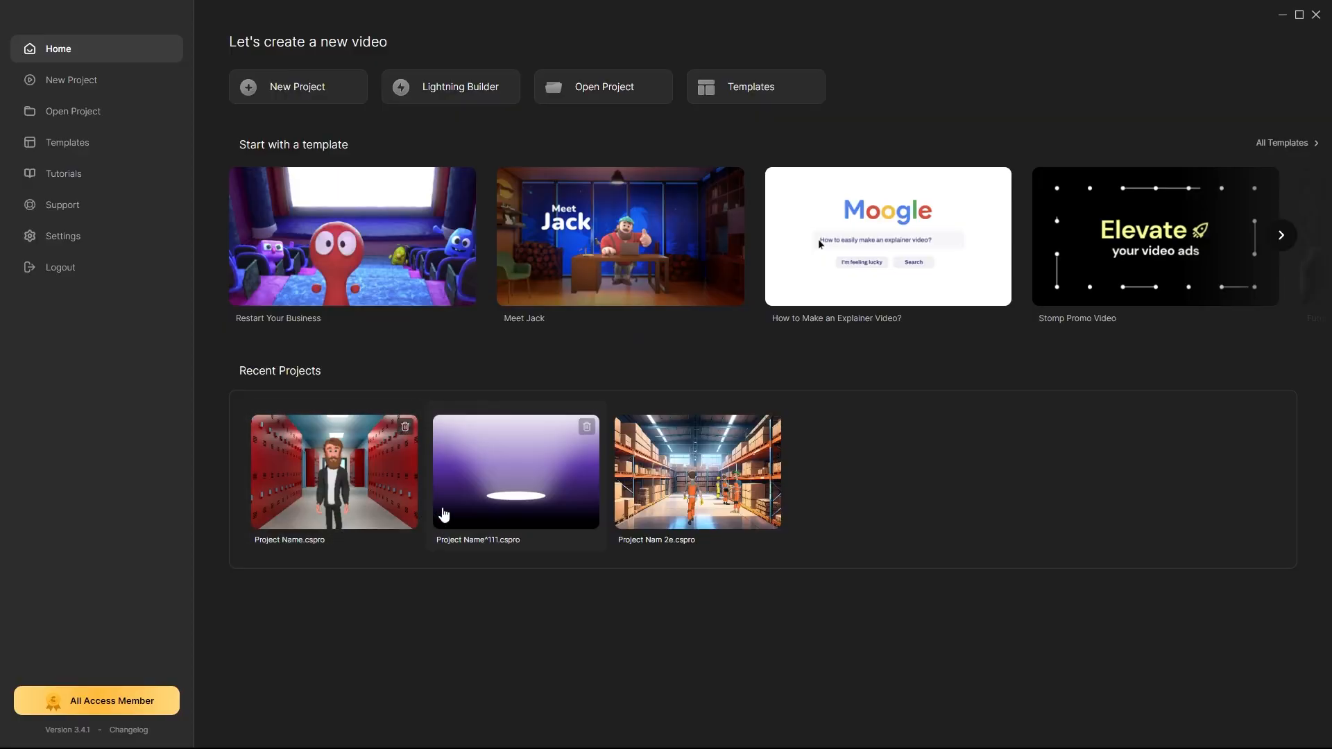
mouse_move(86, 177)
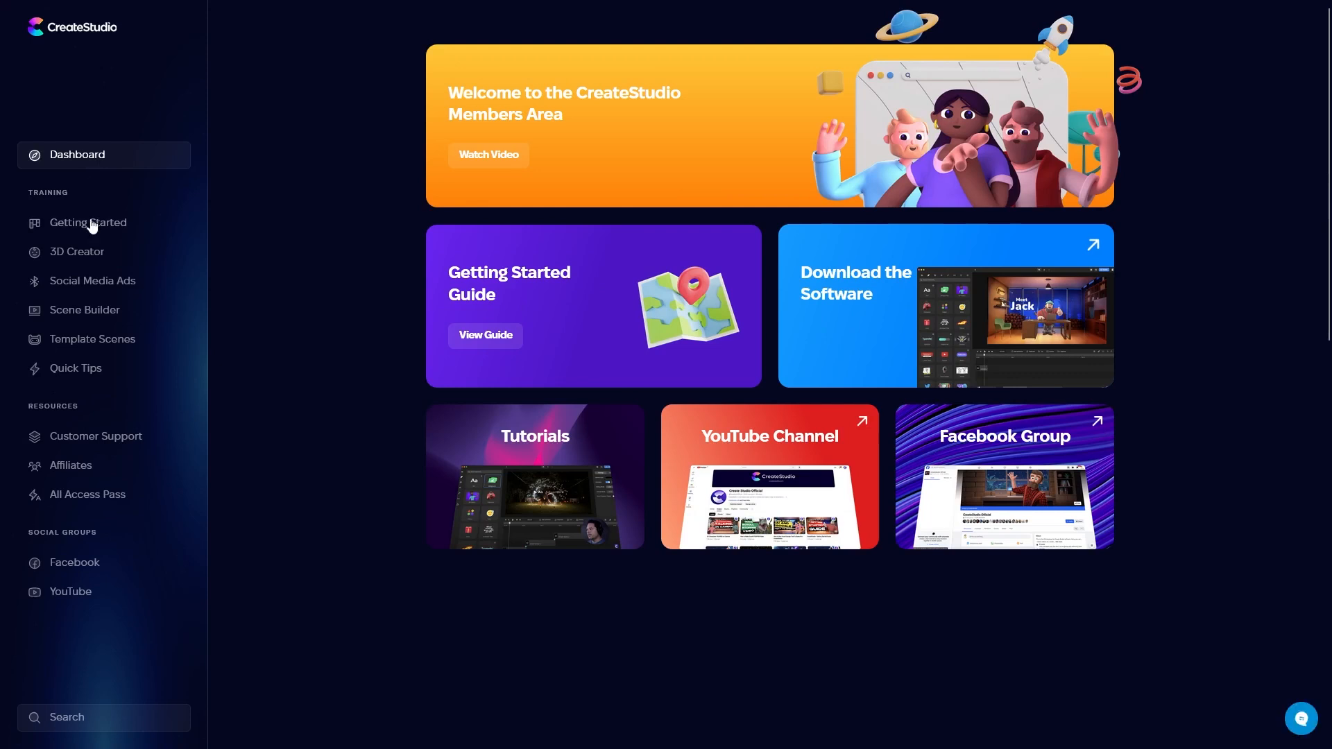
- View the Members Area Getting Started guide from the dashboard
left_click(1301, 719)
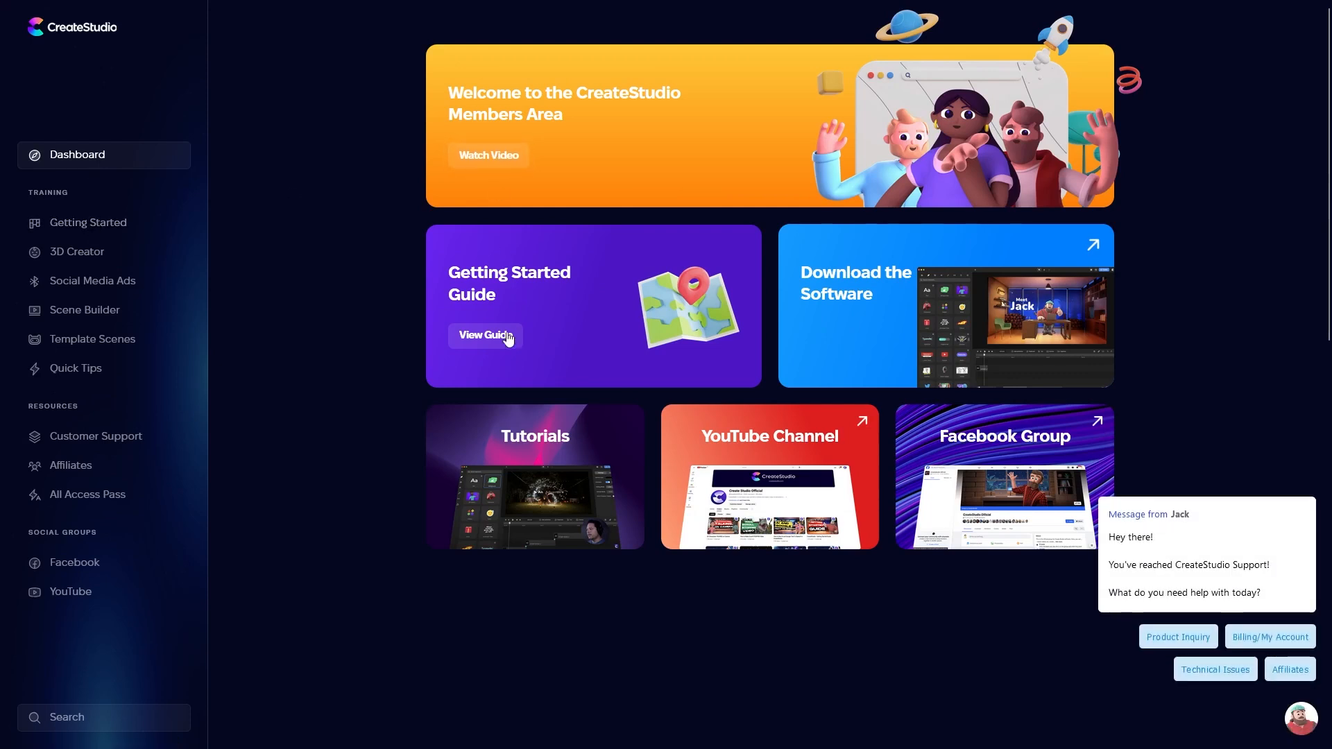
mouse_move(930, 472)
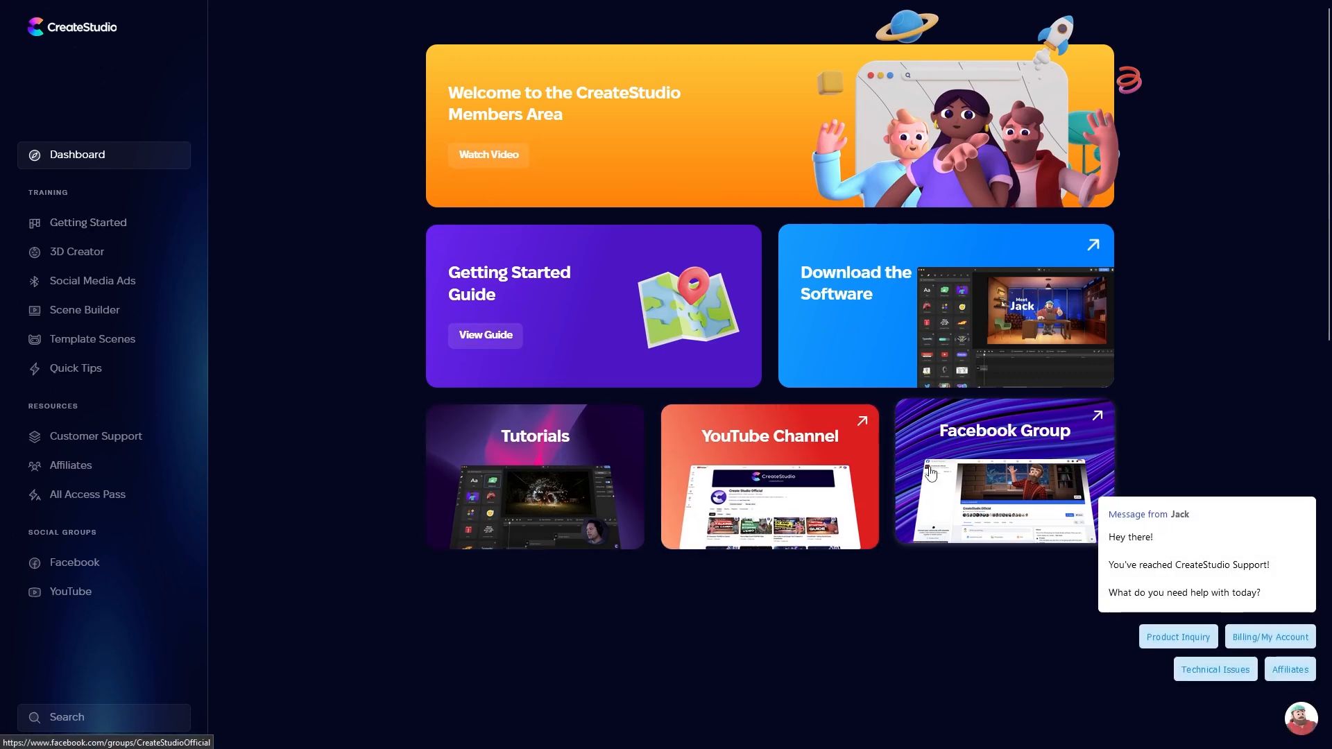
left_click(89, 222)
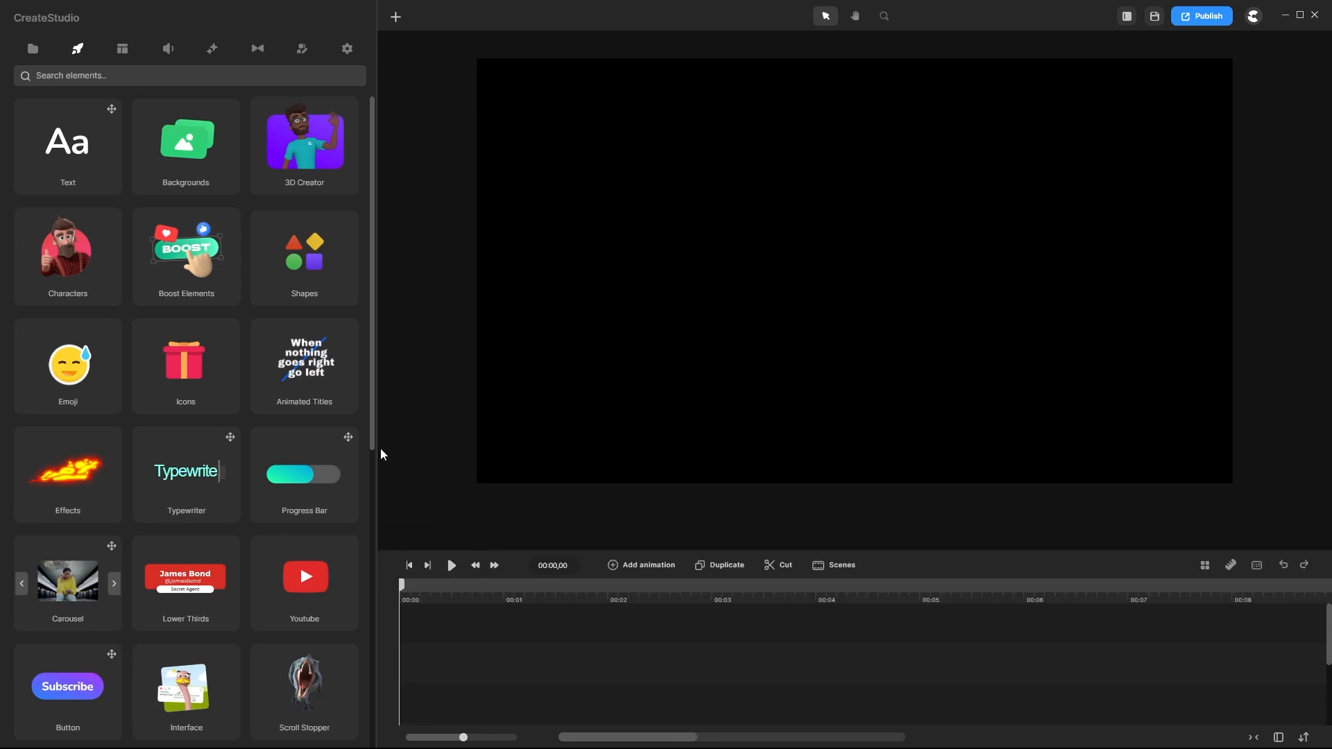
- Check the Canvas Zoom options, then browse the Scenes and Effects & Components libraries
left_click(882, 15)
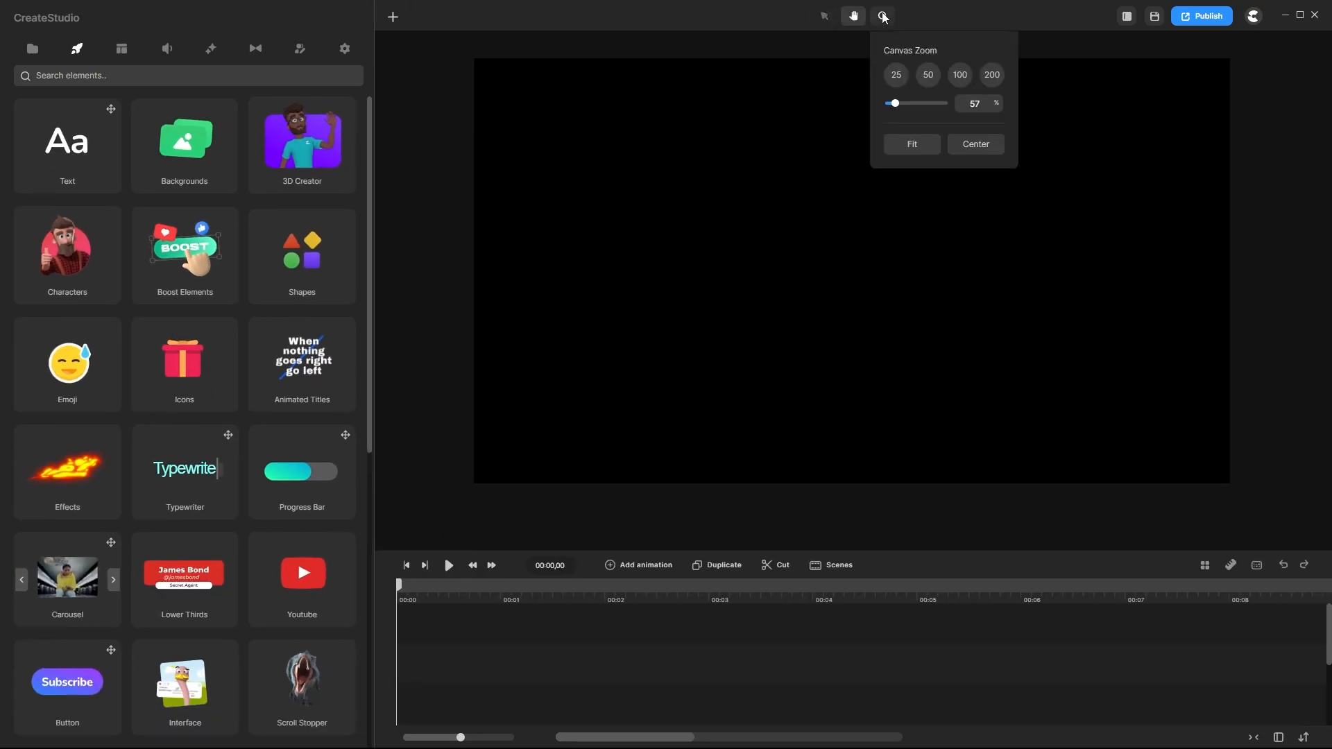
left_click(1126, 16)
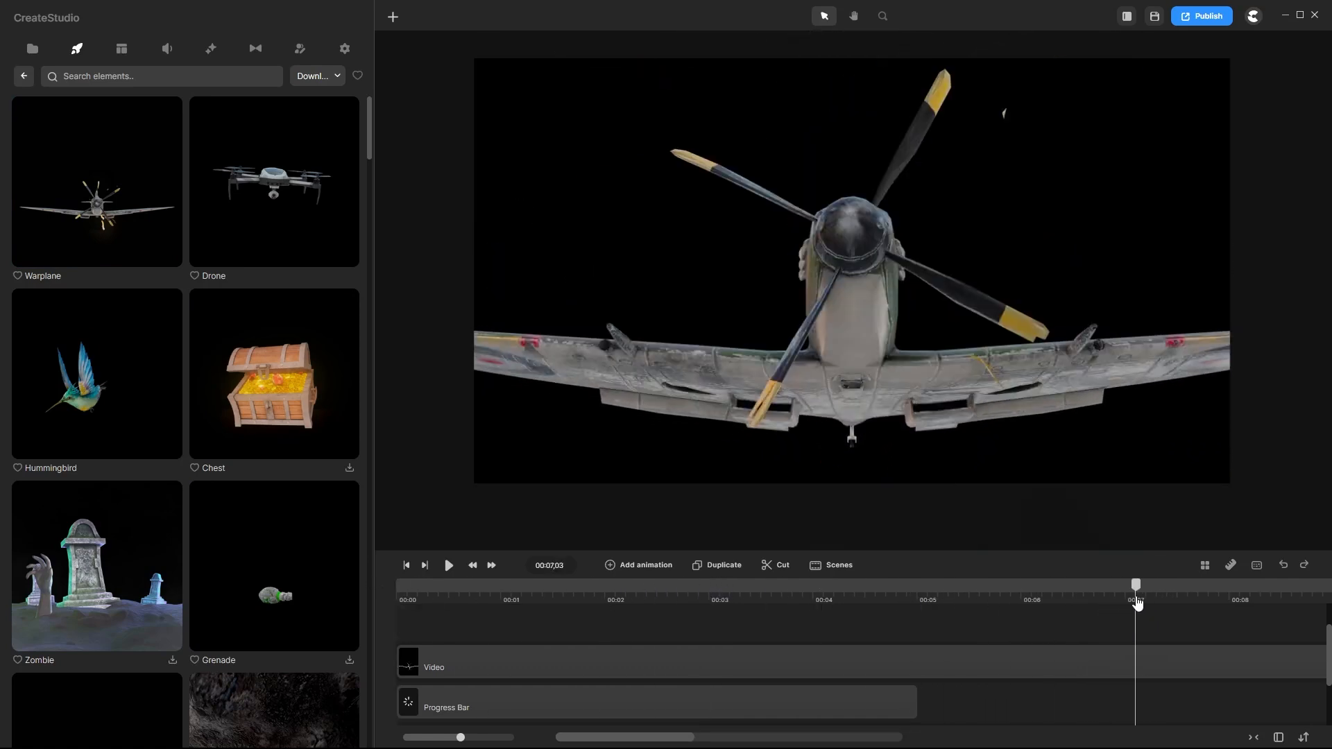
left_click(764, 602)
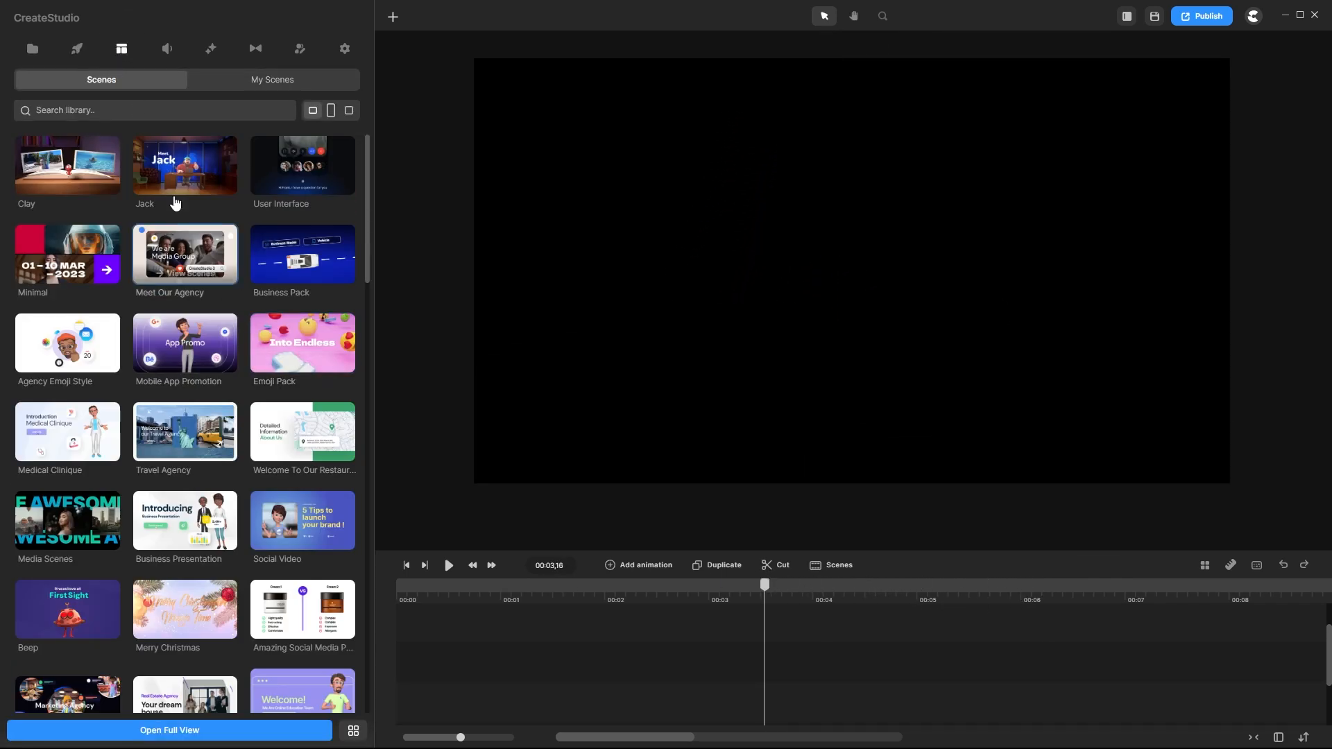
left_click(211, 49)
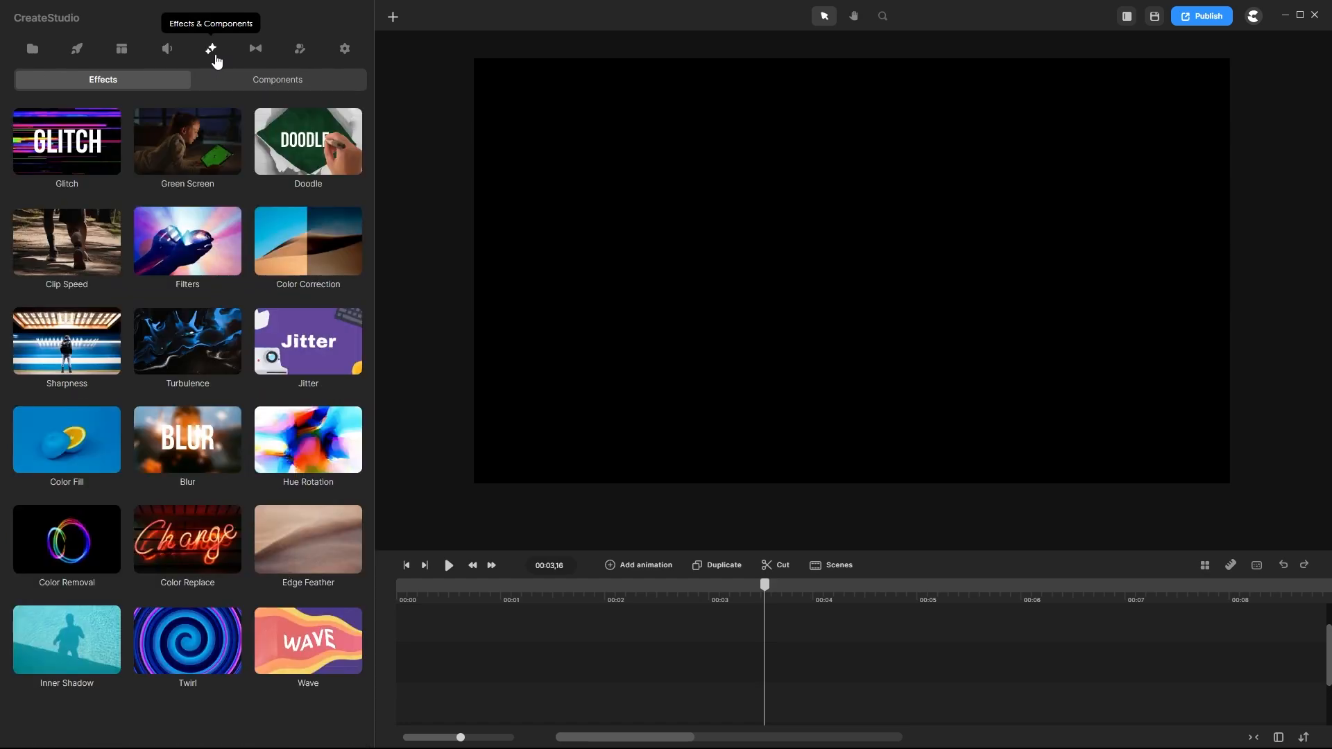
- Browse the 3D Creator characters, Studio objects and the empty Media library
left_click(300, 49)
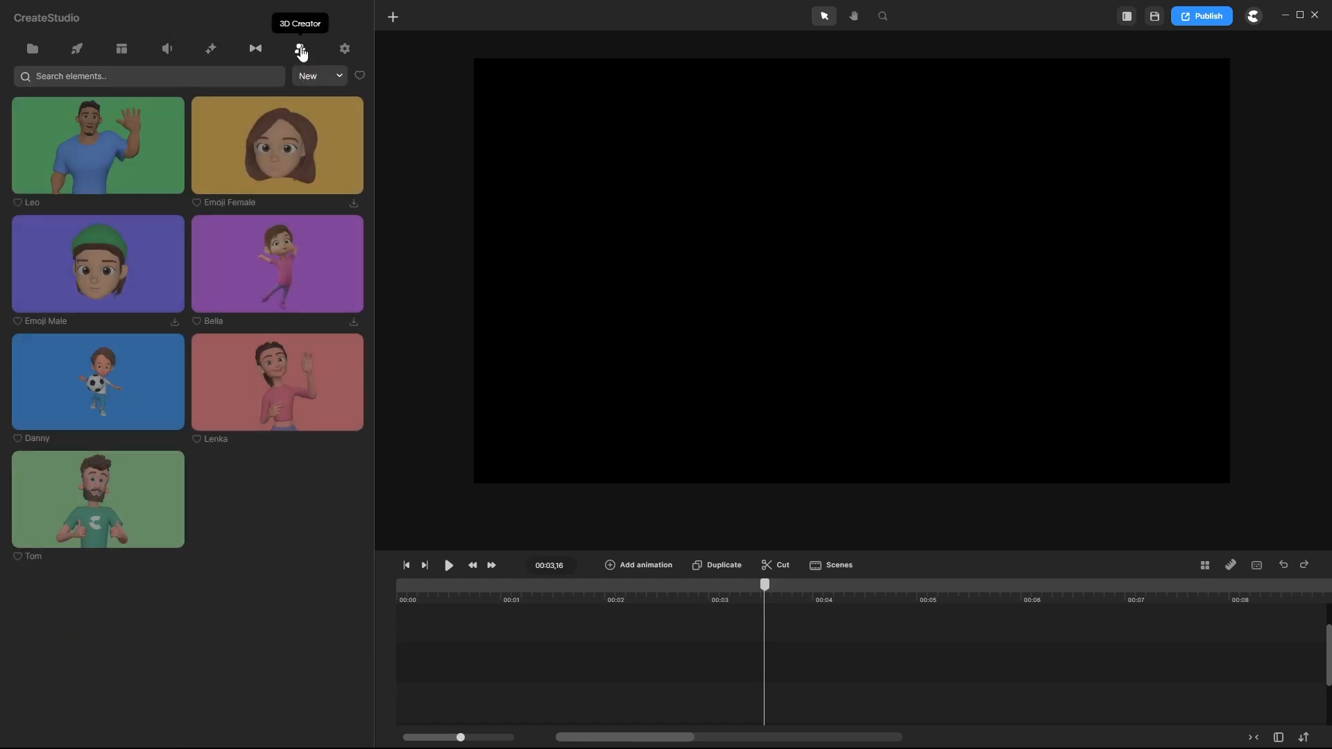
left_click(77, 48)
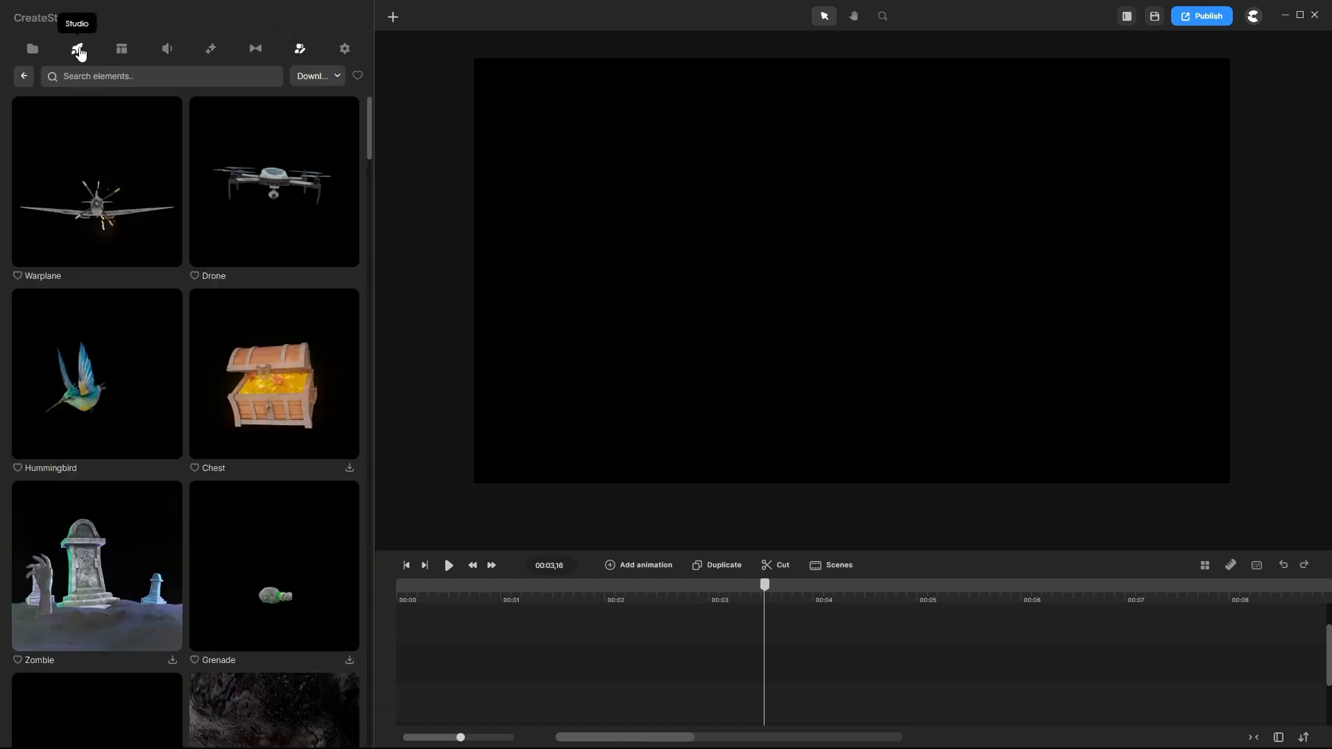
left_click(344, 47)
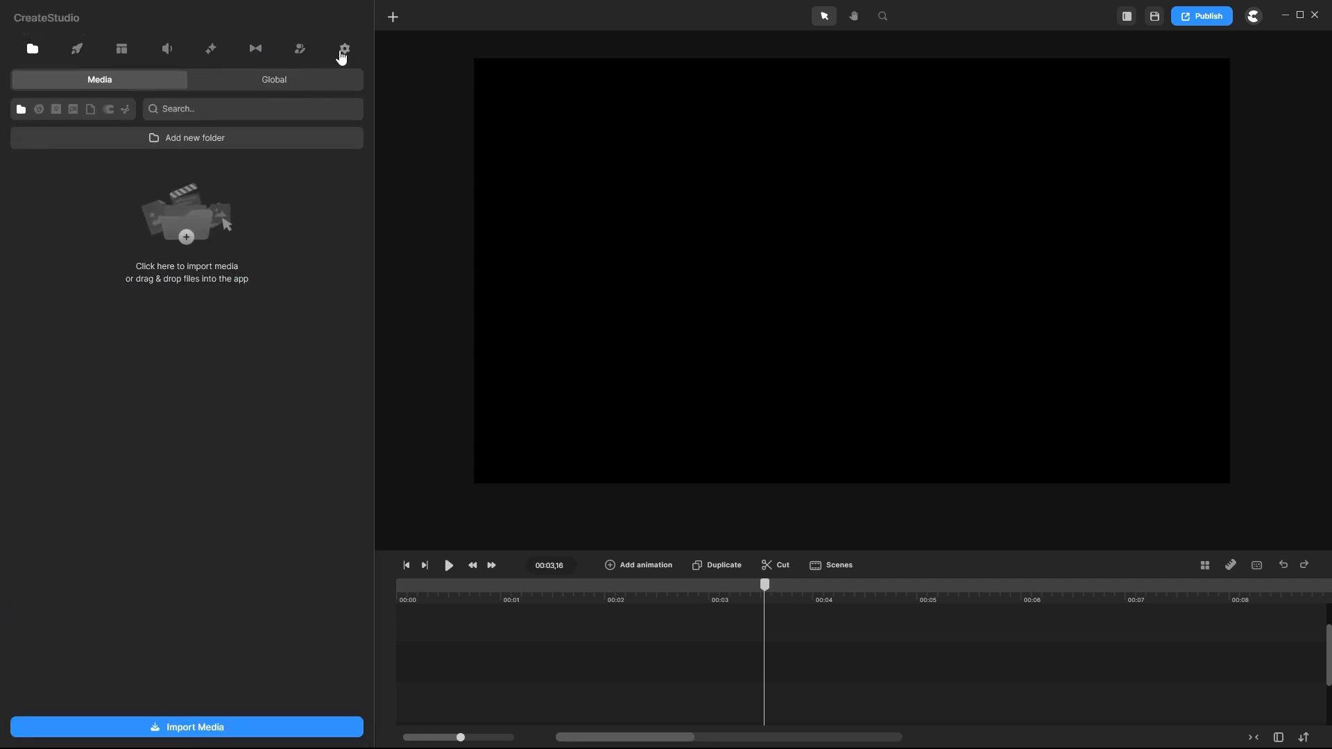
left_click(344, 47)
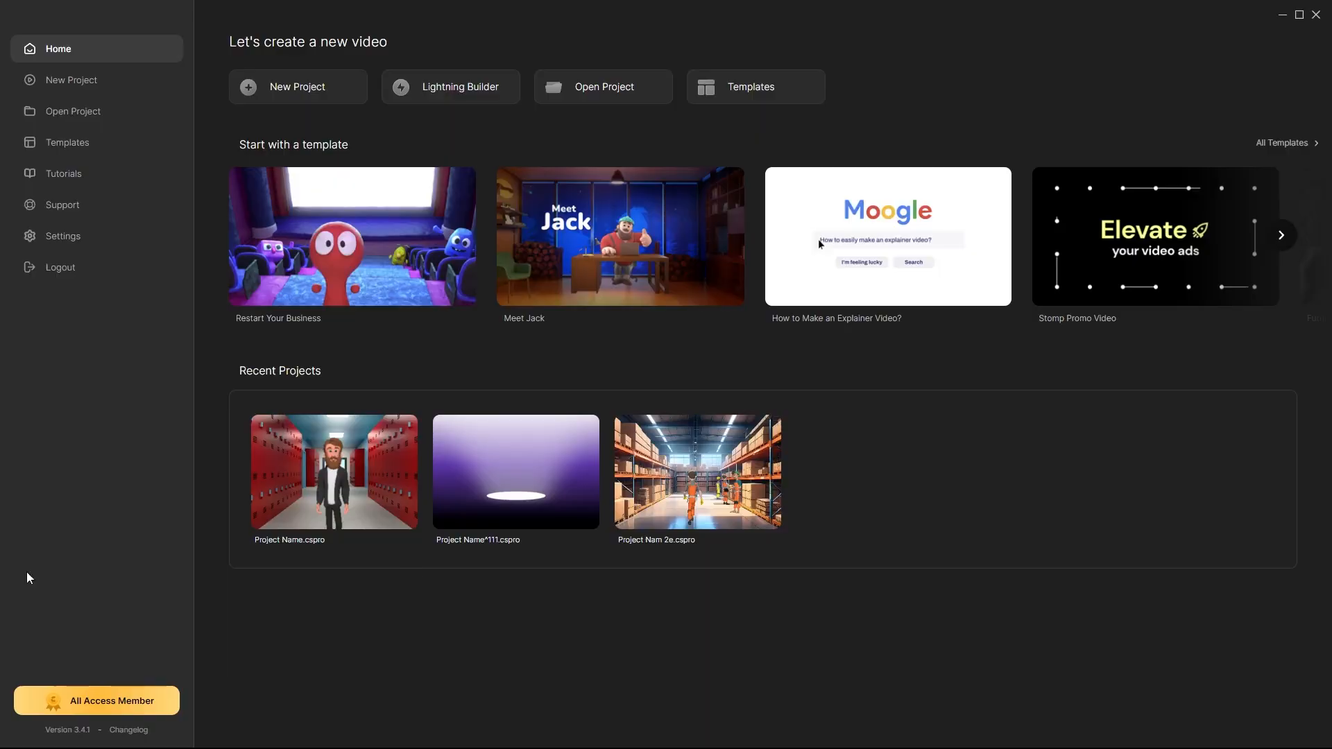
- In Lightning Builder pick a video style, add Scene 3 and Scene 8, then switch to the Jack style
left_click(297, 86)
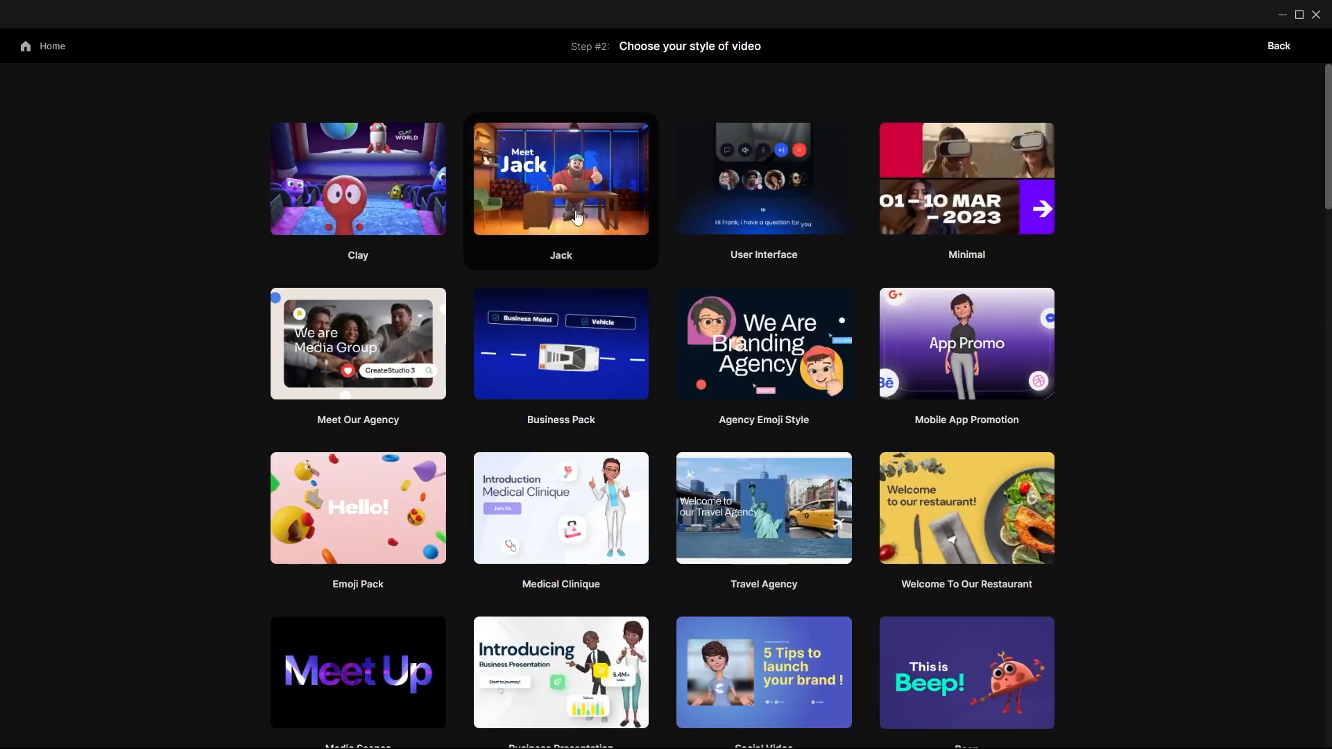
left_click(561, 177)
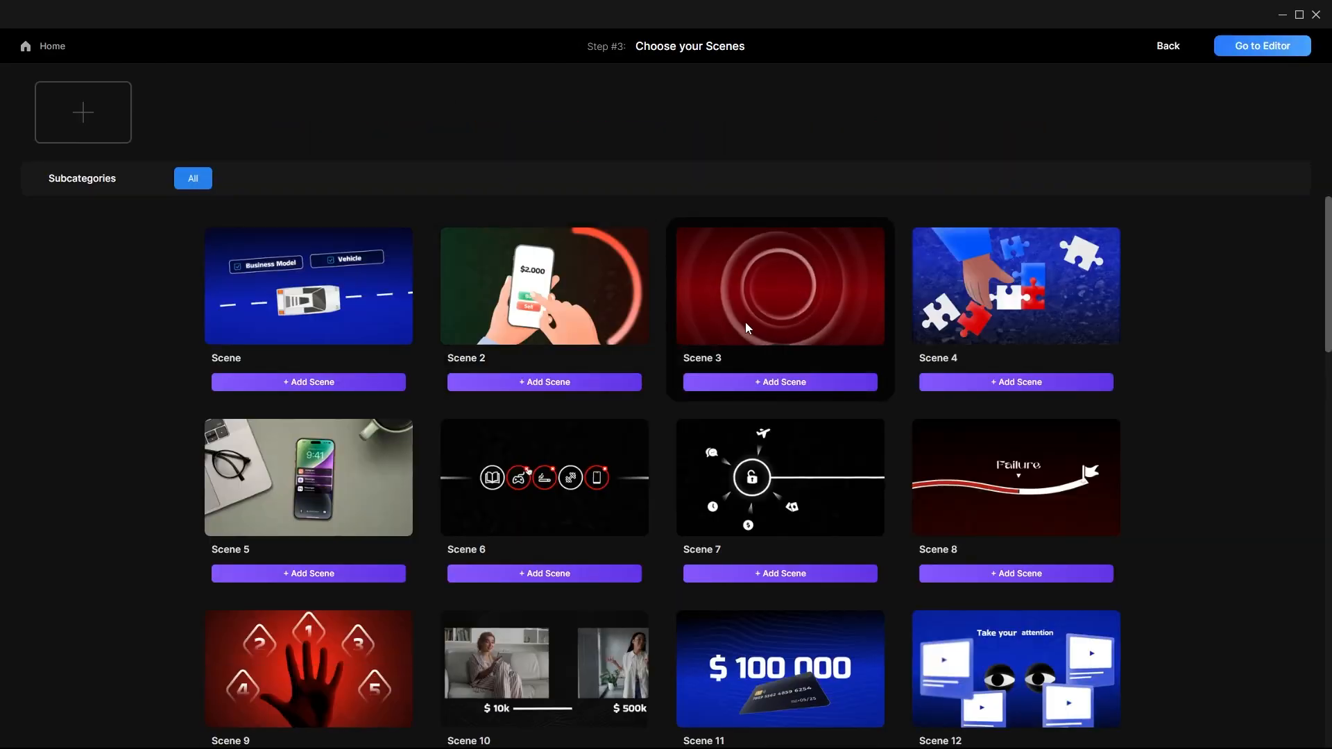
left_click(779, 383)
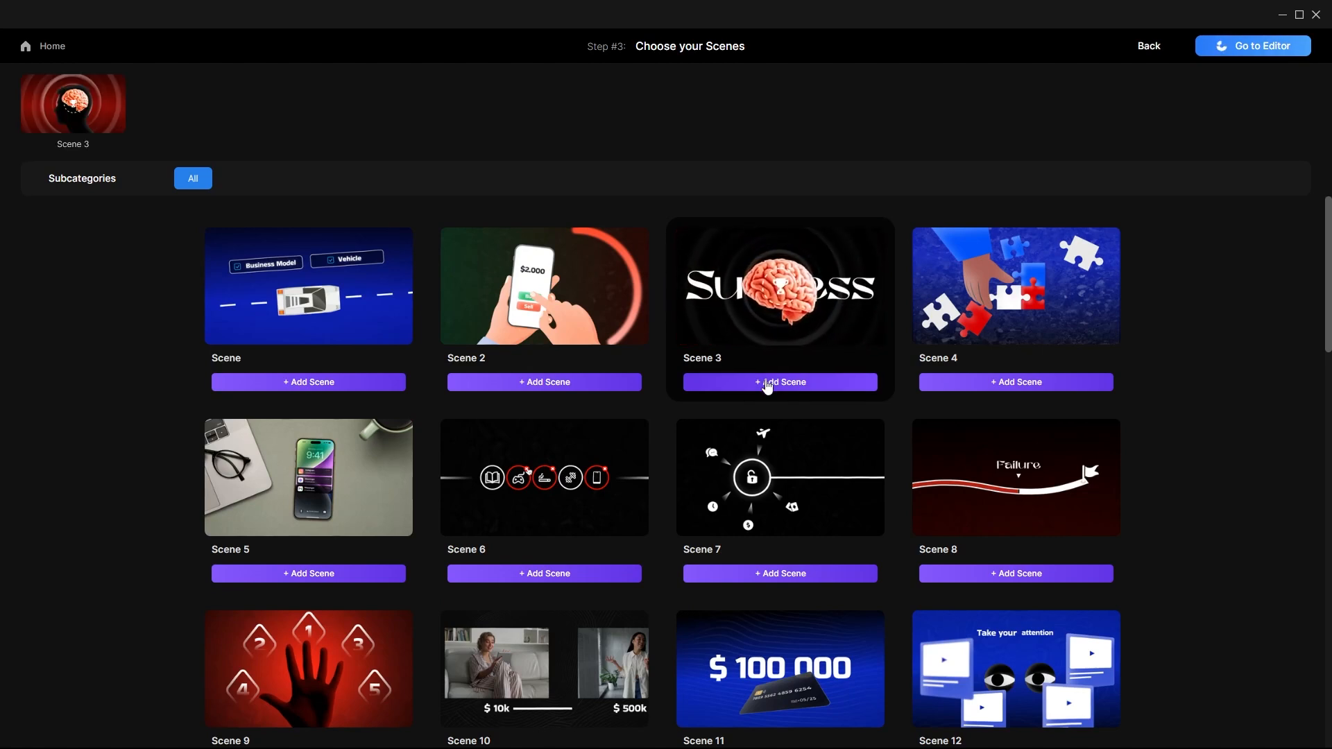
left_click(1015, 574)
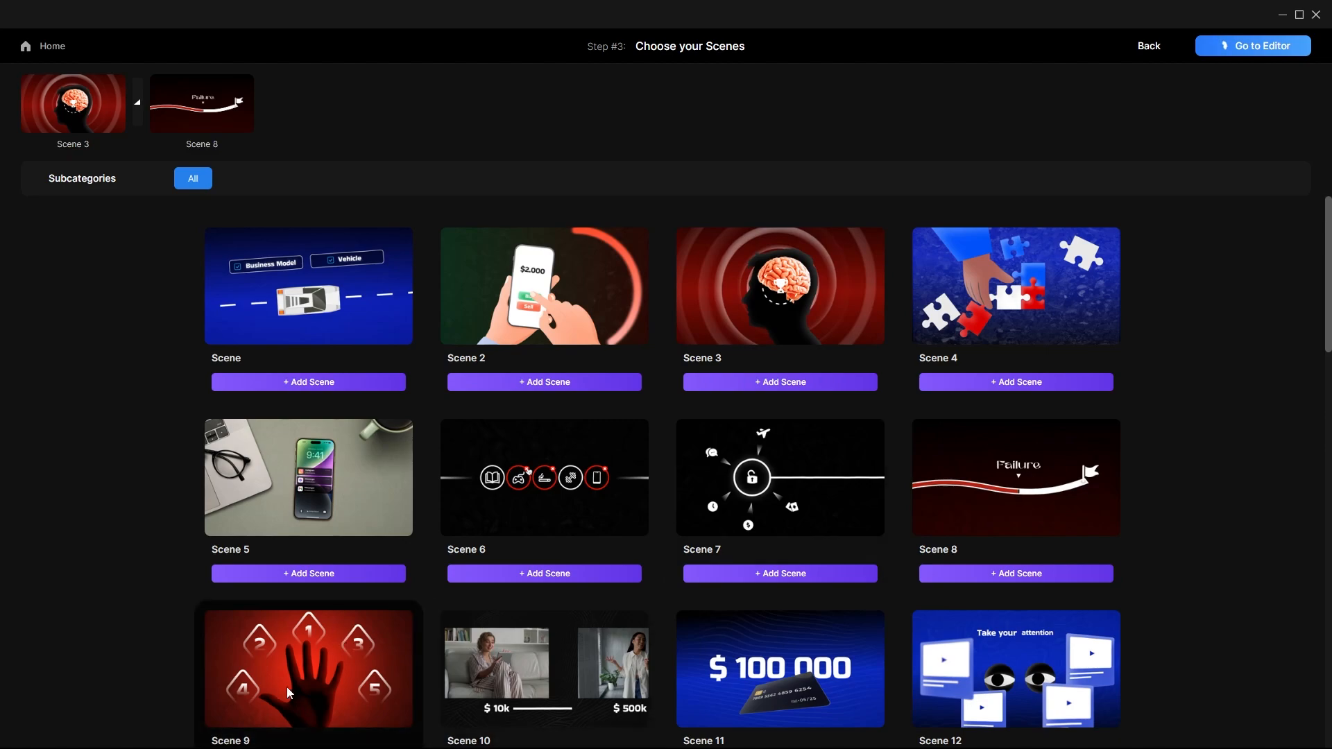
left_click(1251, 45)
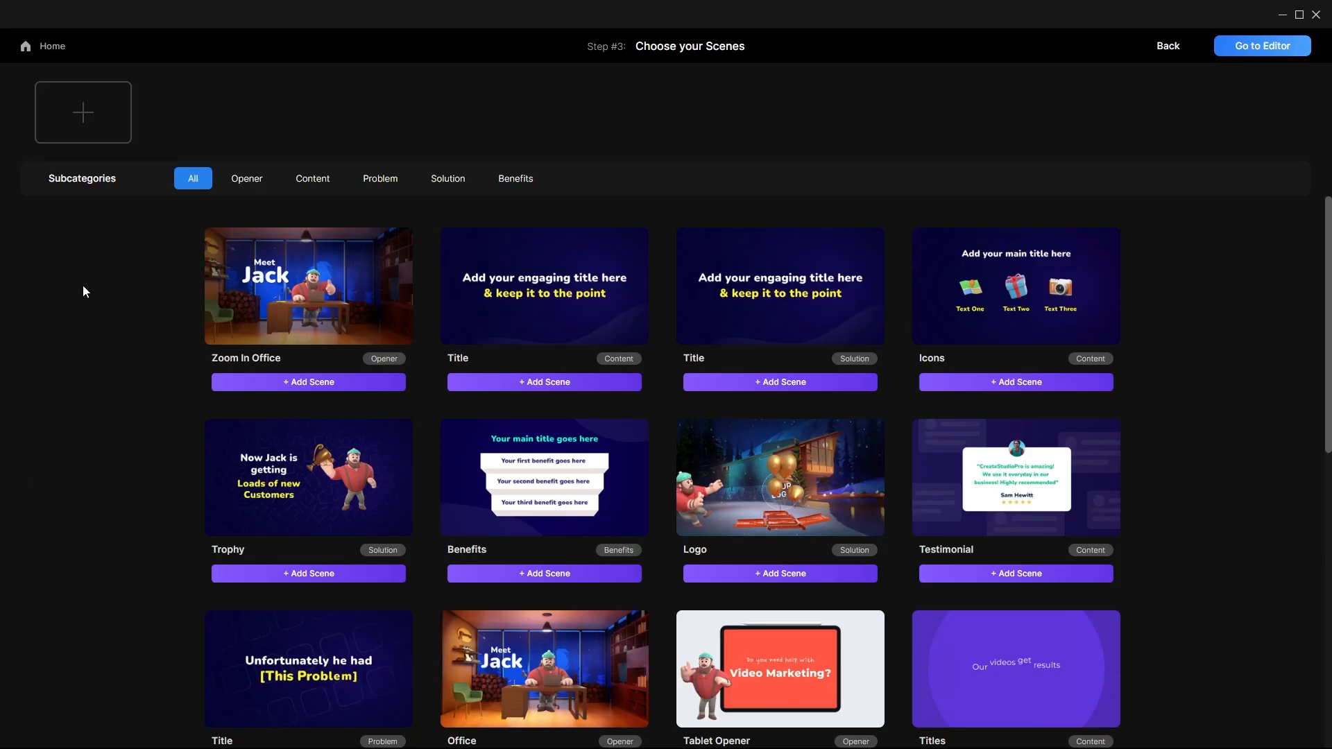
- Filter the Jack scenes by Opener, All and finally Content
left_click(246, 177)
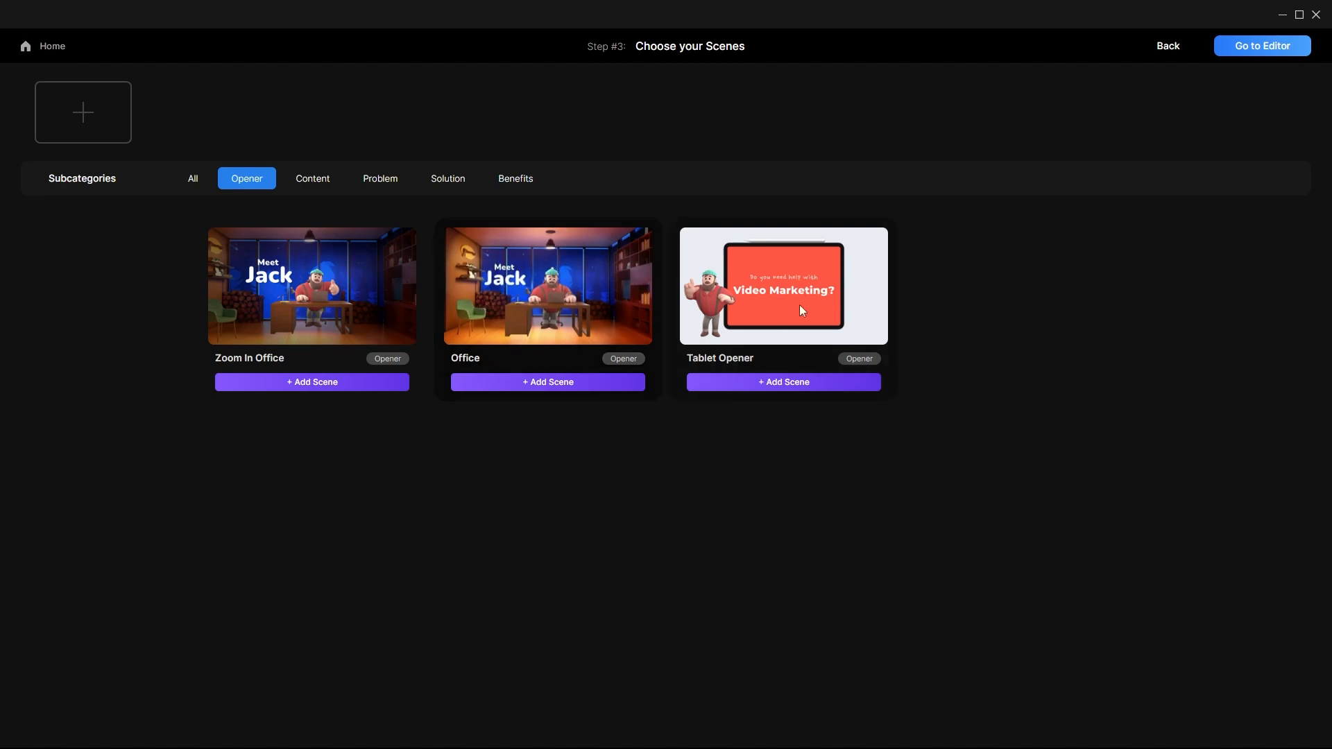
left_click(193, 178)
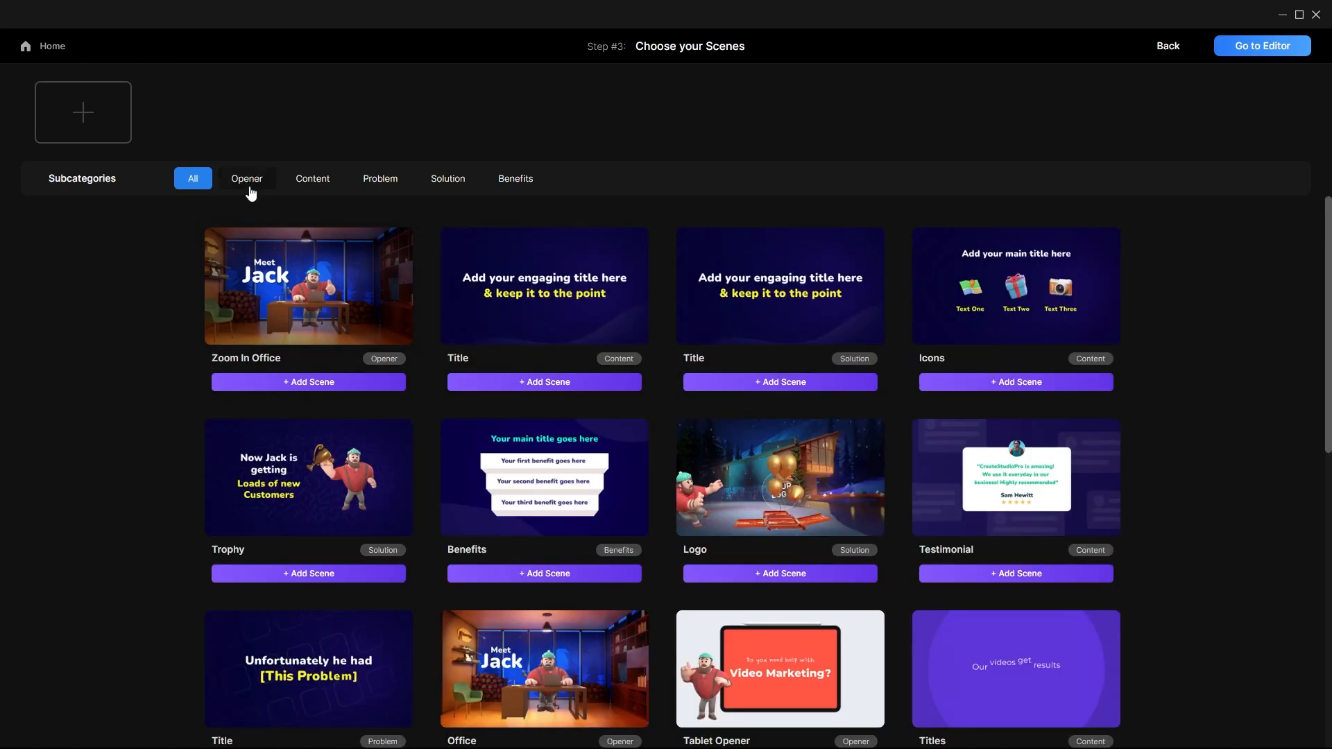
left_click(312, 177)
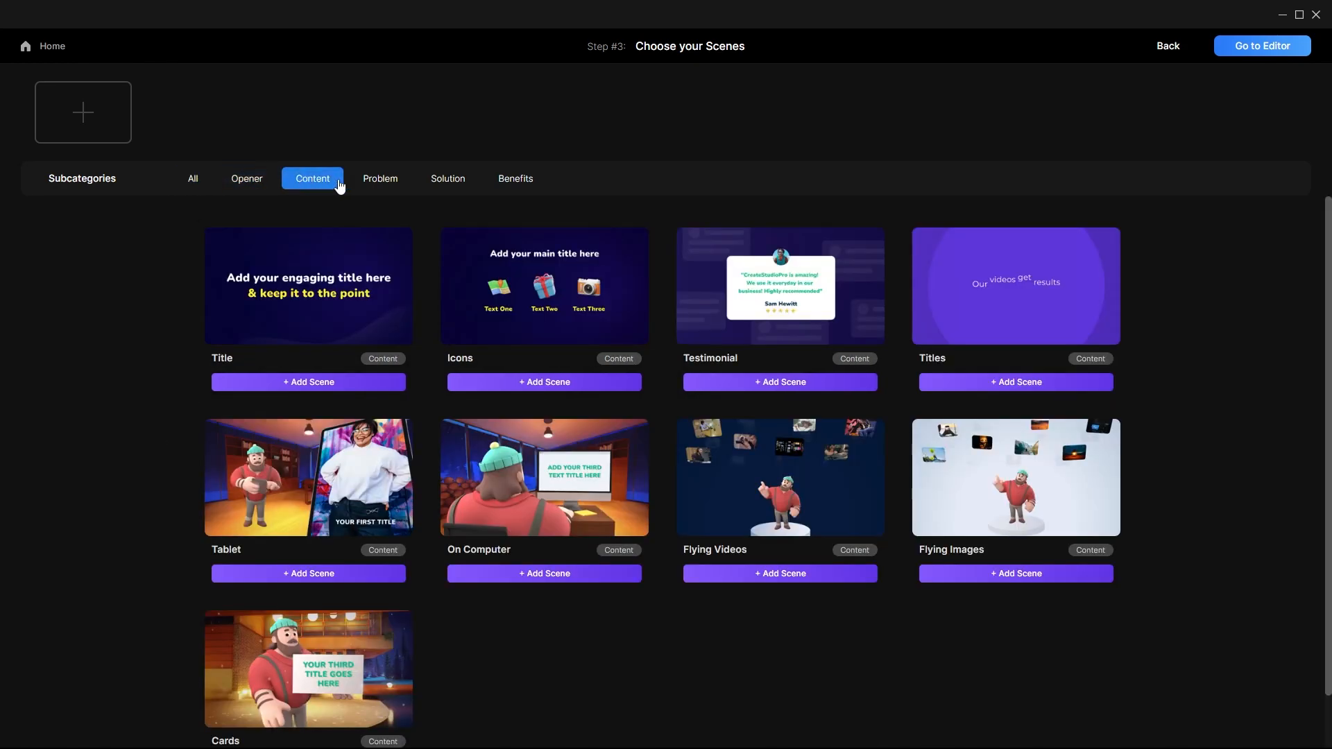
left_click(447, 178)
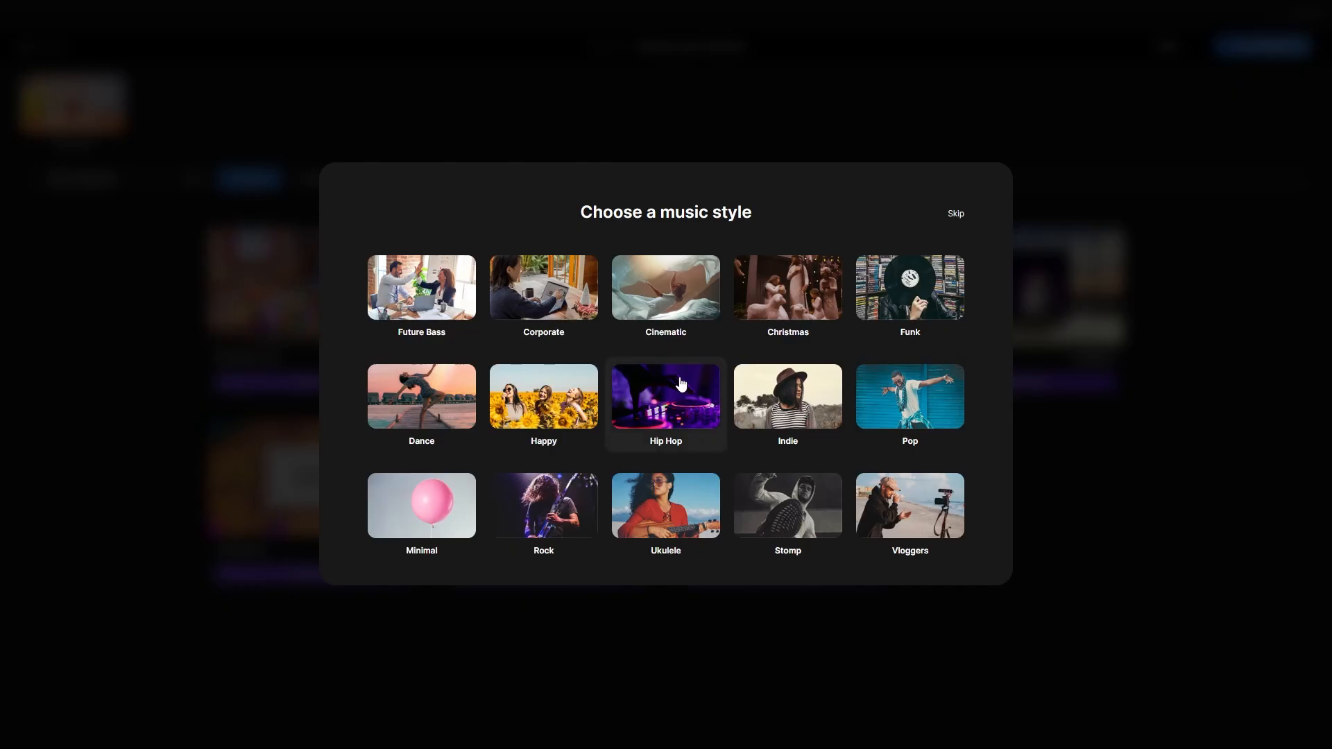
mouse_move(516, 405)
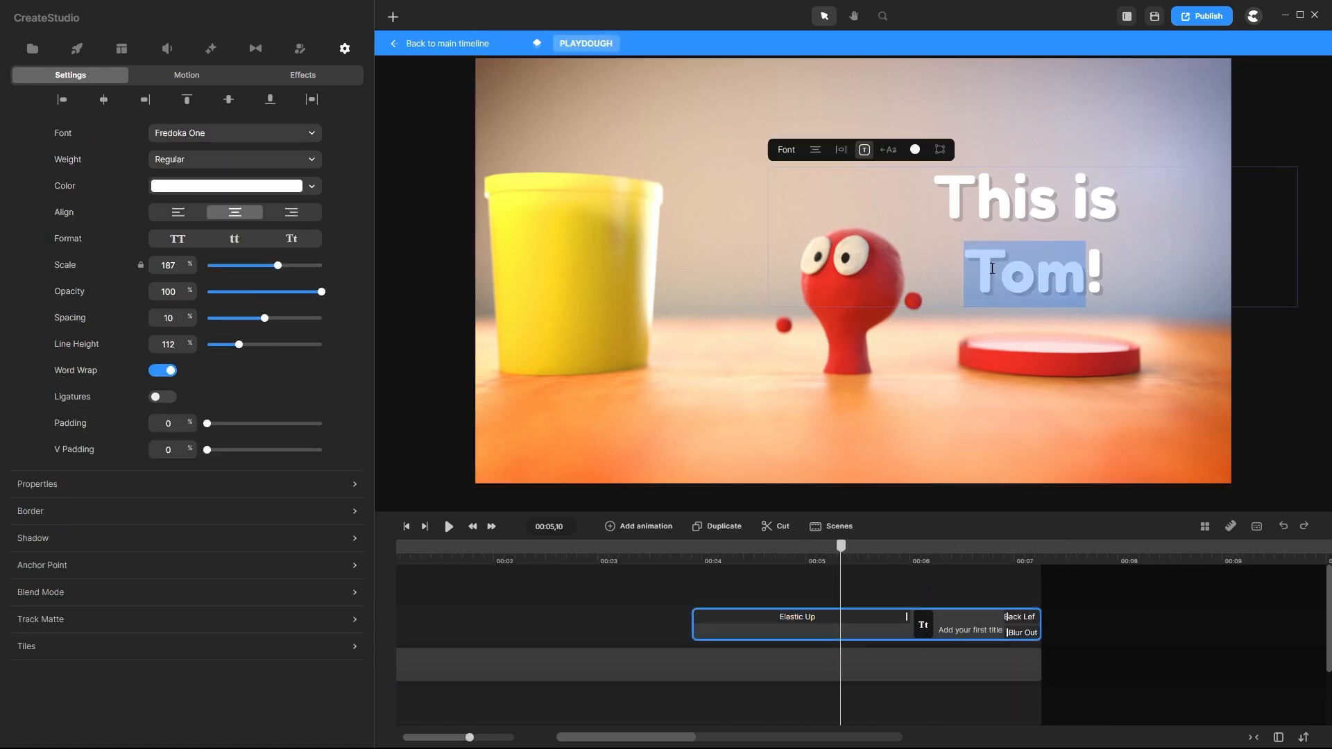
- Replace 'Tom' in the Playdough scene title with 'Sam!'
type("Sam!")
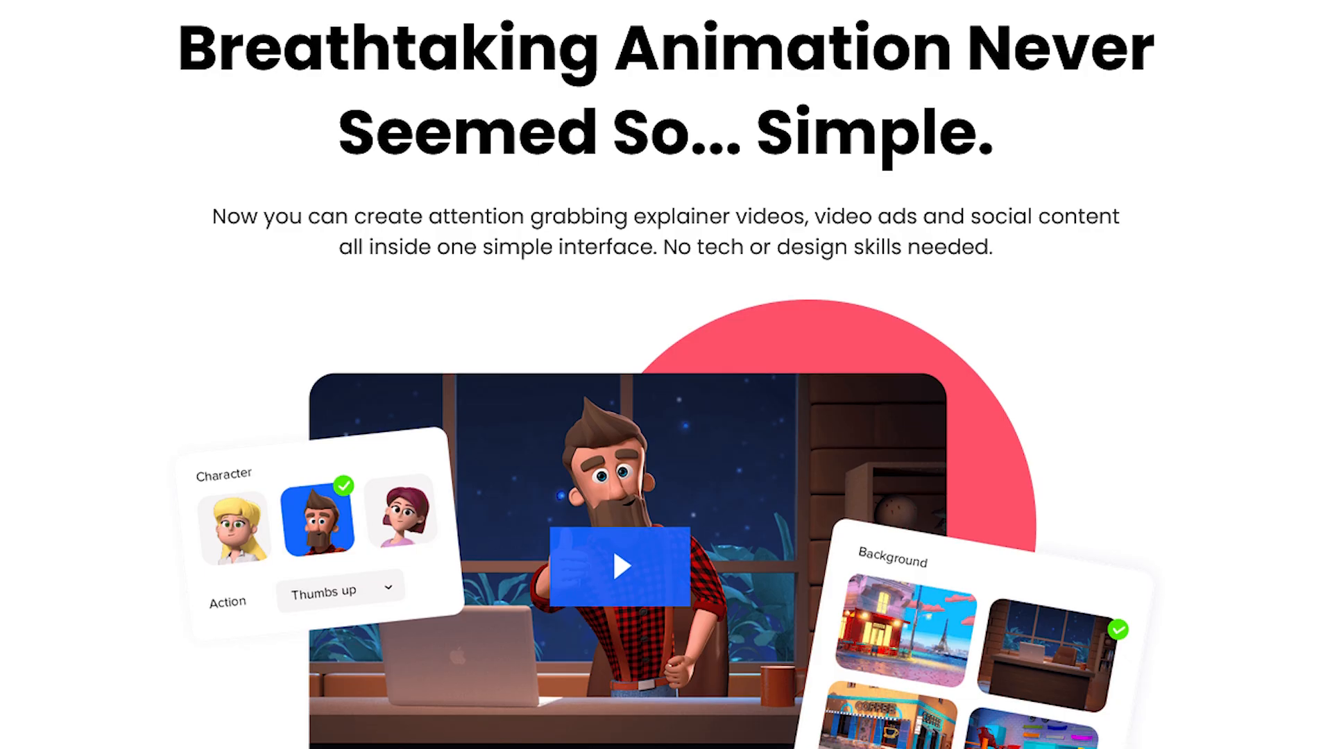
- Scroll the sales page down to the $99, $149 and $199 yearly pricing table
scroll("down", 3)
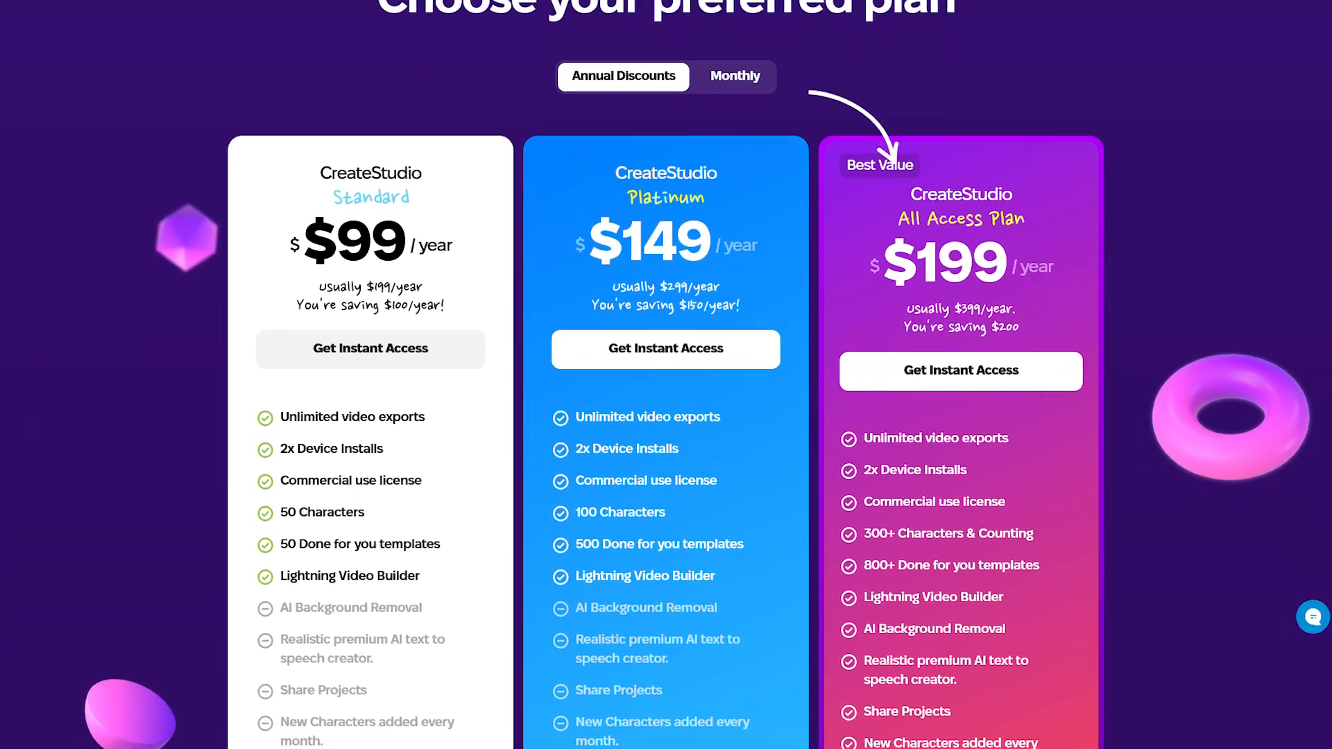
scroll("down", 3)
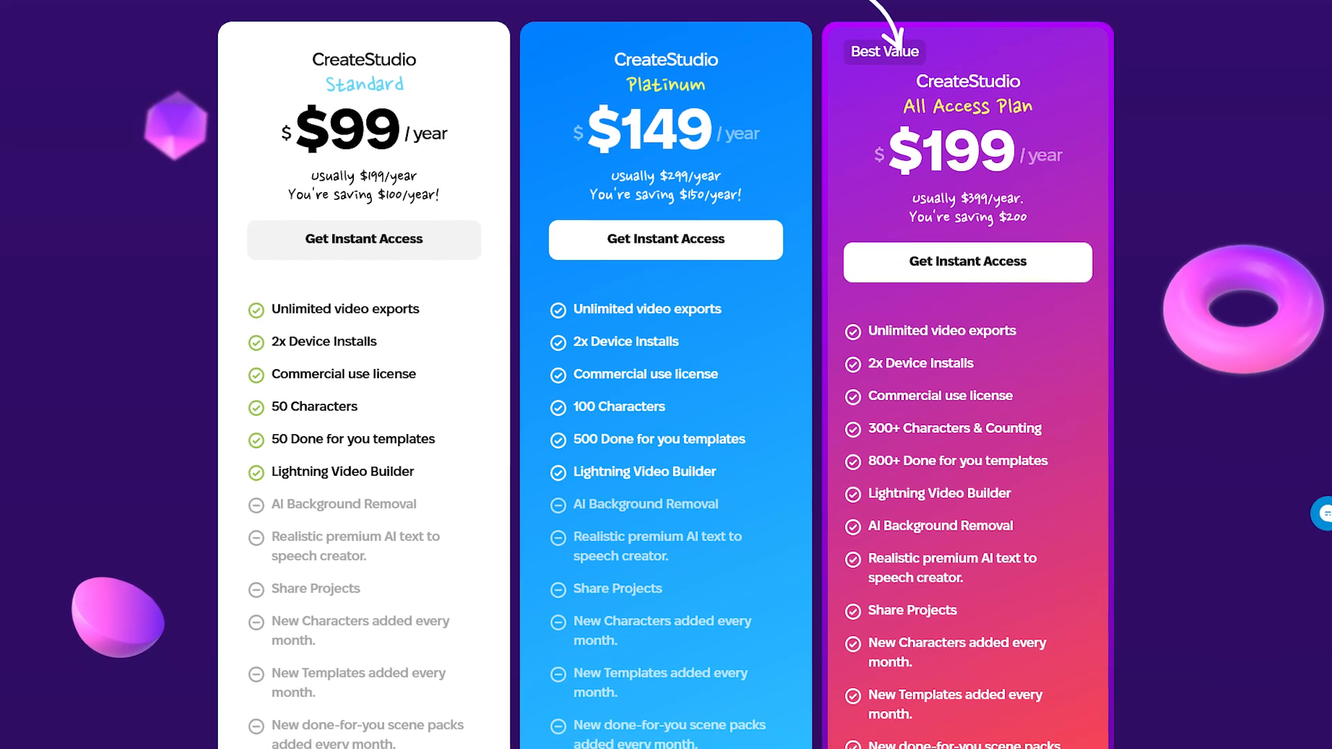
scroll("down", 3)
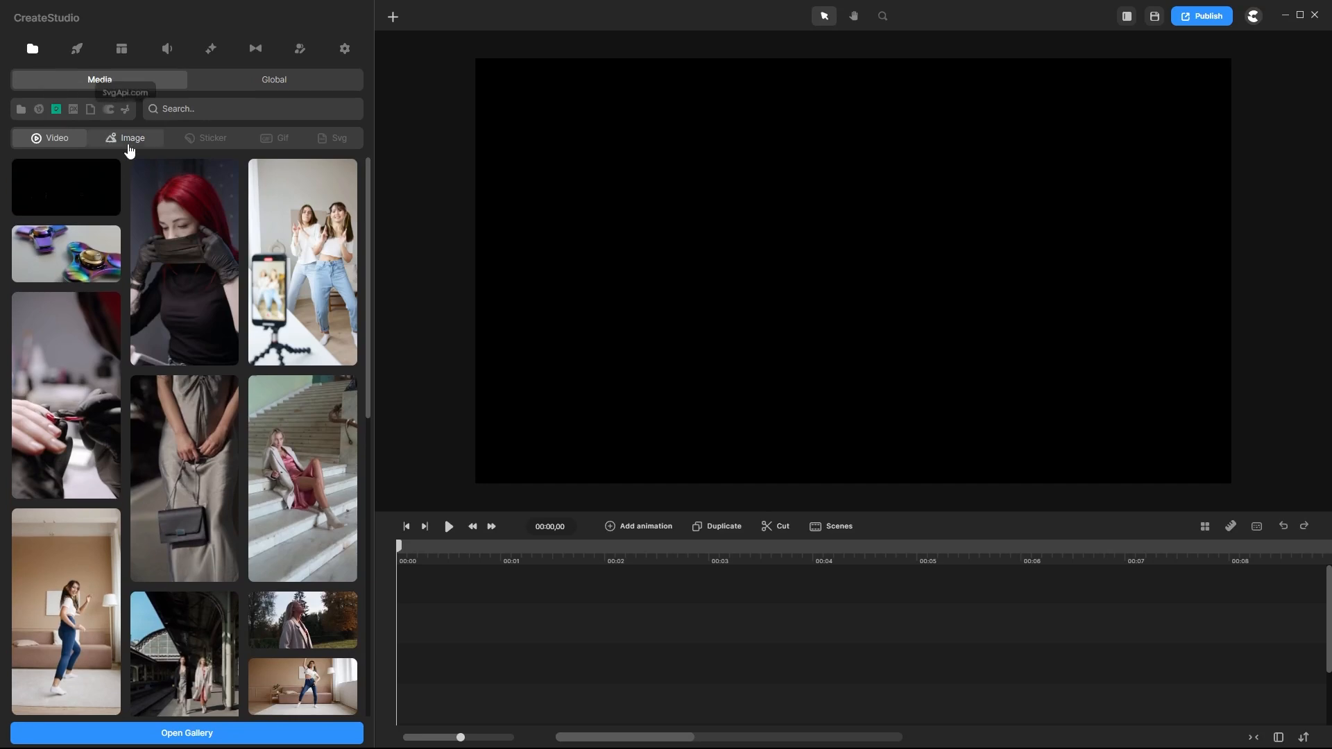
- Search images for 'metro' to set a subway background, then choose a new action for Leo
type("m")
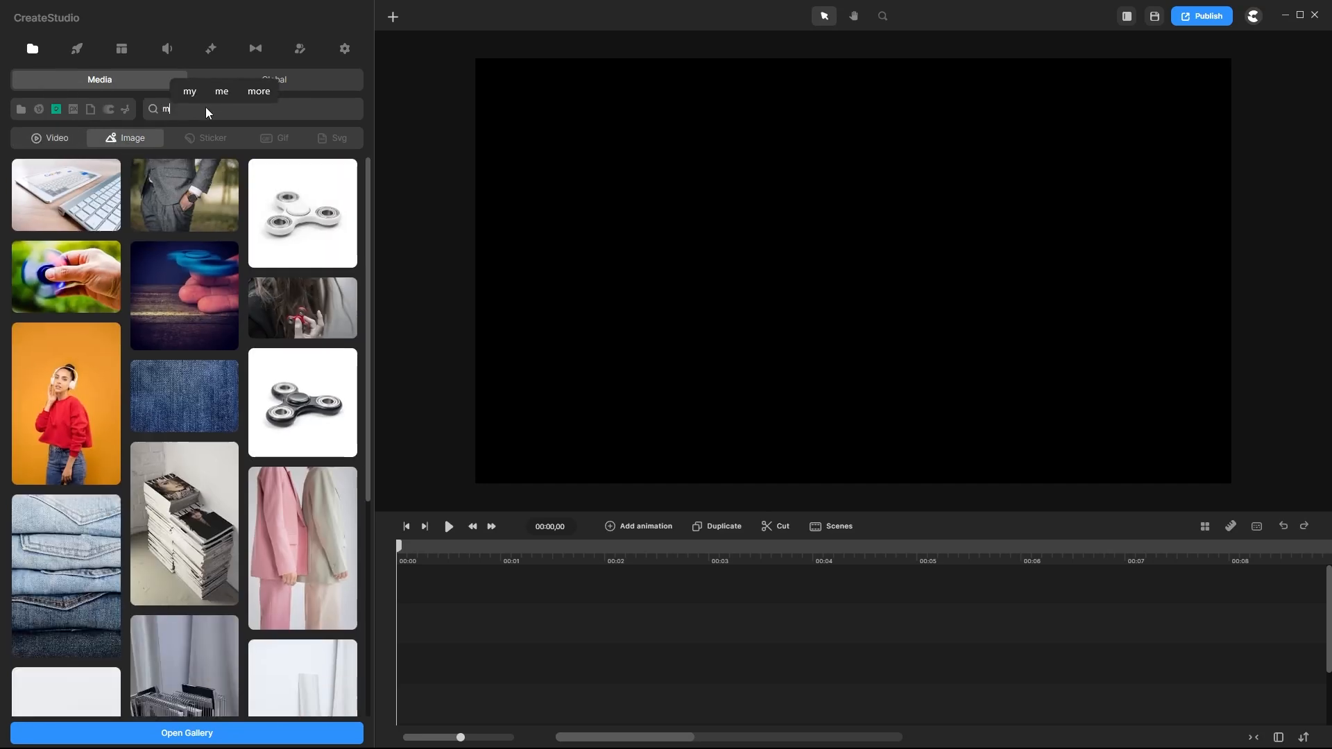
type("tro")
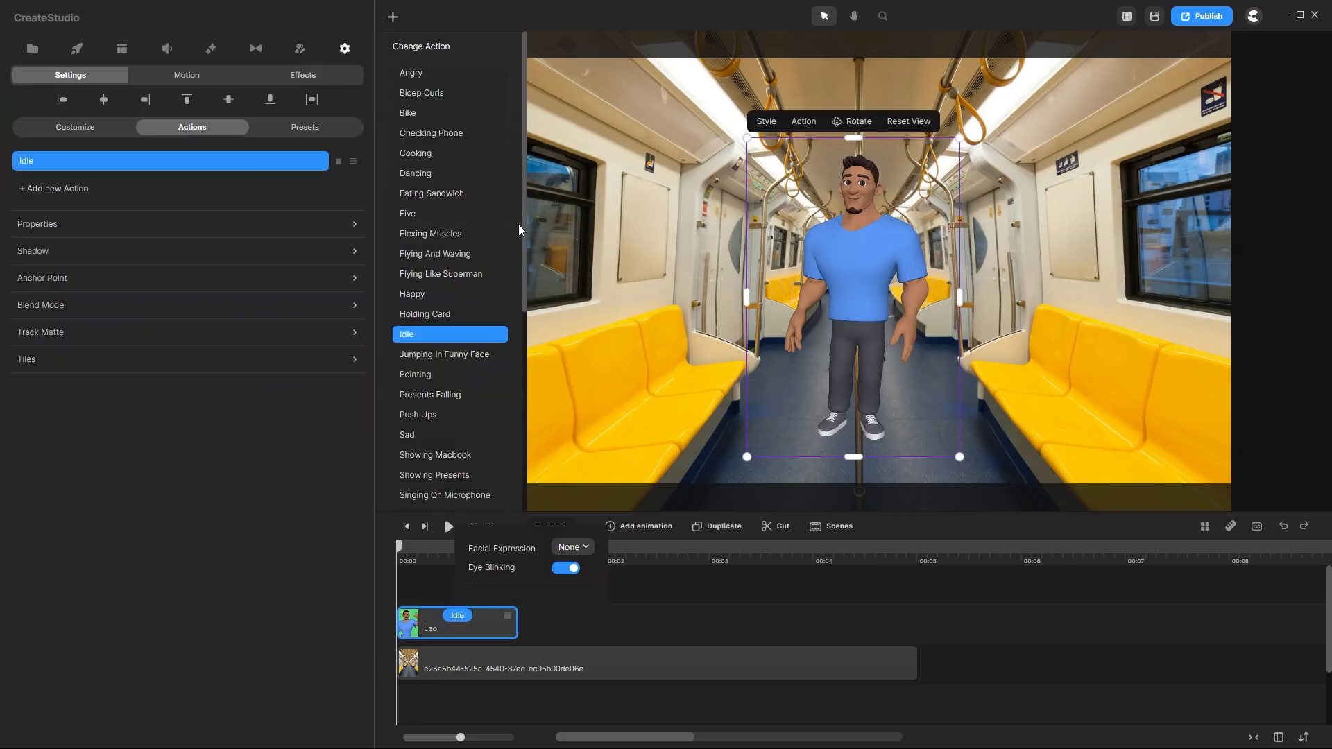
left_click(412, 377)
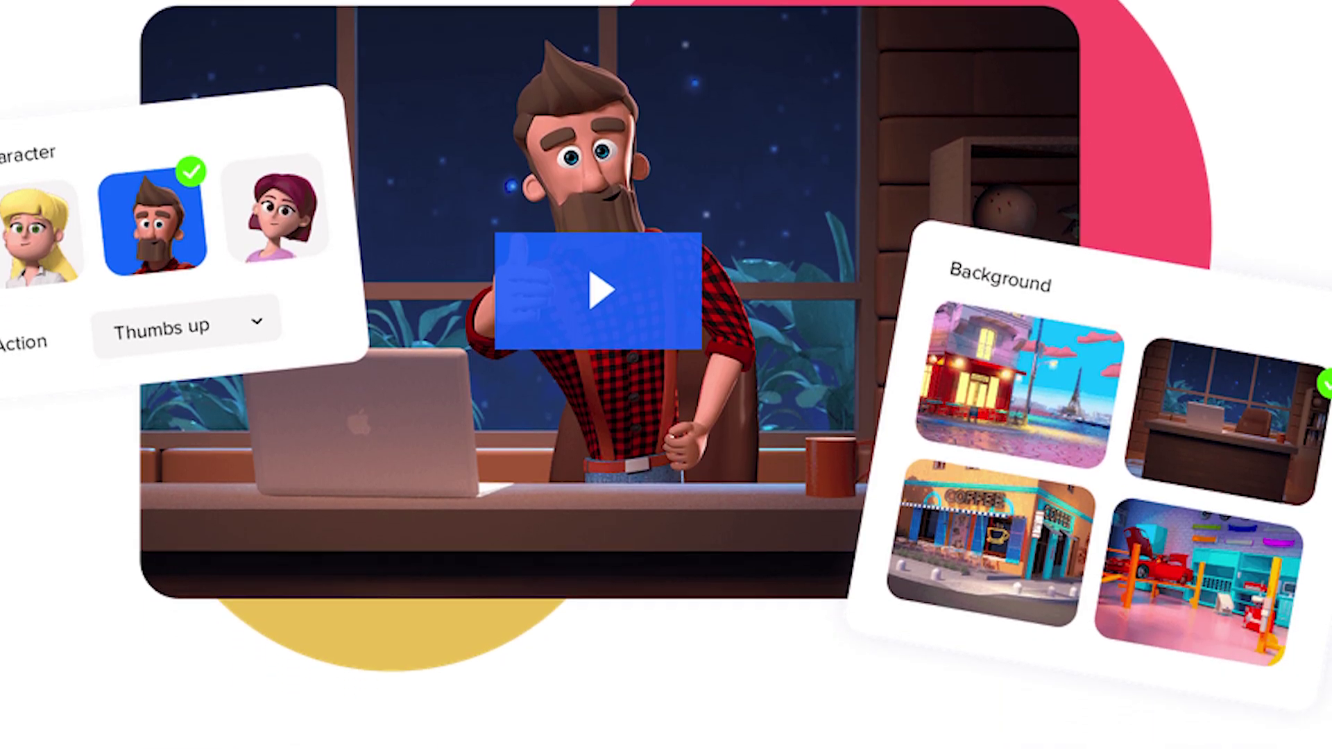
- Show the monthly plan prices ($27, $37, $47), then return to annual discount pricing
scroll("down", 3)
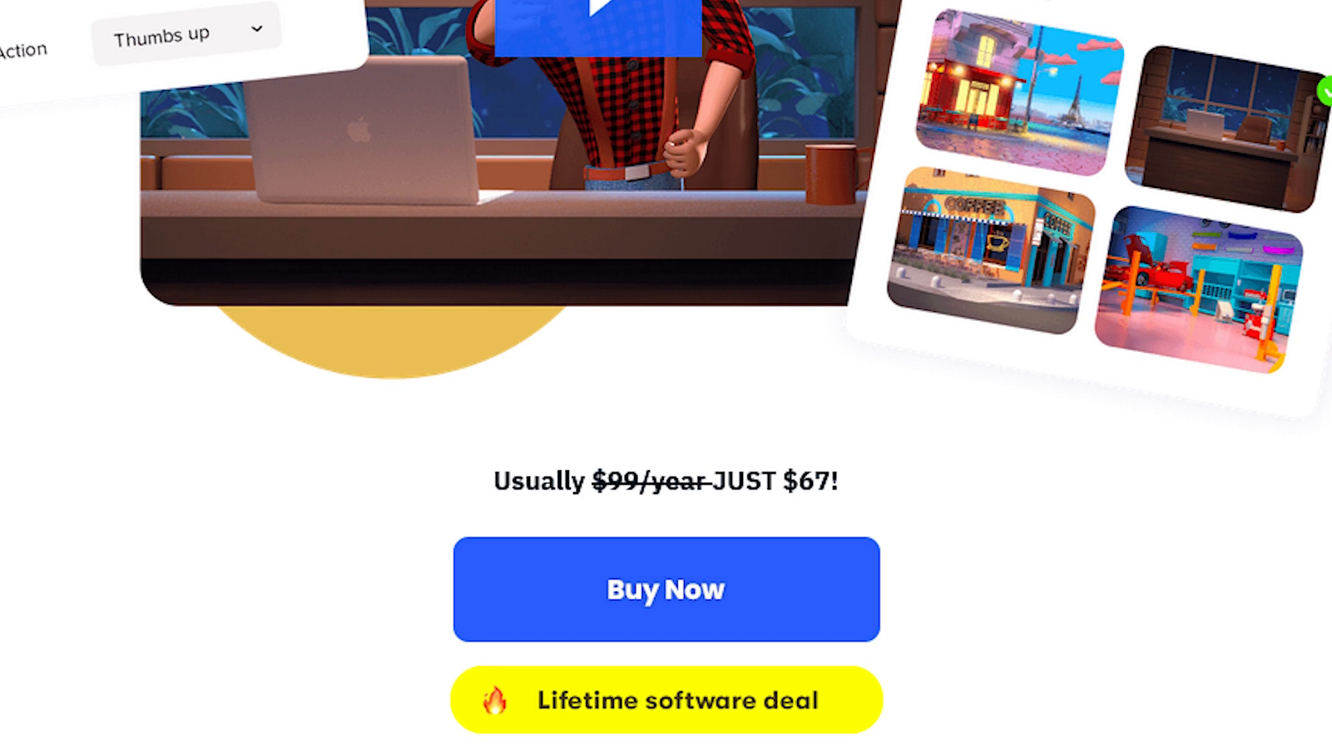
left_click(665, 589)
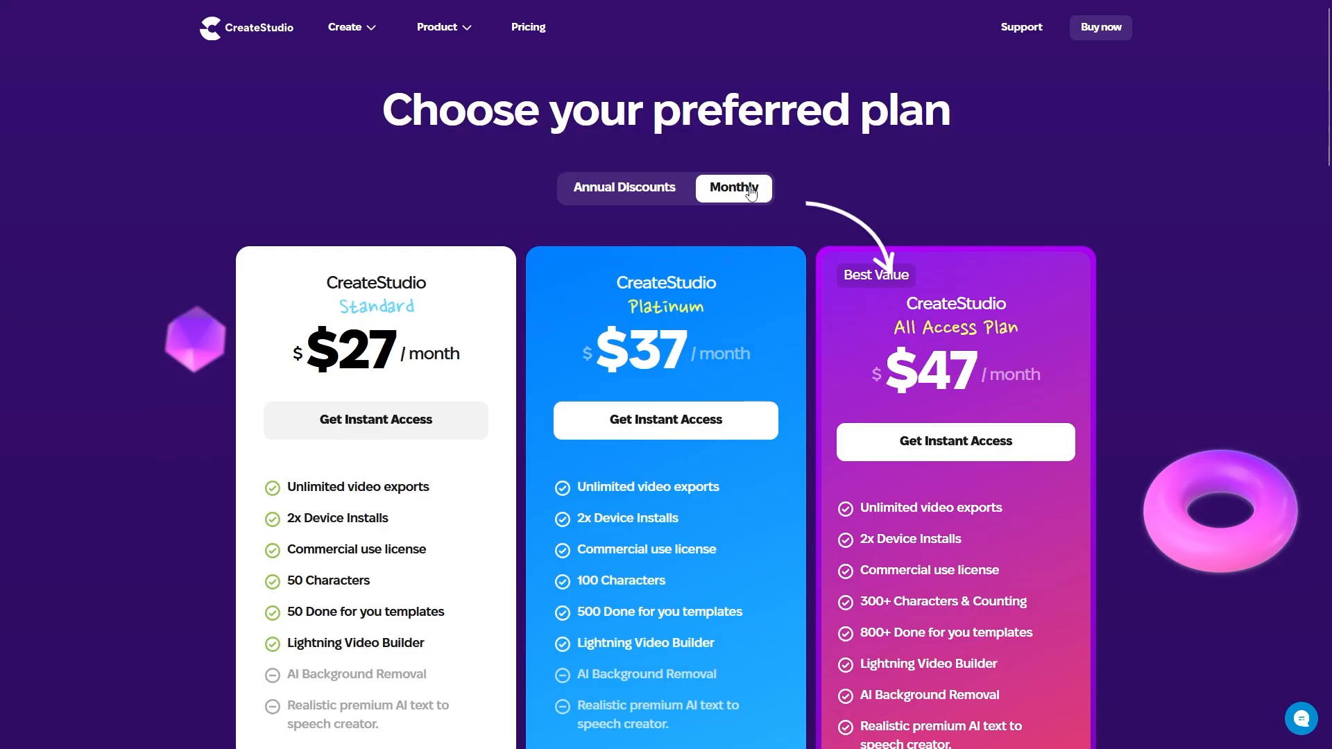
left_click(624, 189)
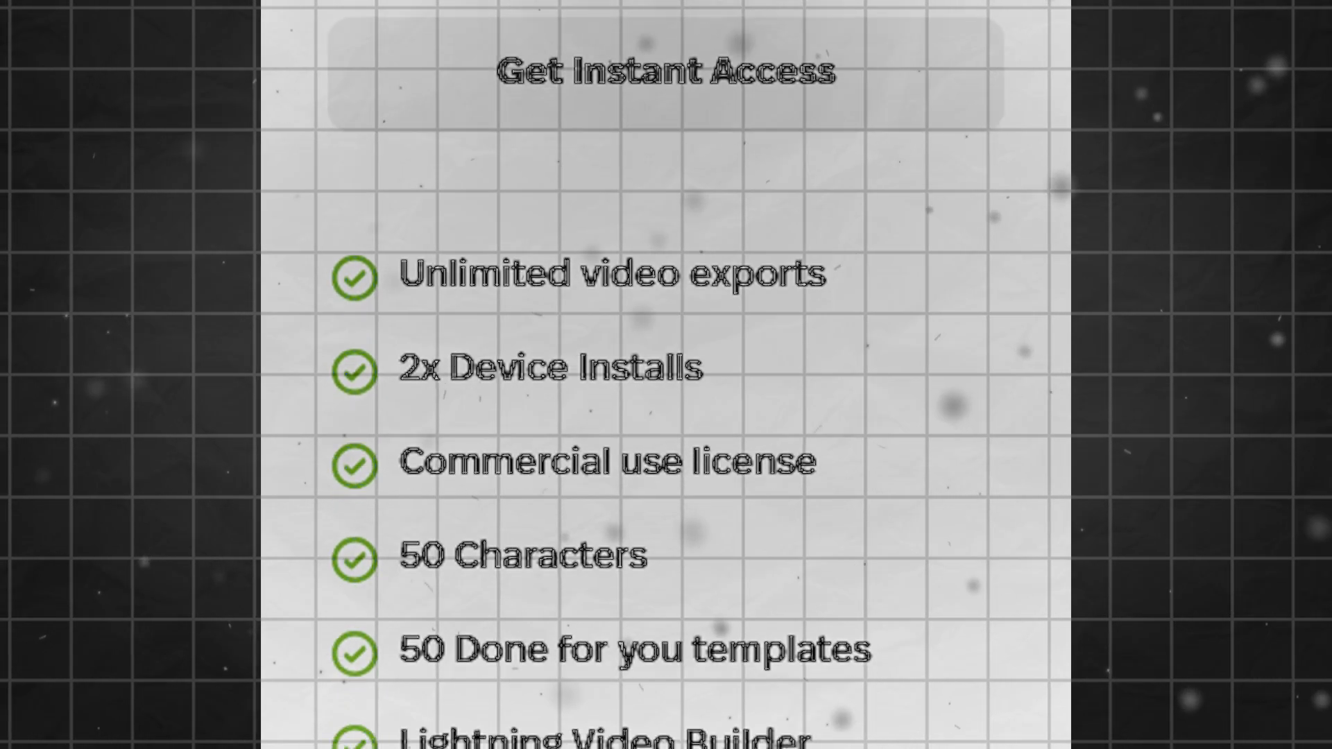
scroll("down", 3)
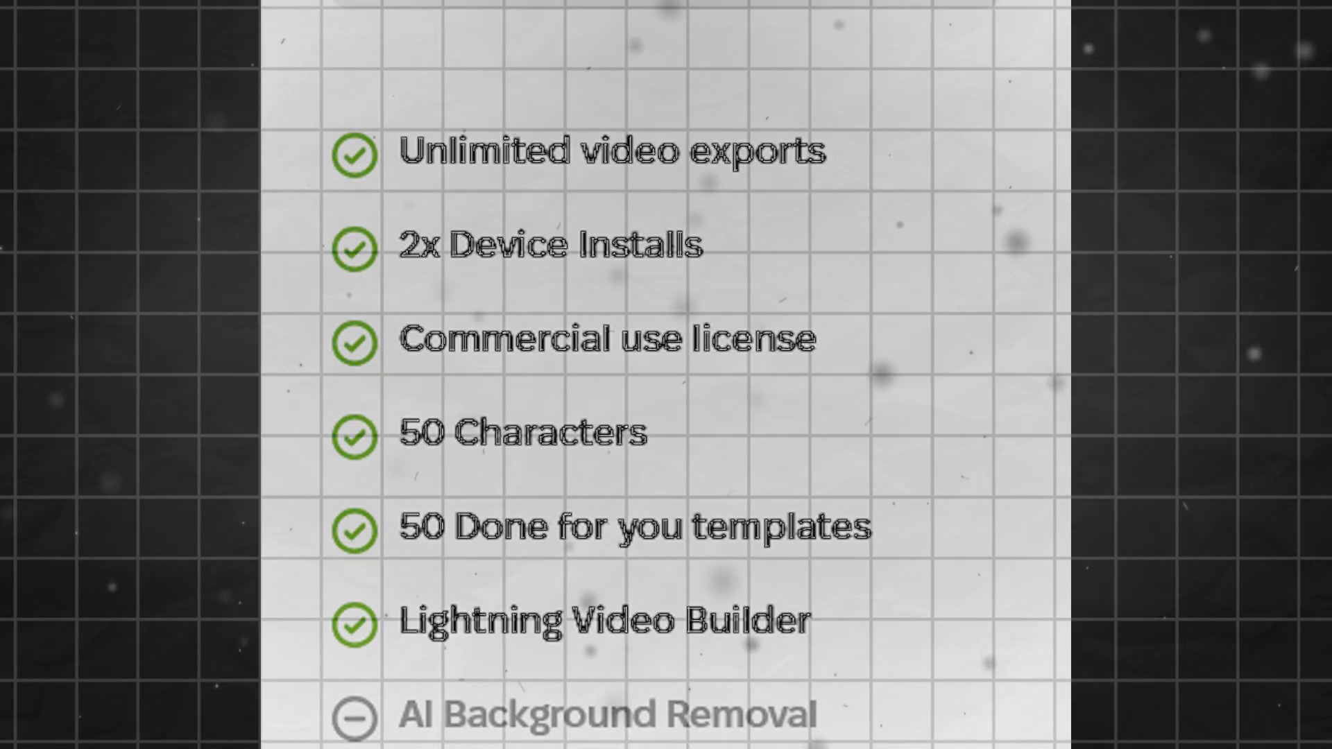
scroll("down", 3)
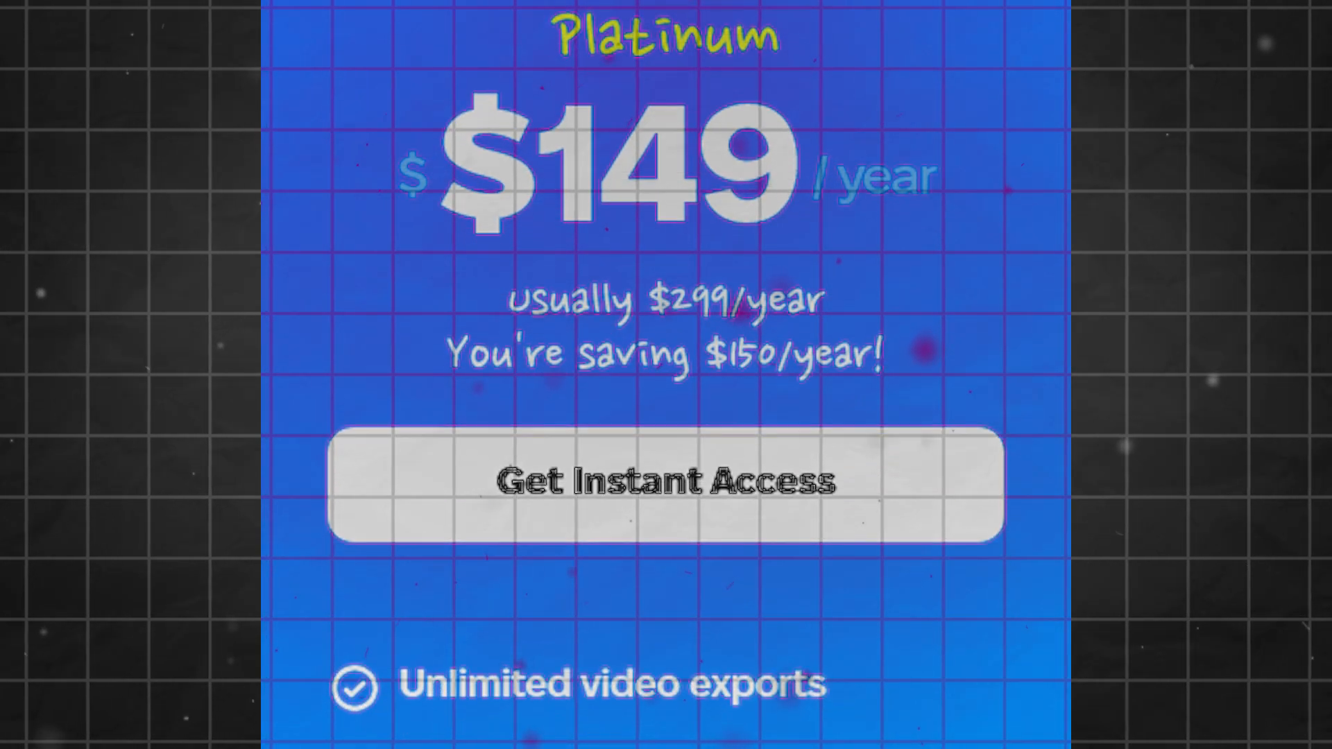
scroll("down", 3)
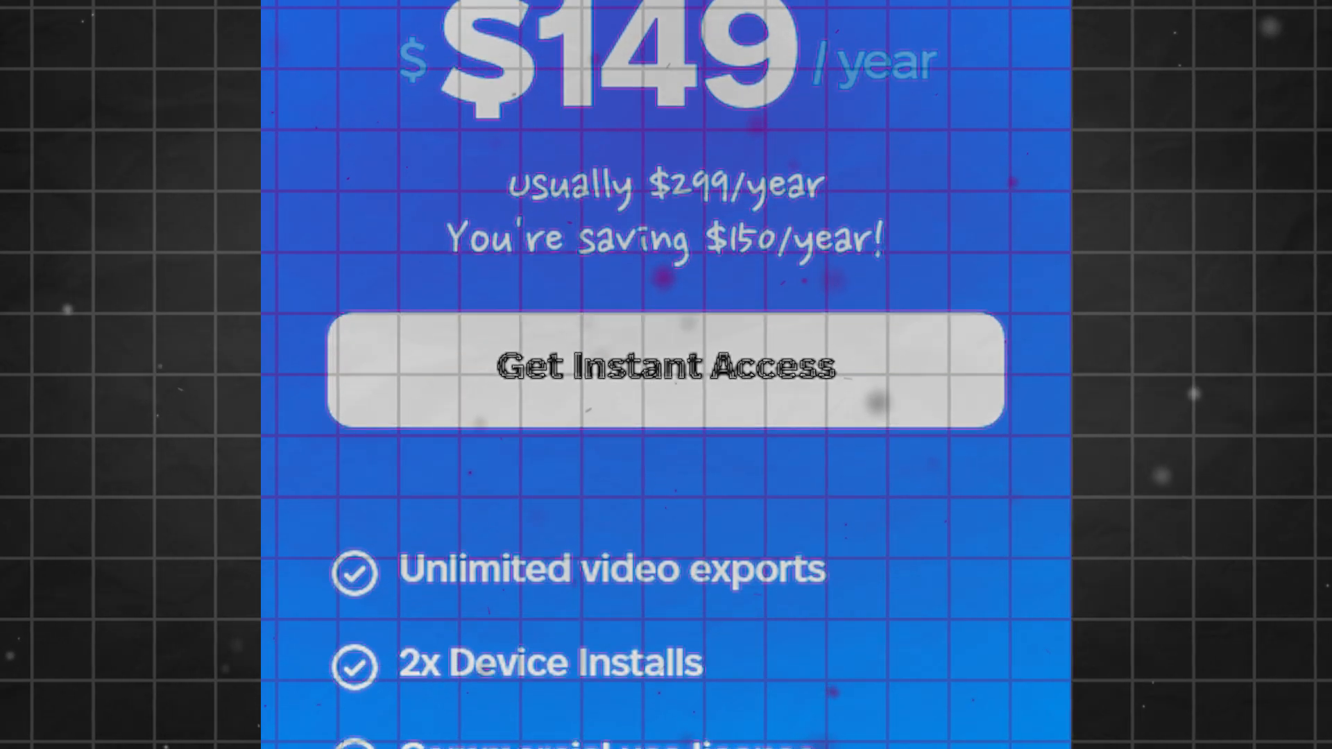
scroll("down", 3)
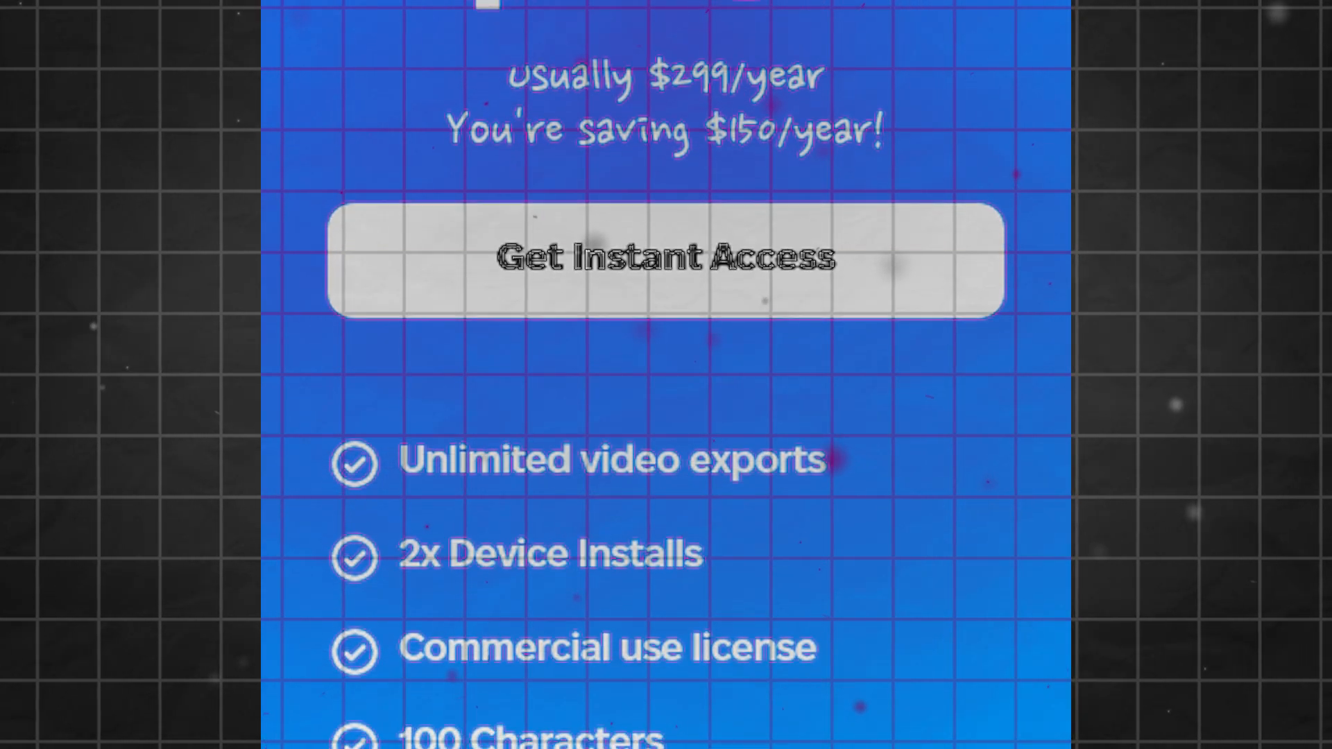
scroll("down", 3)
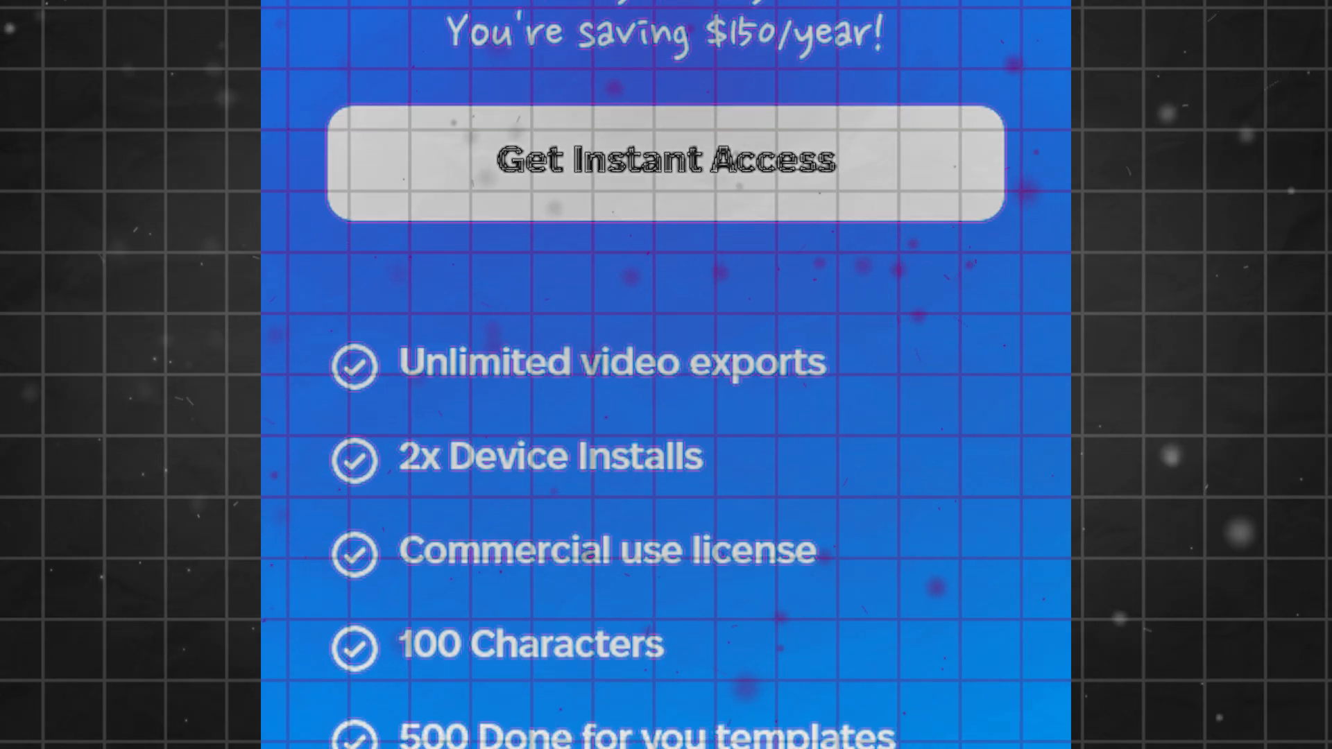
scroll("down", 3)
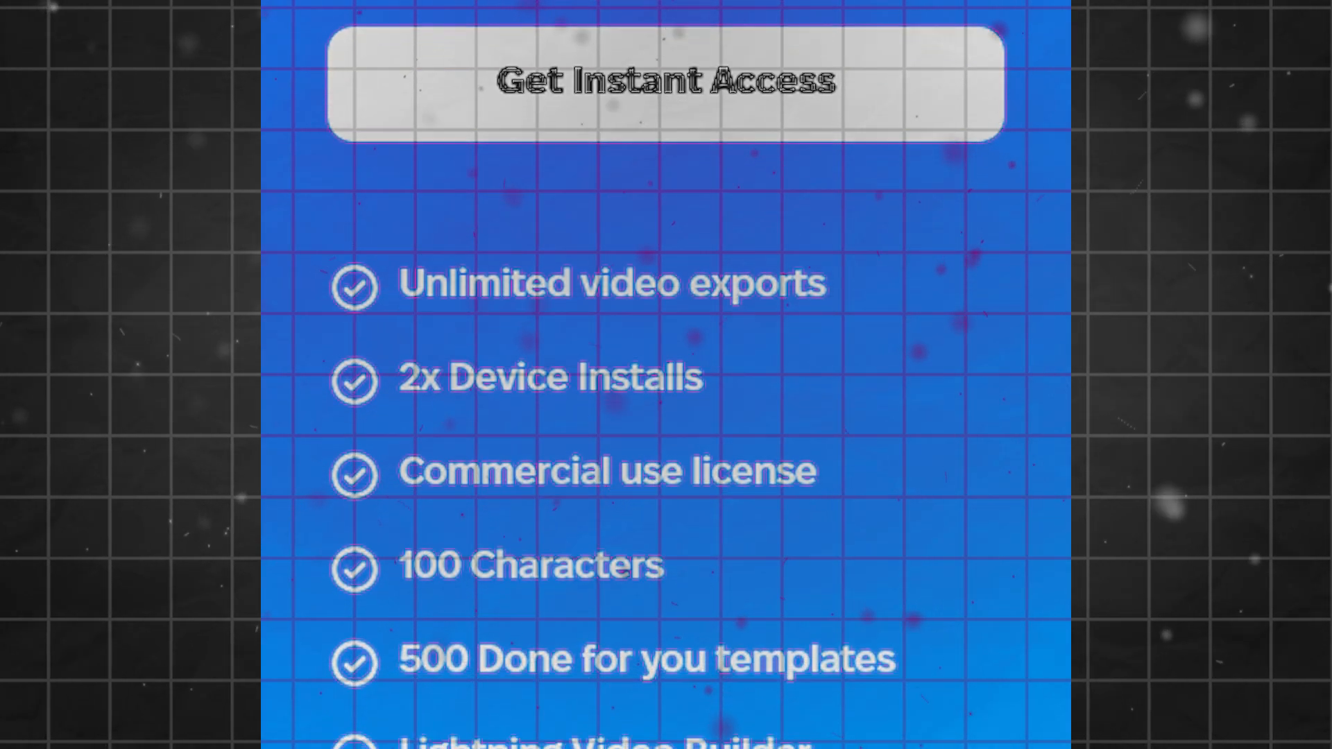
scroll("down", 3)
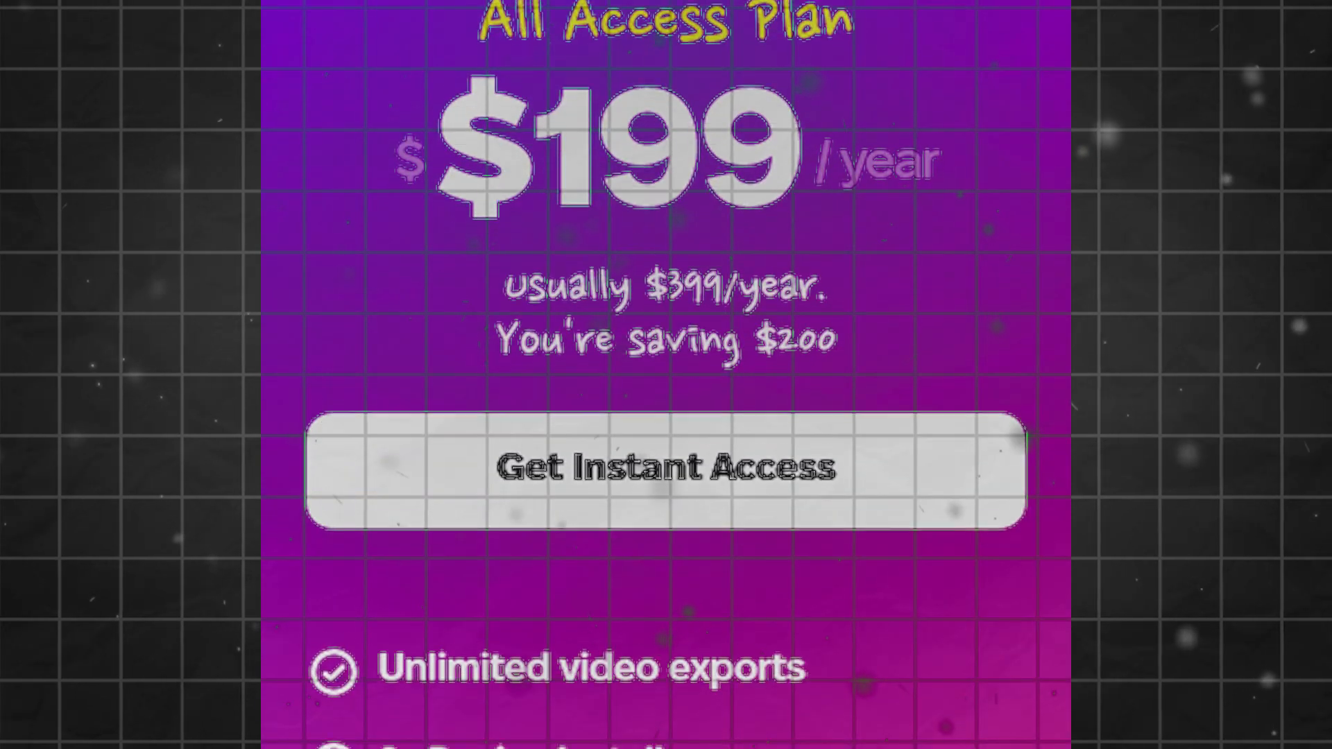
scroll("down", 3)
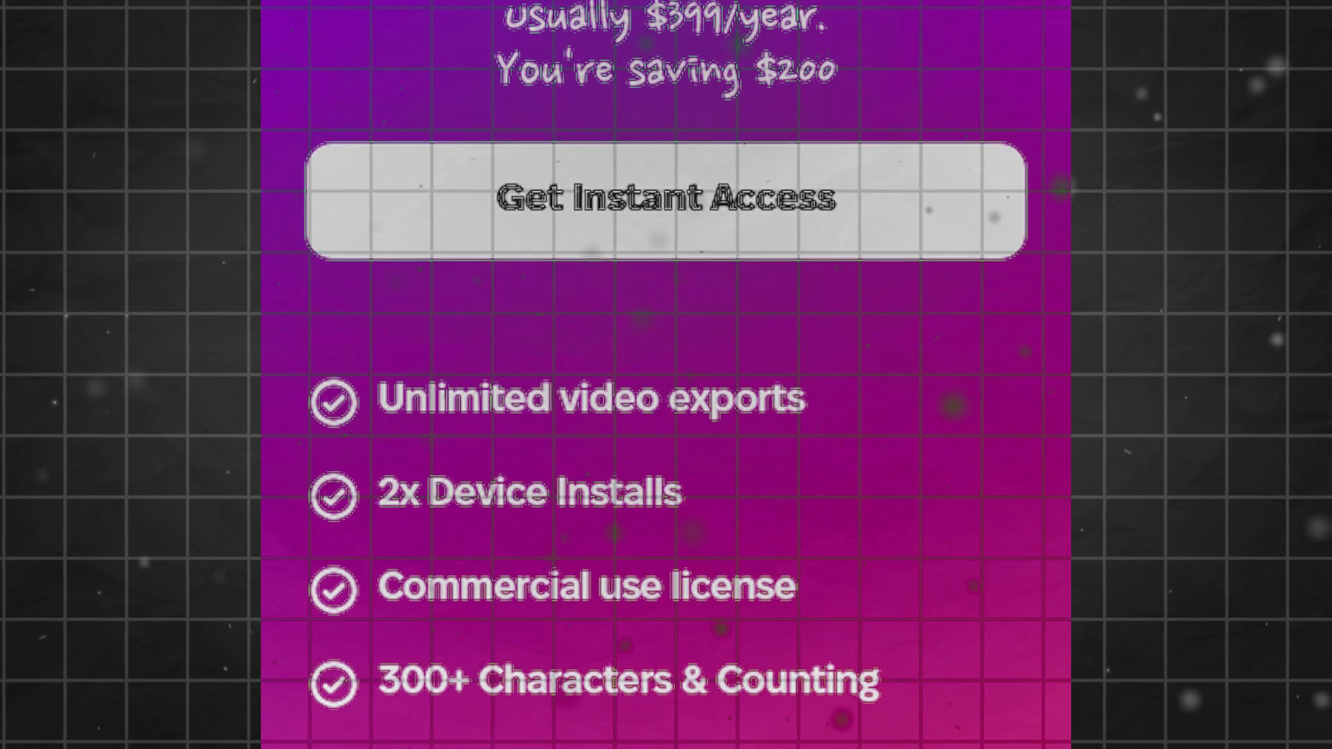
scroll("down", 3)
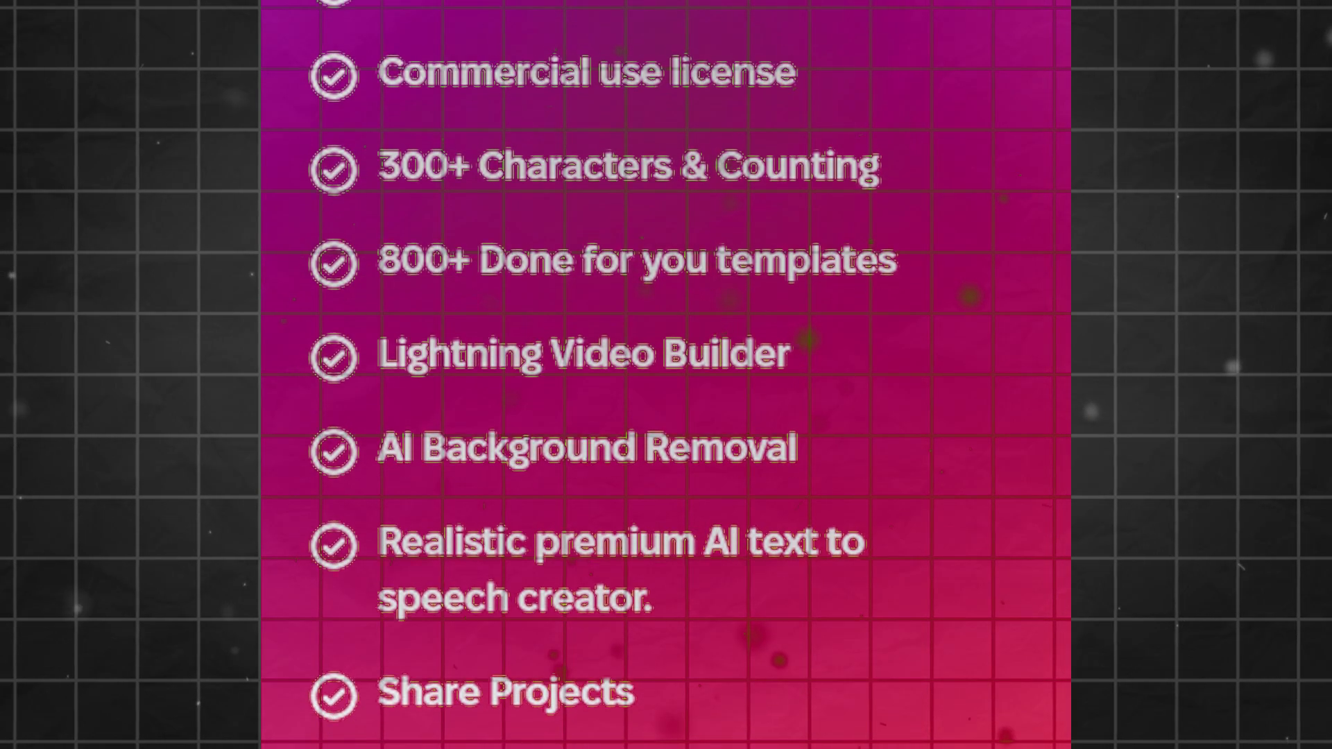
scroll("down", 3)
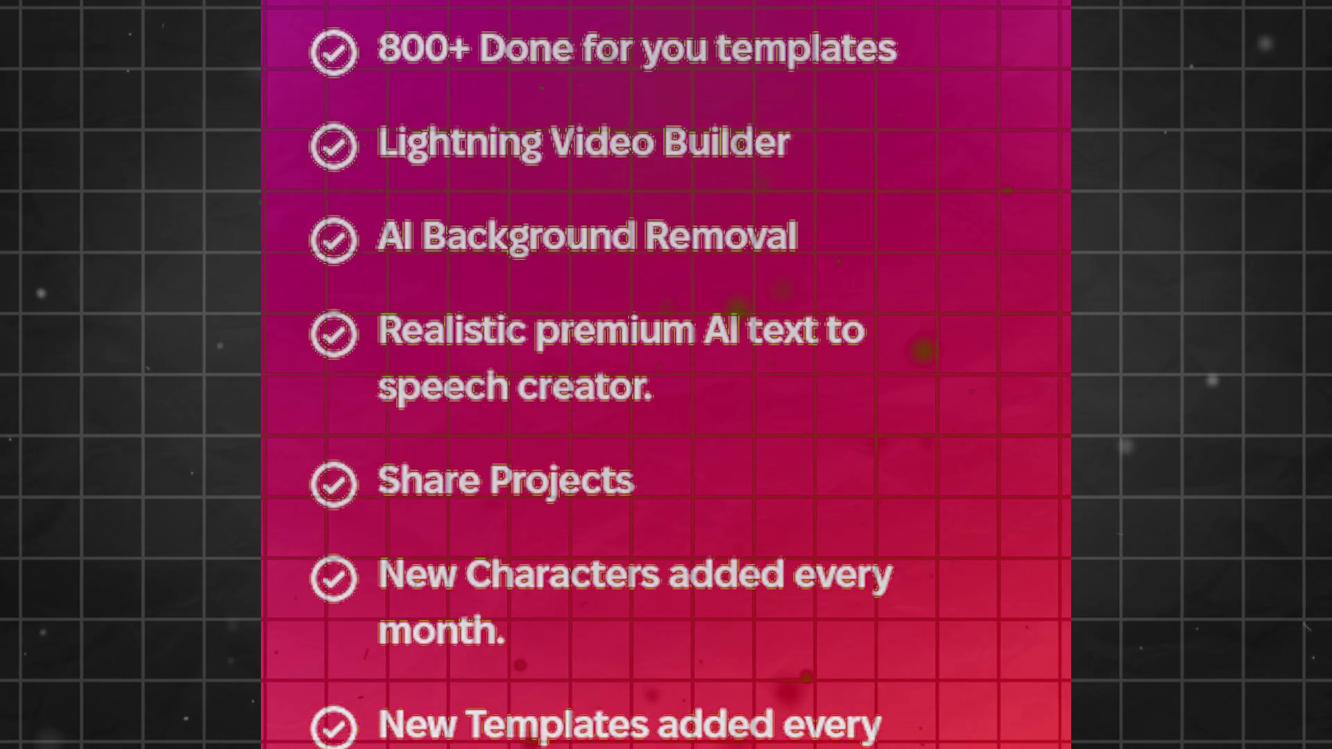
scroll("down", 3)
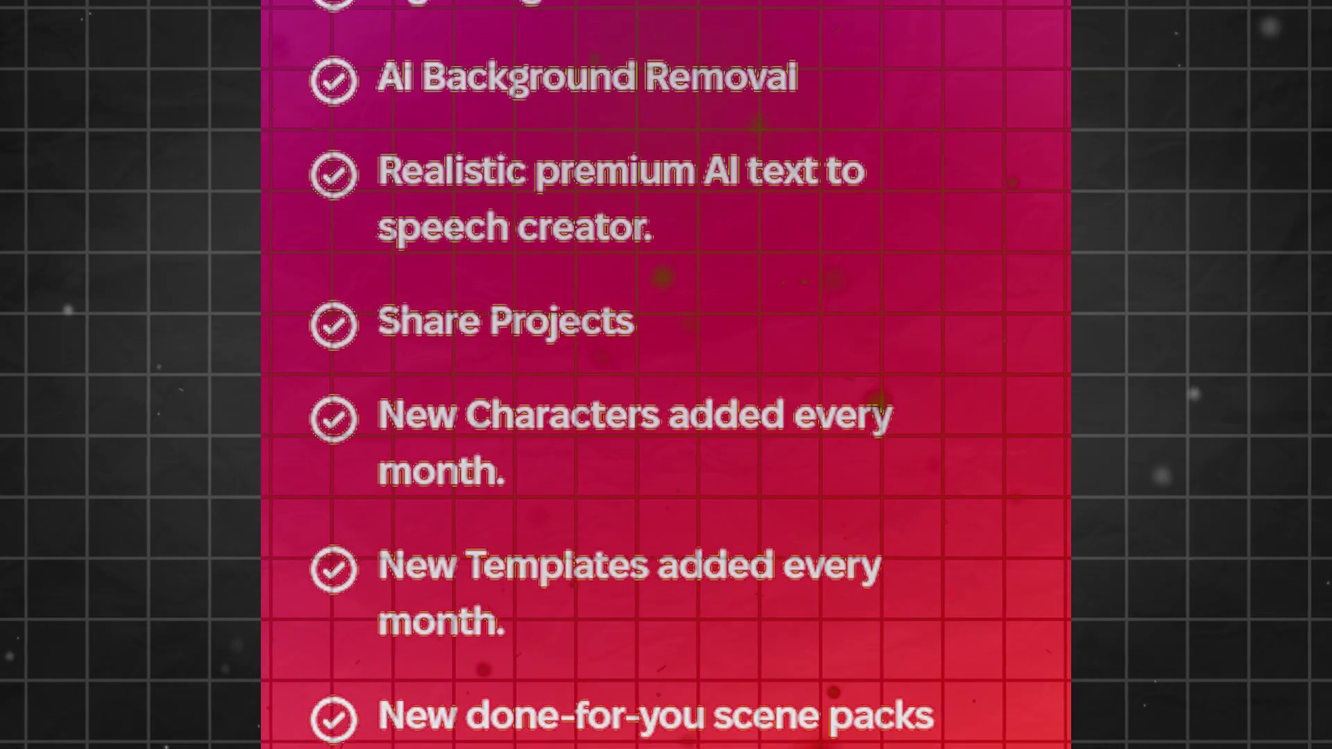
scroll("down", 3)
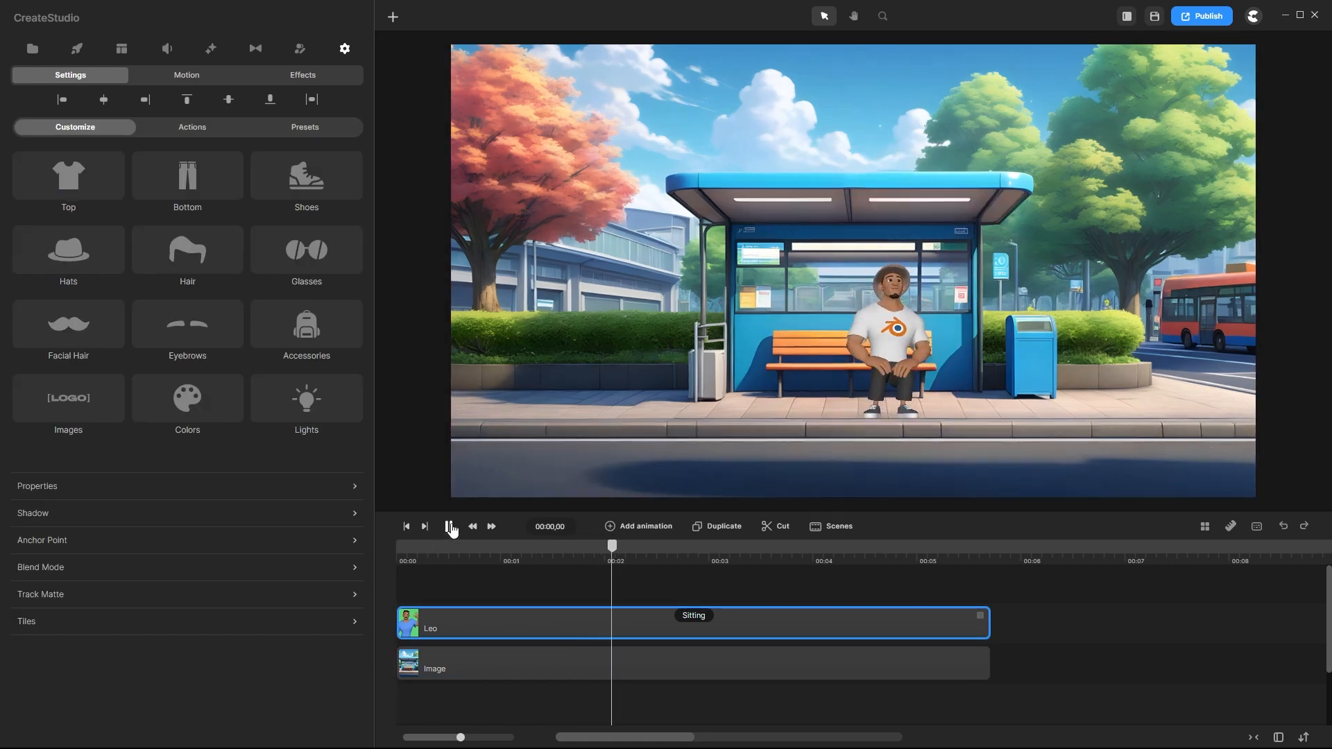
- Add Lenka beside Leo and give her green pants, a white top and adjusted outfit colours
left_click(75, 49)
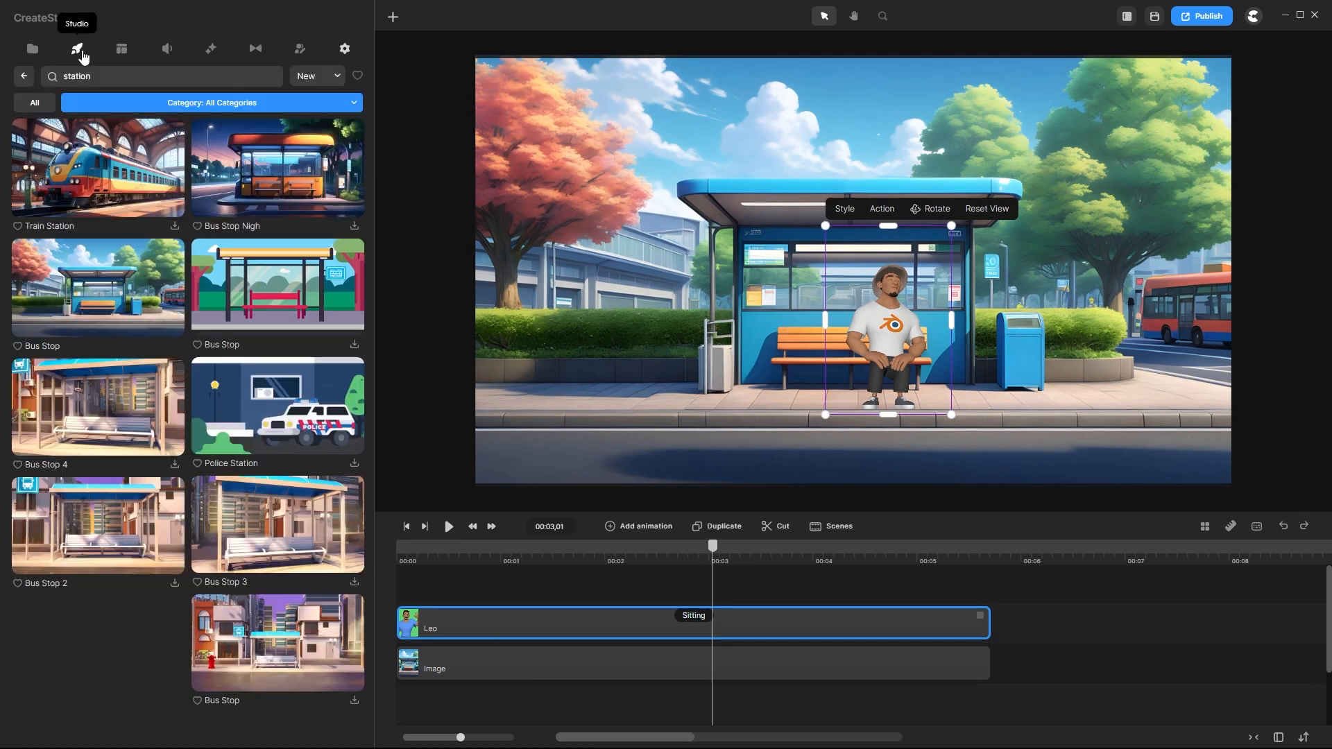
left_click(300, 49)
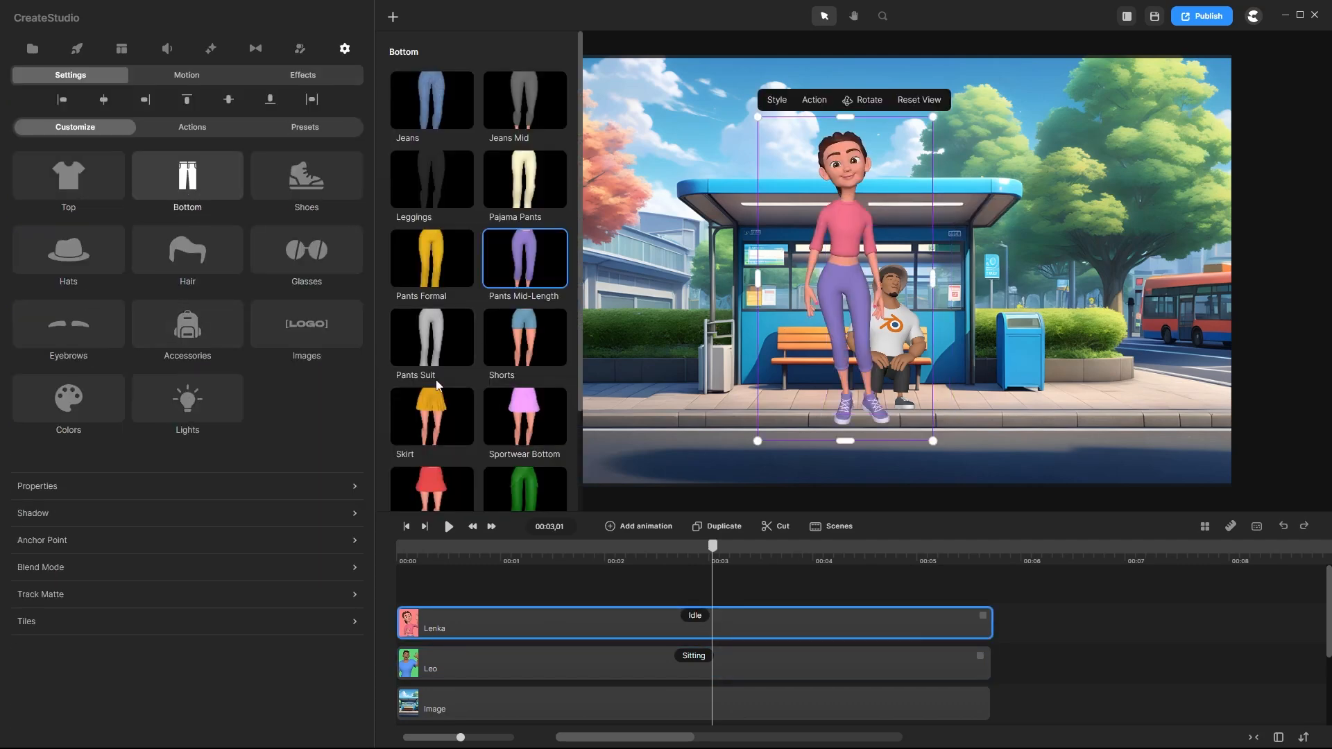
left_click(68, 177)
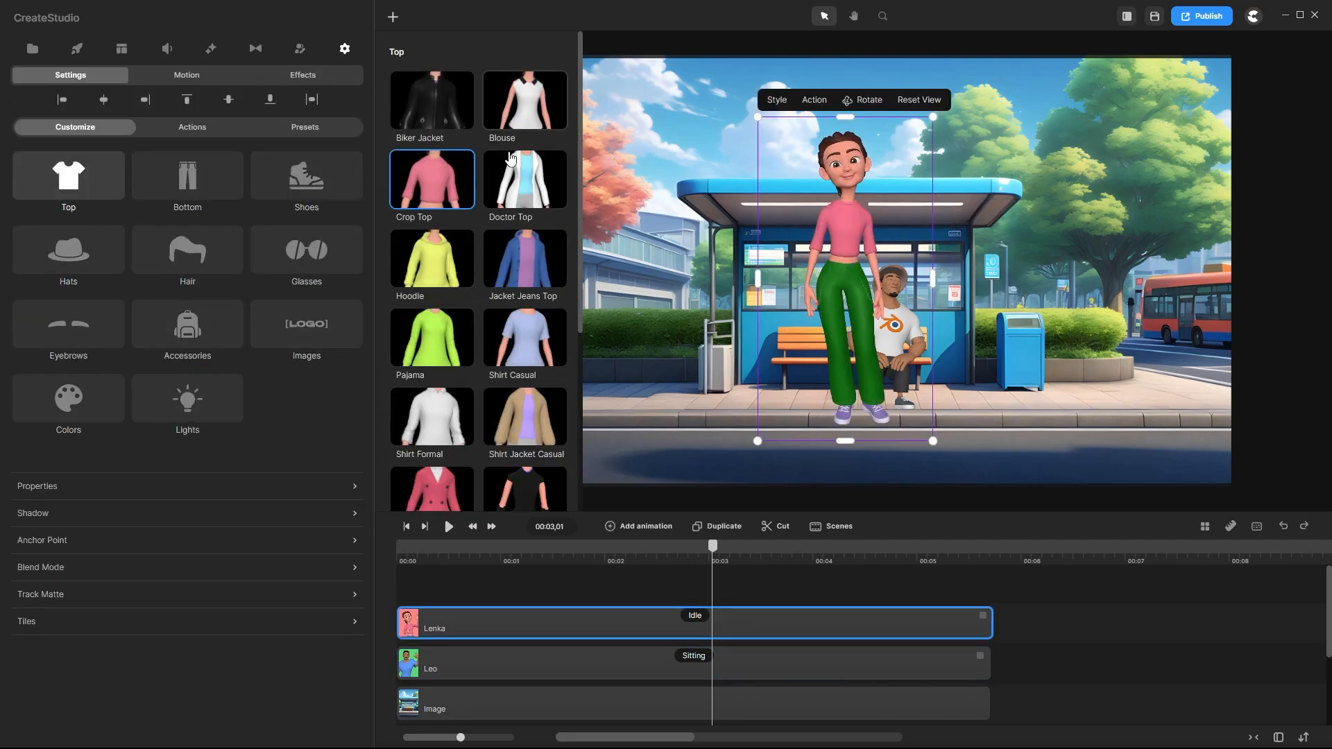
left_click(187, 250)
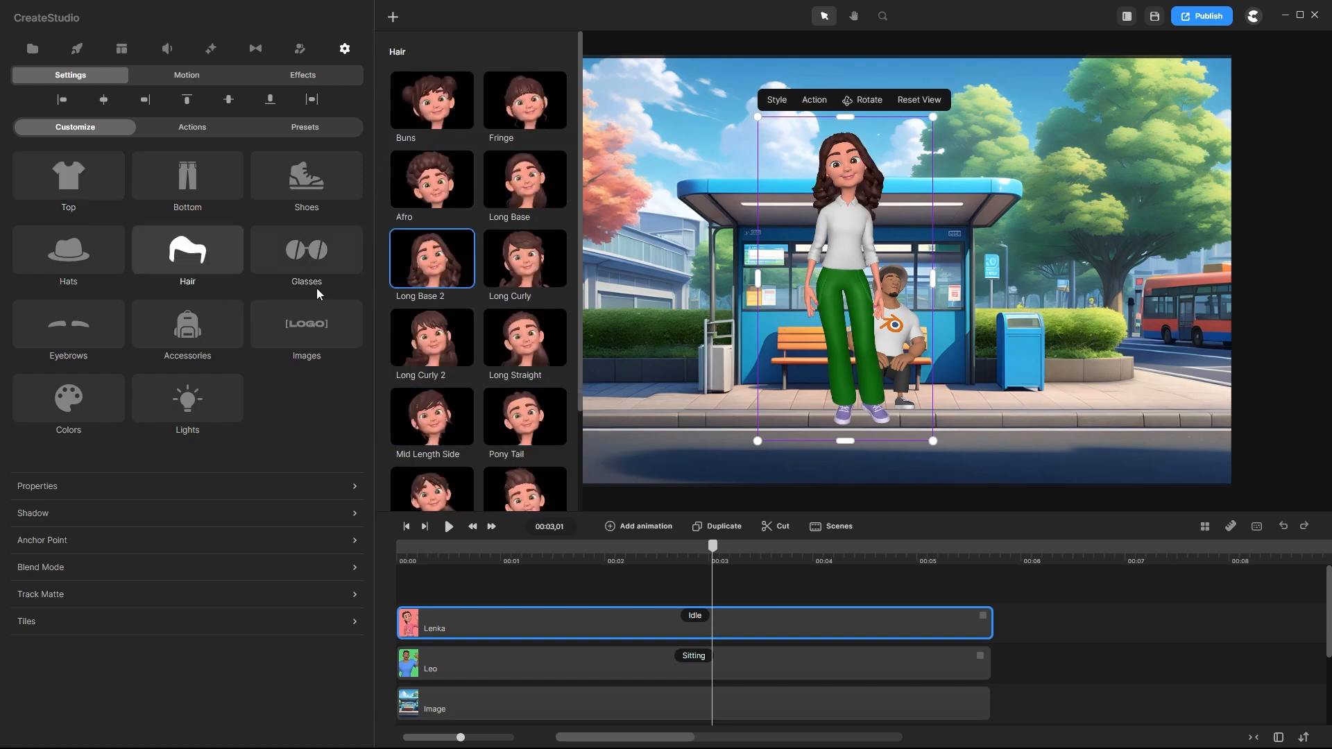
left_click(67, 396)
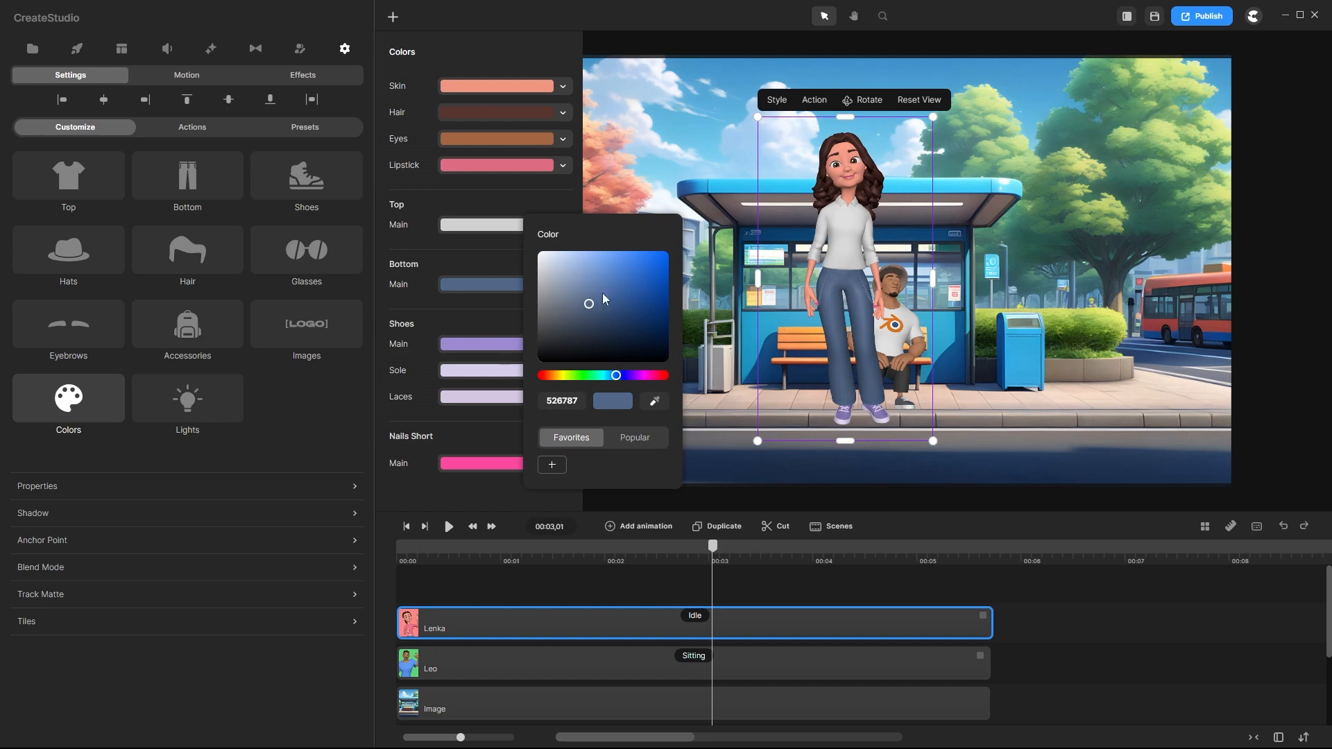
- Change Lenka's action from Idle to Sitting so she sits on the bench beside Leo
left_click(192, 126)
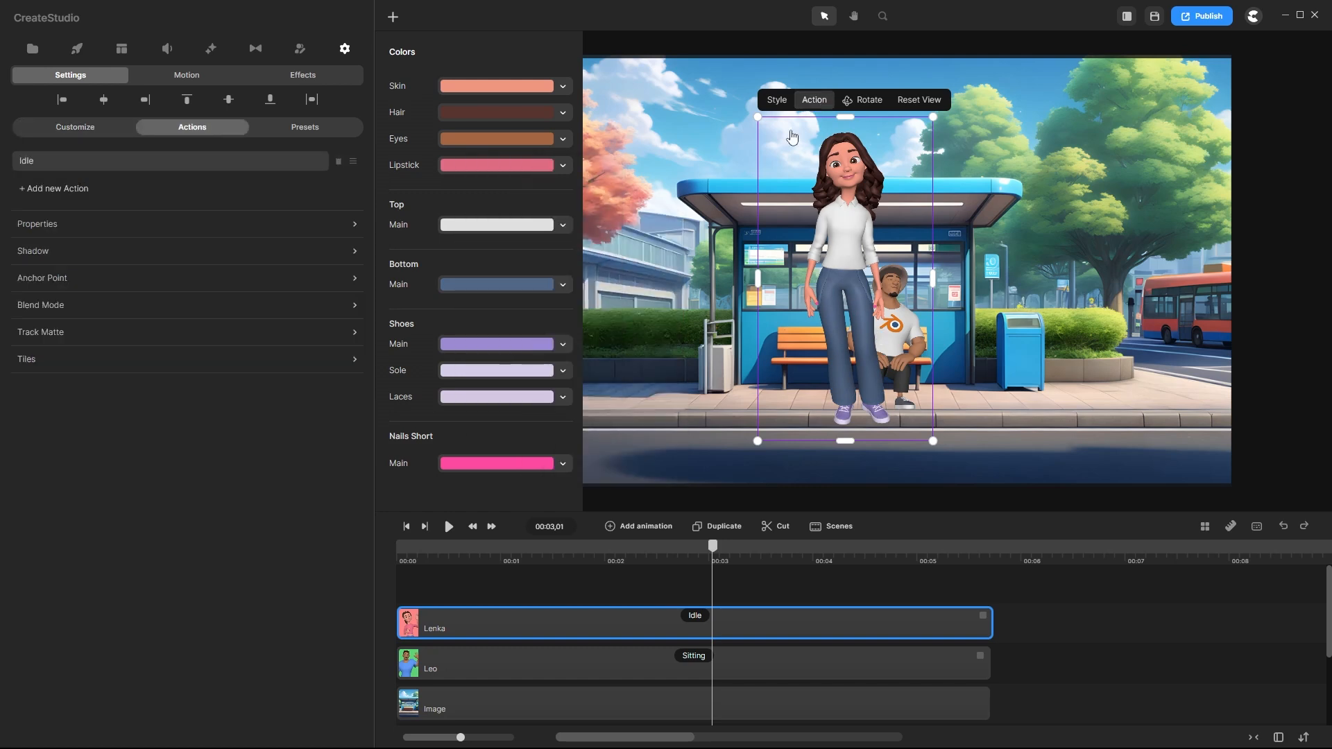
left_click(151, 161)
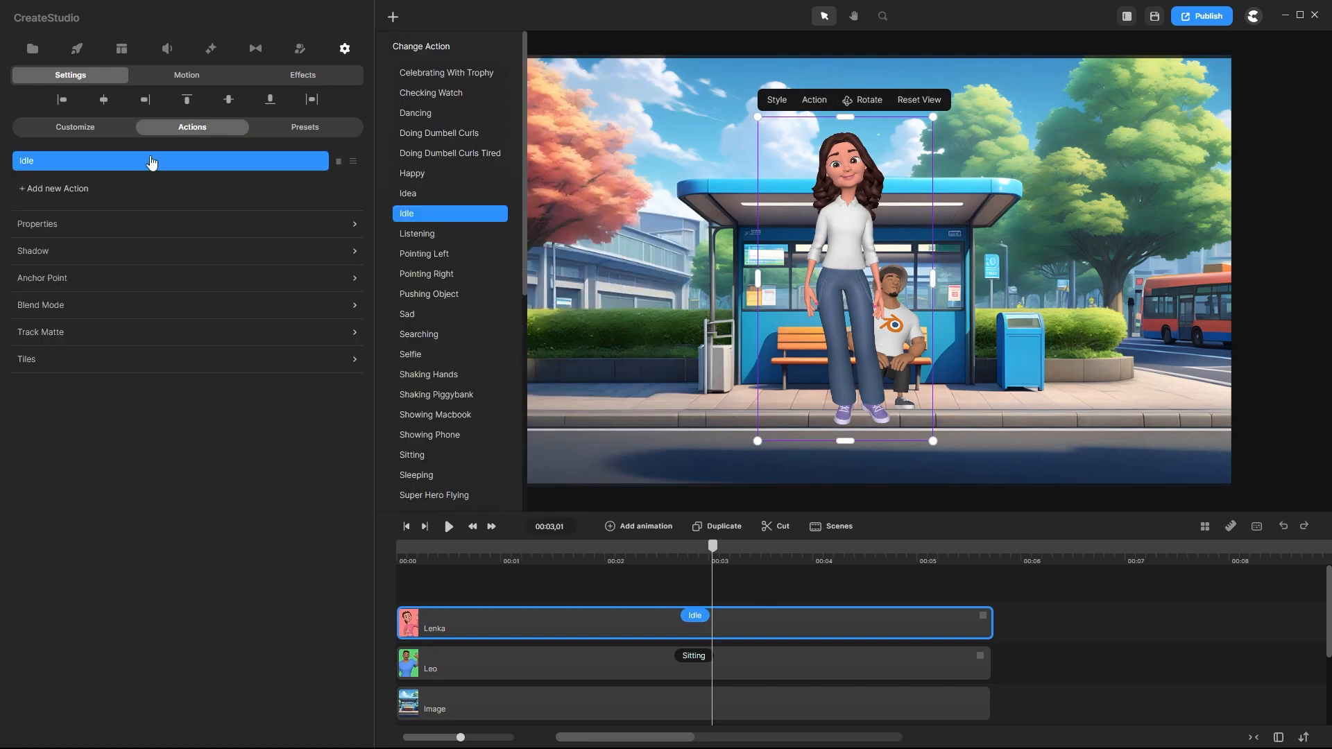
scroll("down", 3)
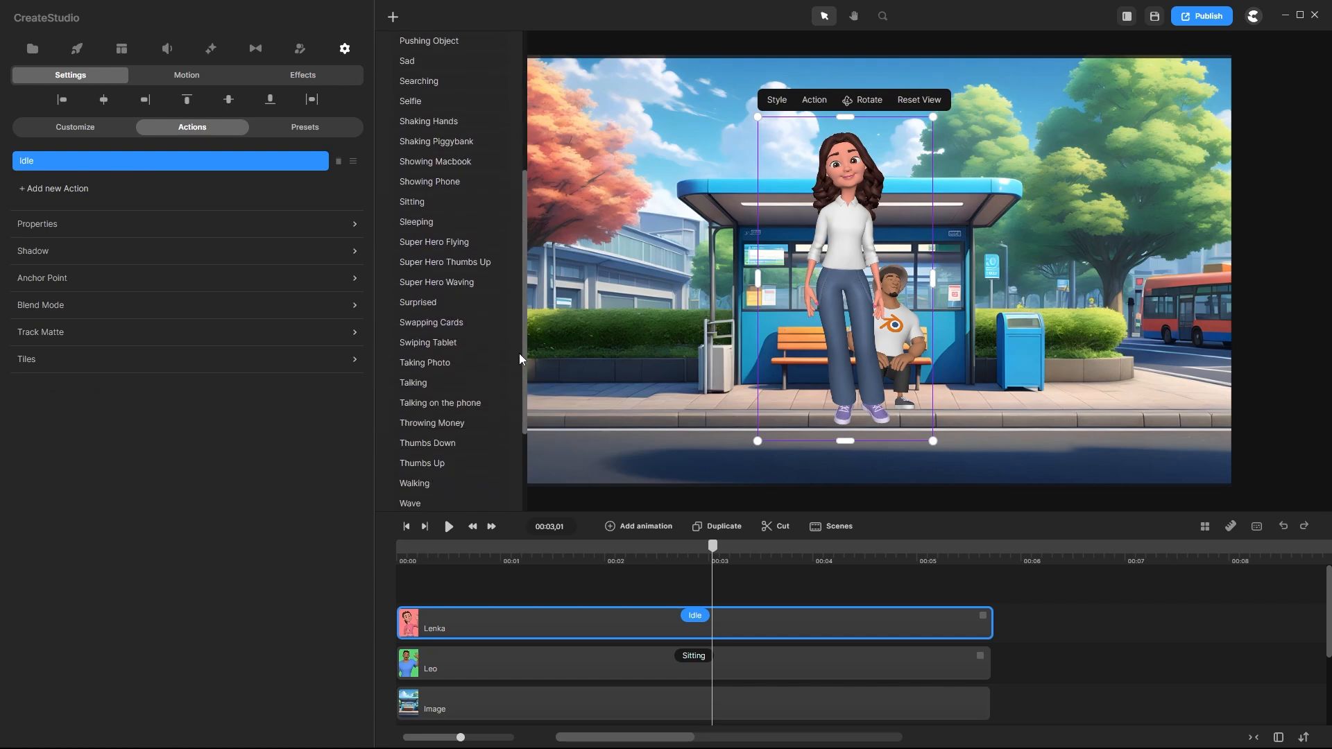
left_click(410, 203)
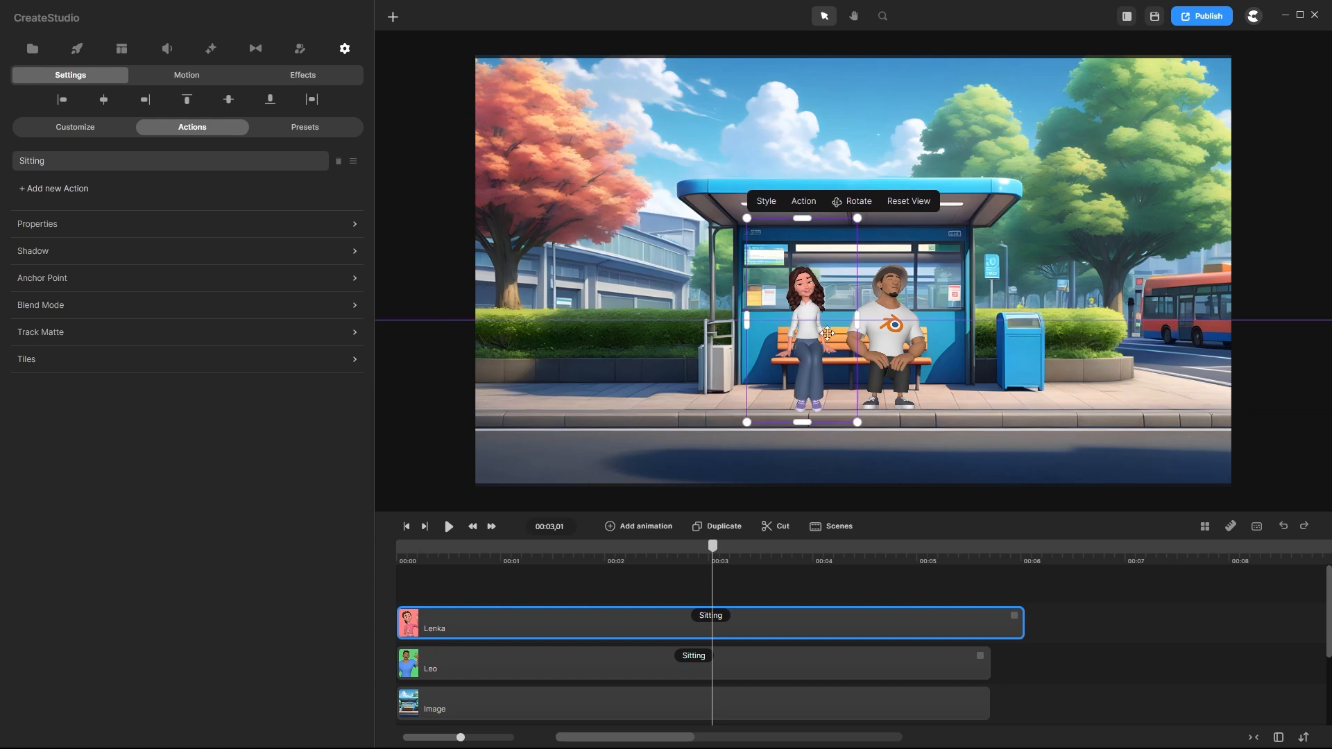
- Rewind the playhead to about one second and bring up options on Lenka's Sitting clip
left_click_drag(711, 545, 547, 545)
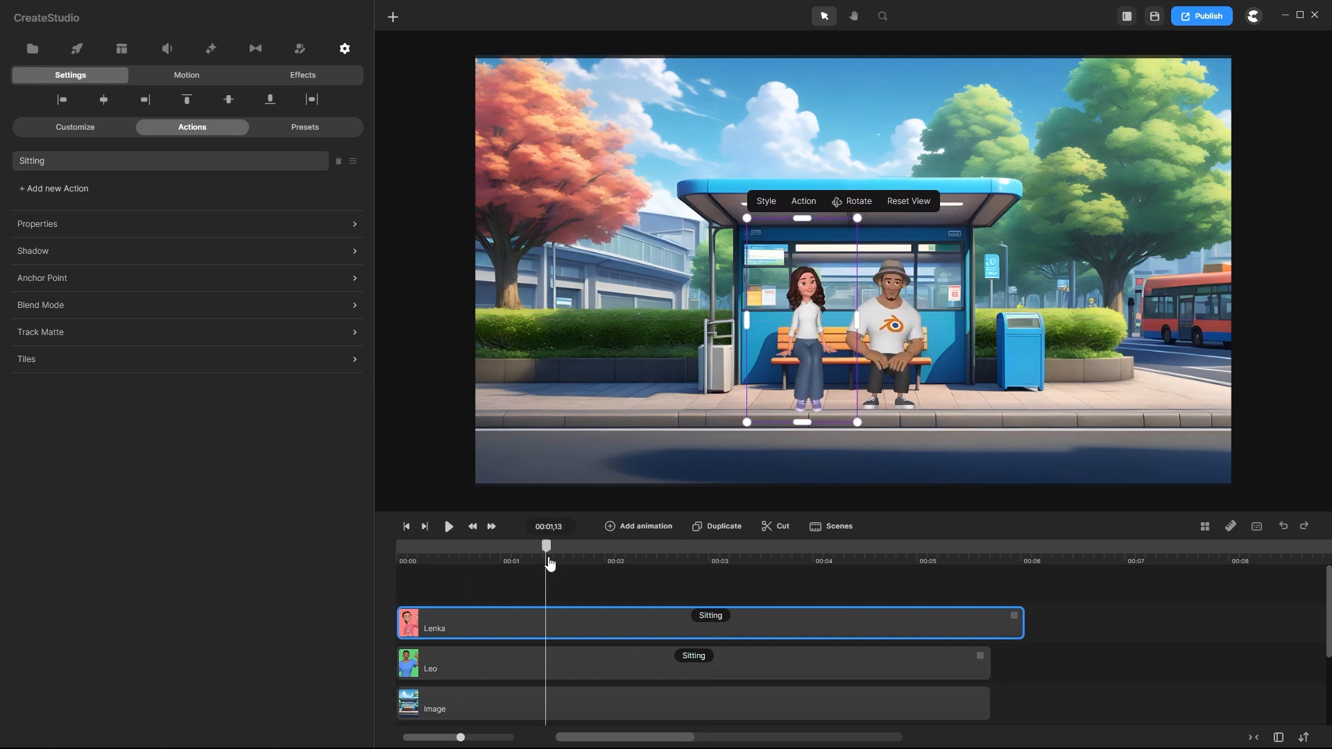
right_click(710, 615)
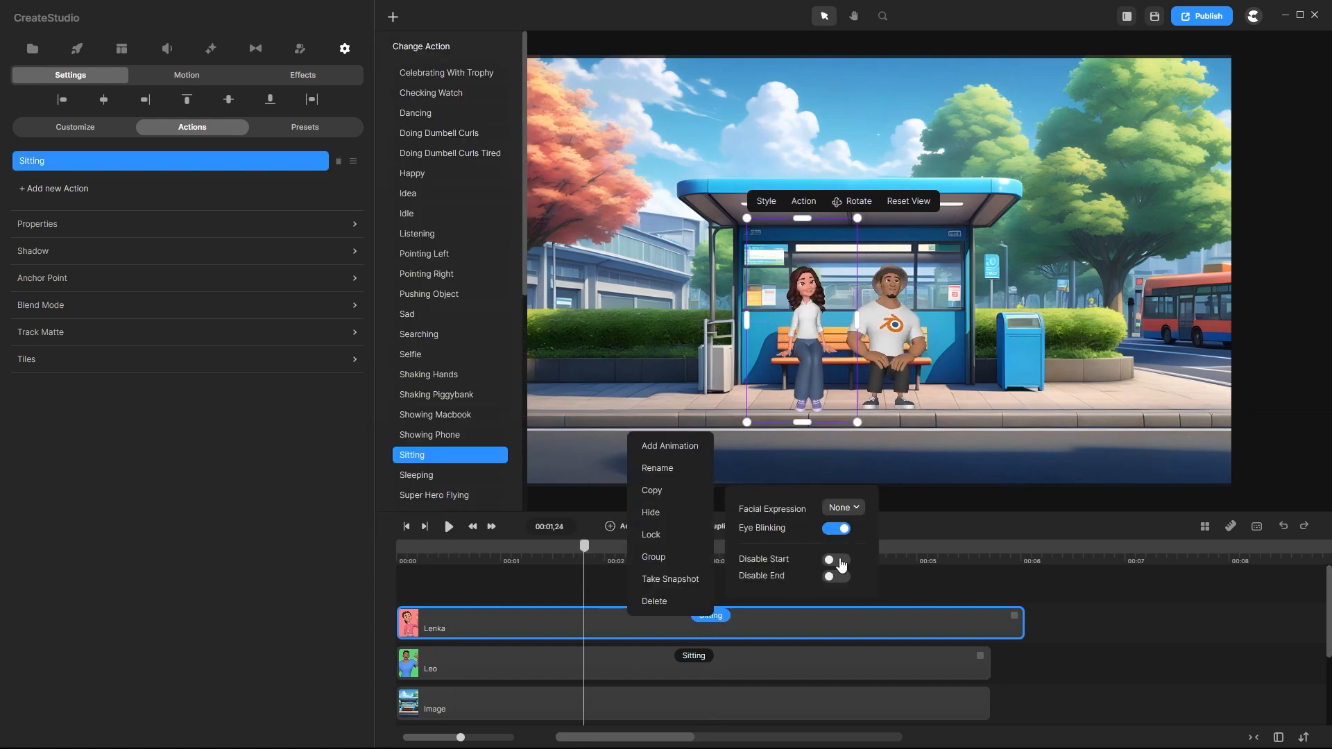